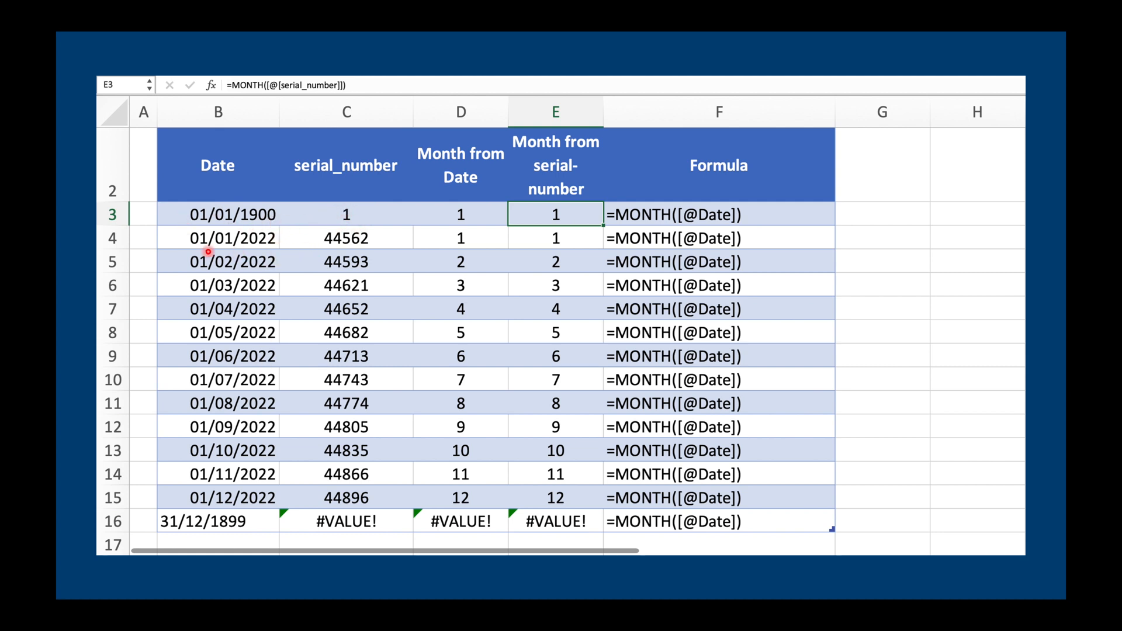
mouse_move(281, 248)
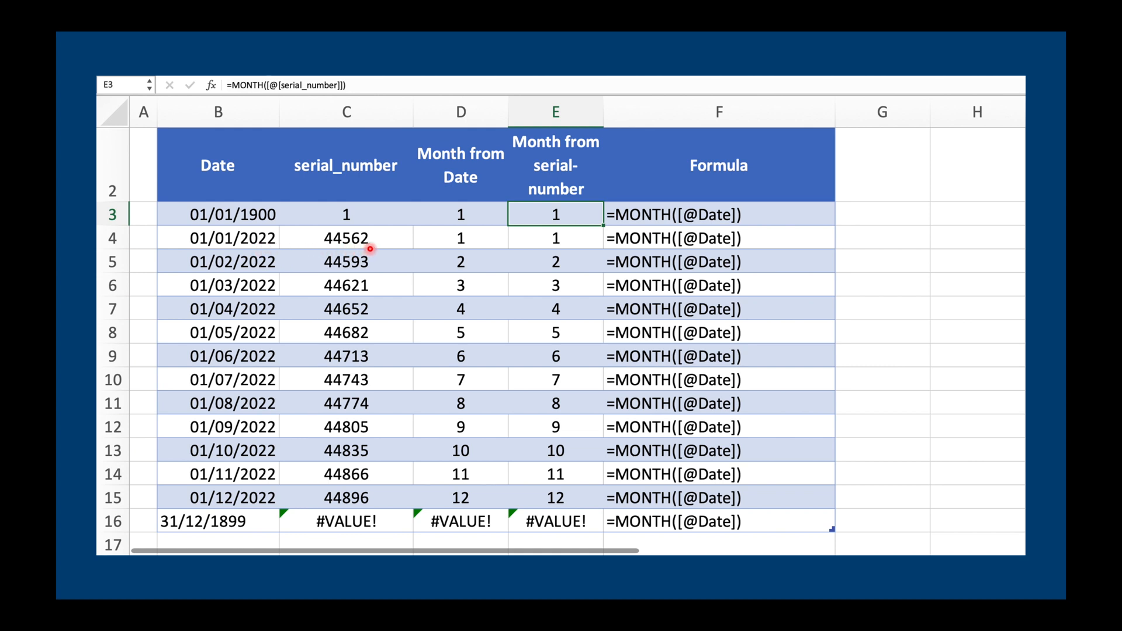
mouse_move(265, 217)
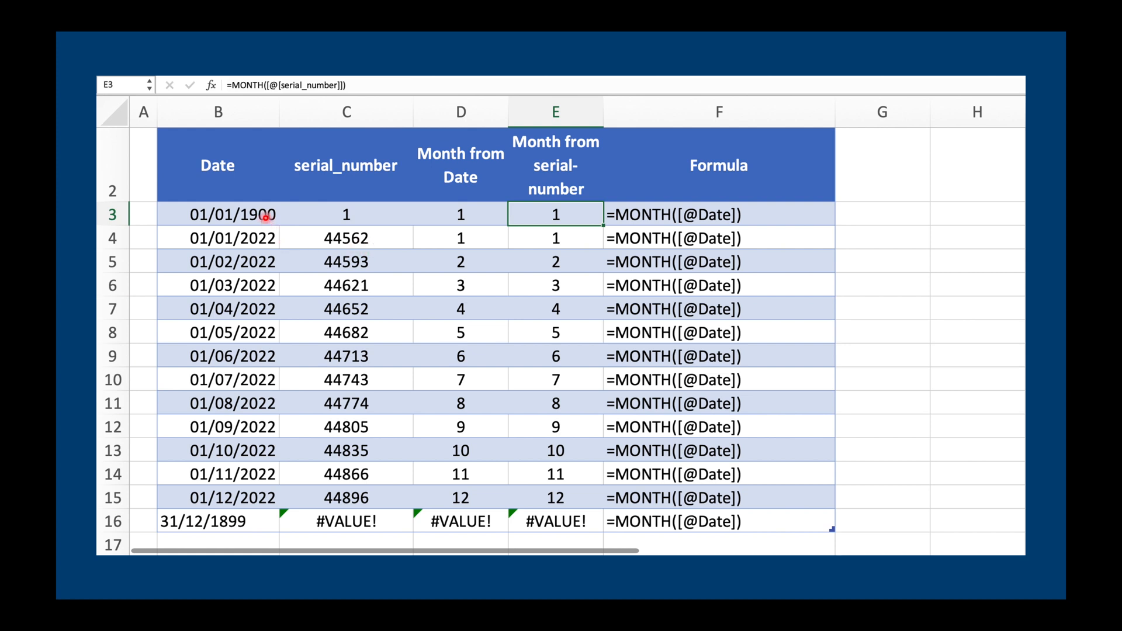
mouse_move(268, 241)
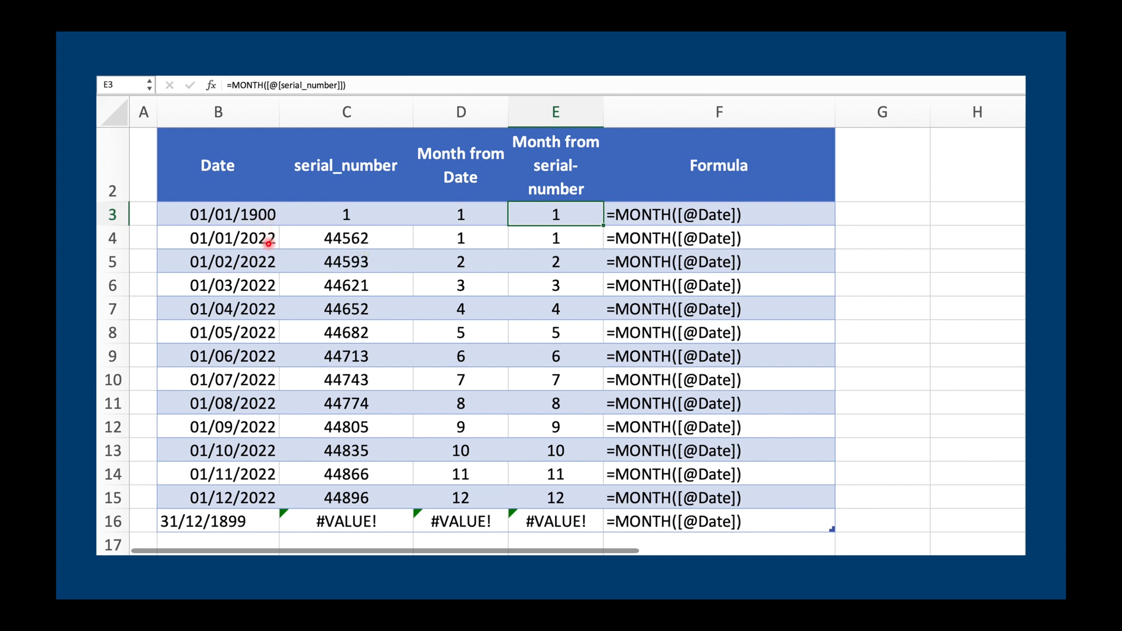
mouse_move(234, 510)
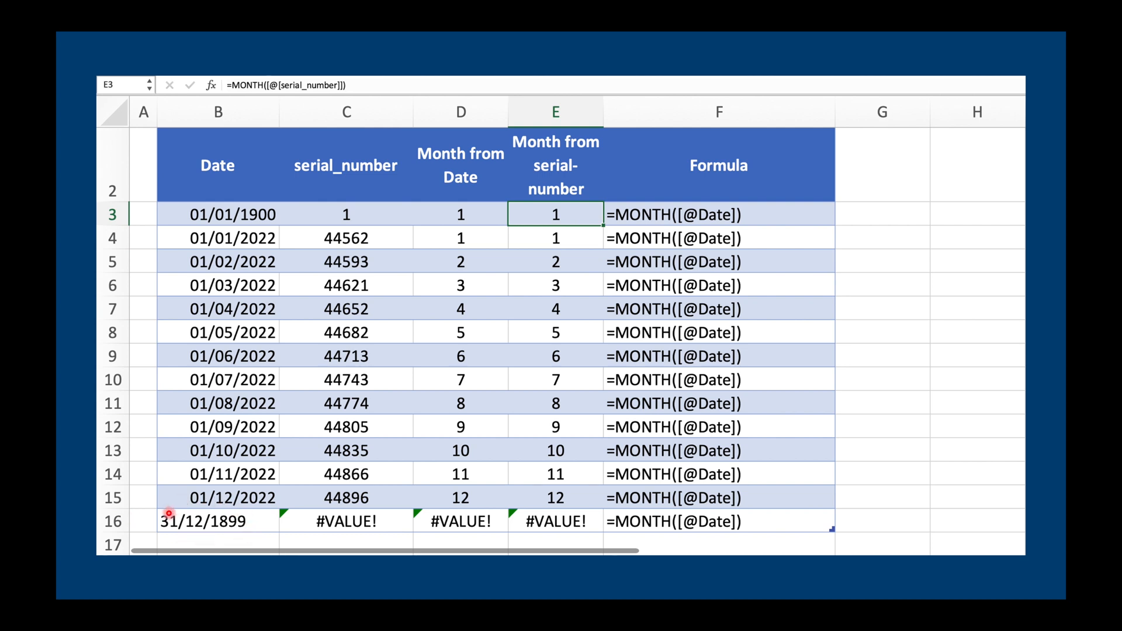
mouse_move(560, 531)
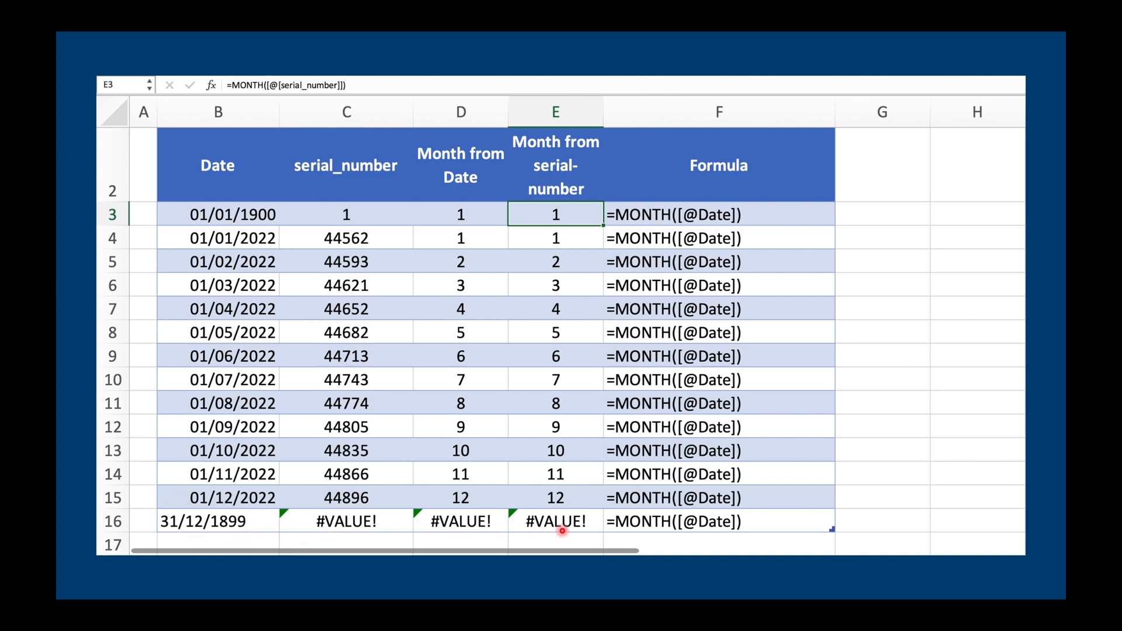
mouse_move(482, 321)
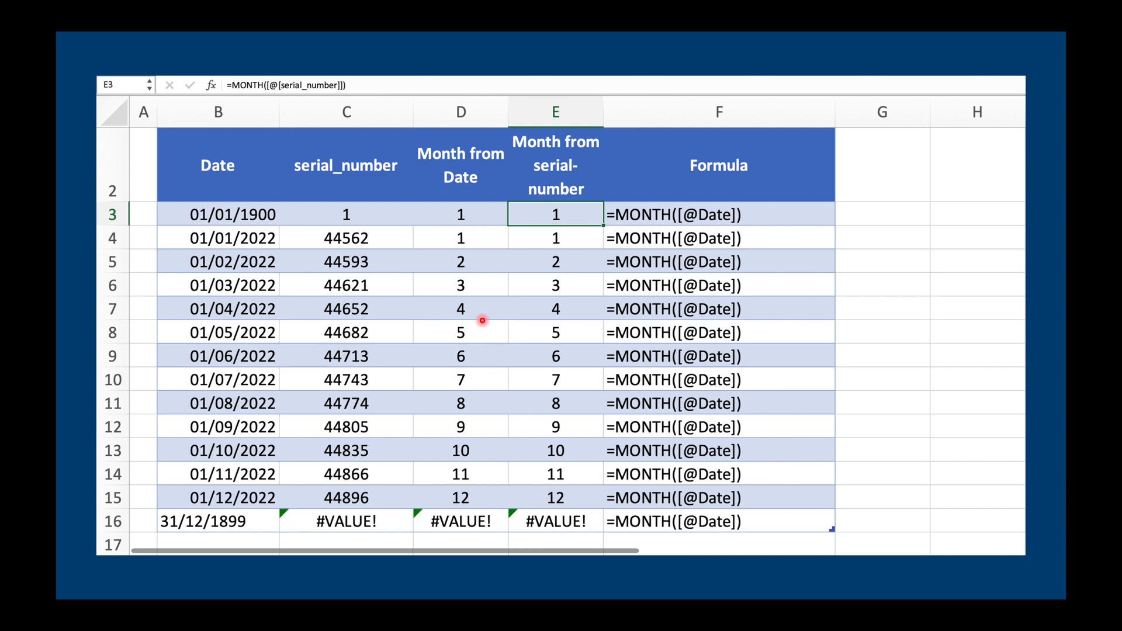
mouse_move(484, 433)
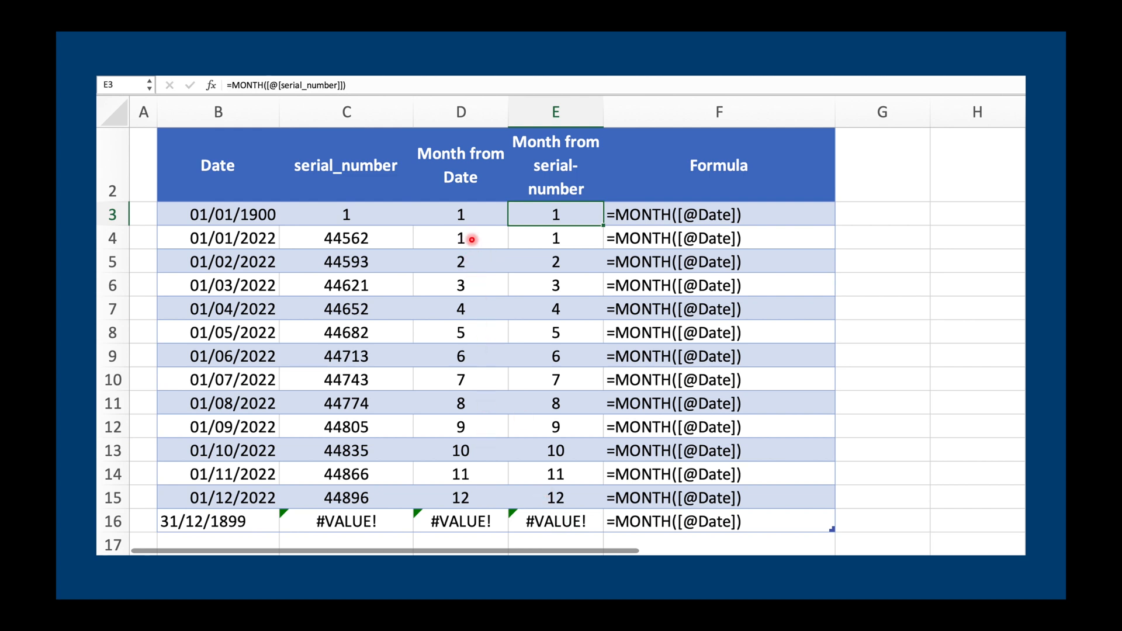
mouse_move(487, 498)
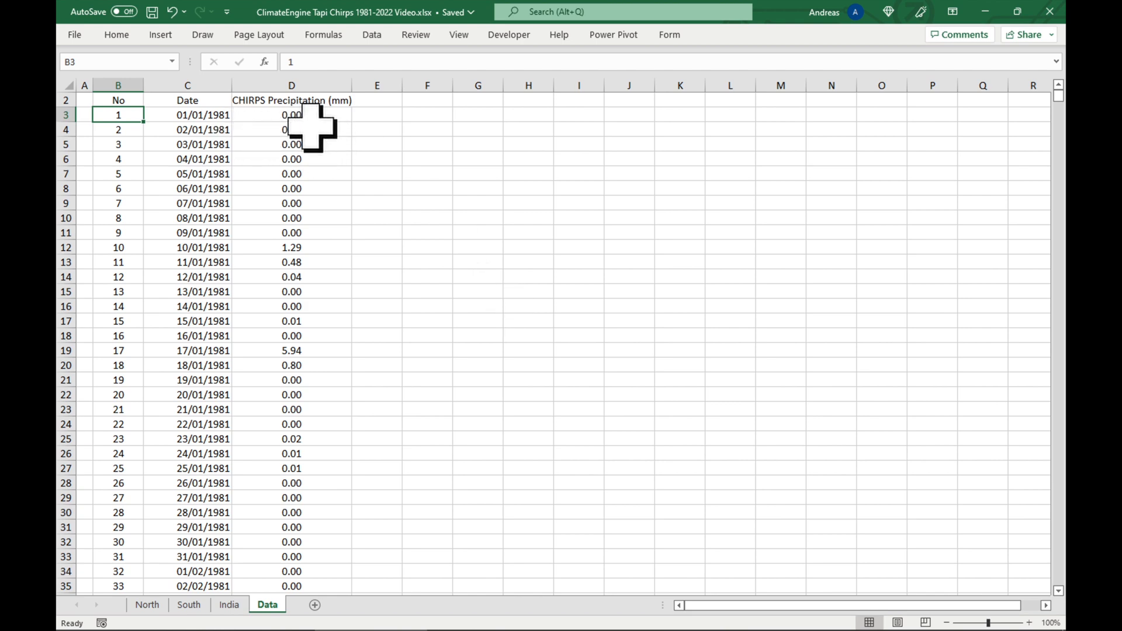
key("shift+ctrl+down")
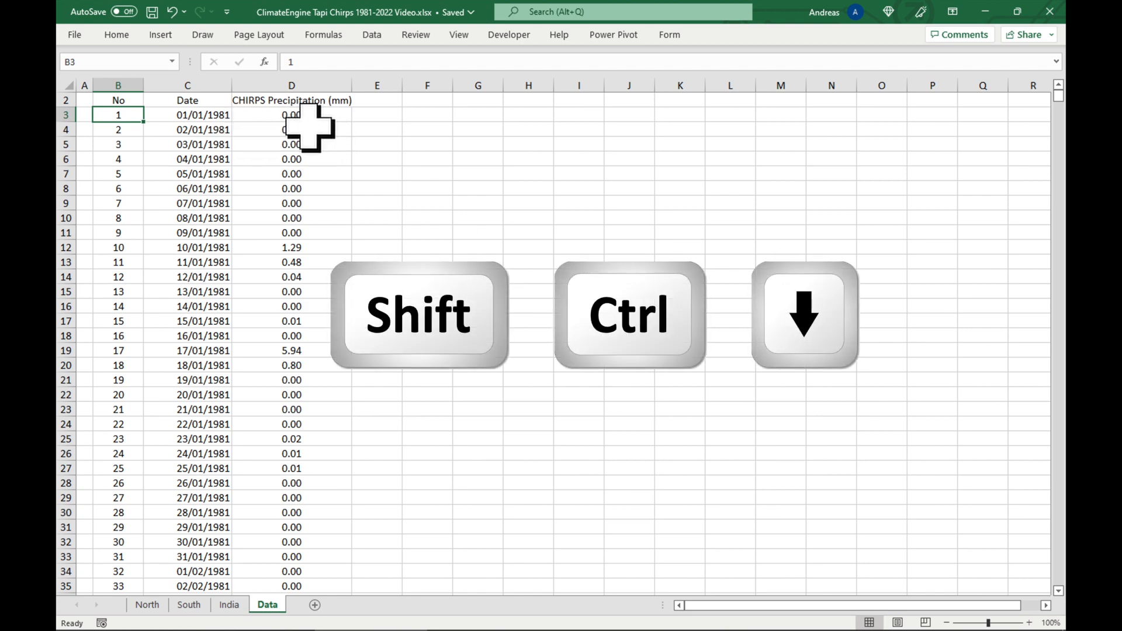
key("ctrl+shift+down")
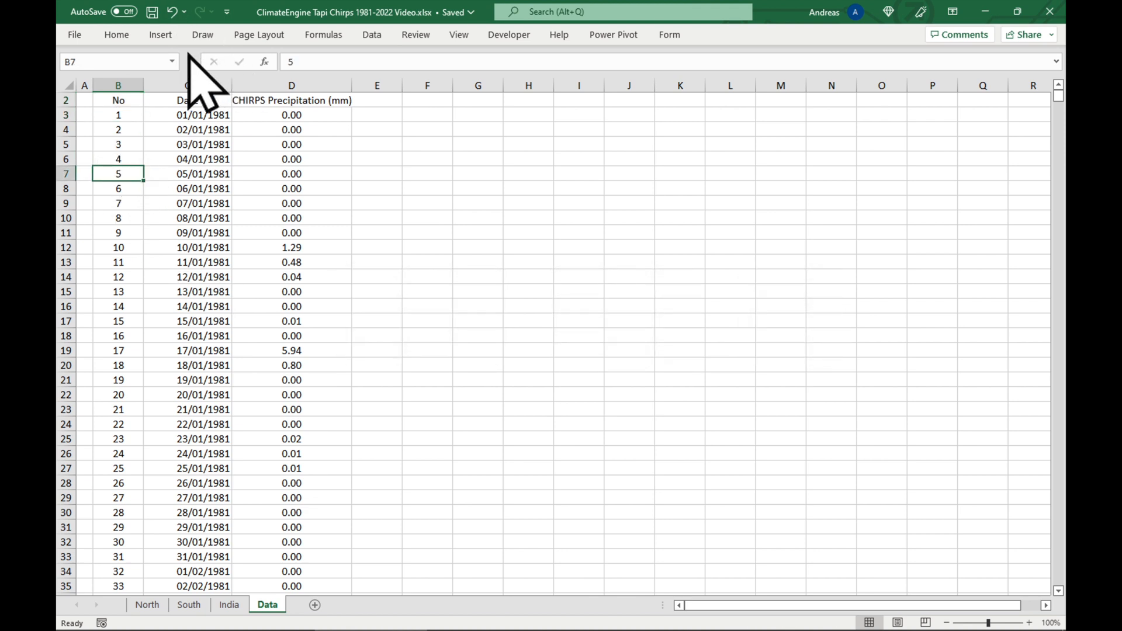
Step: Format B2:D15220 as Table1 with headers and a light banded table style
left_click(116, 34)
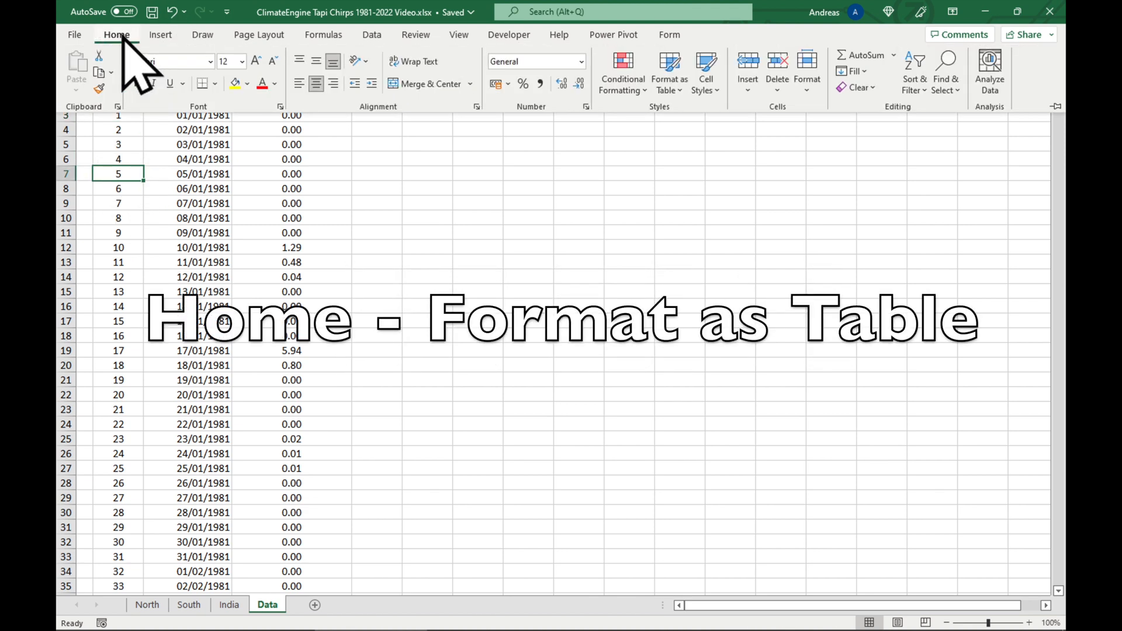
left_click(669, 73)
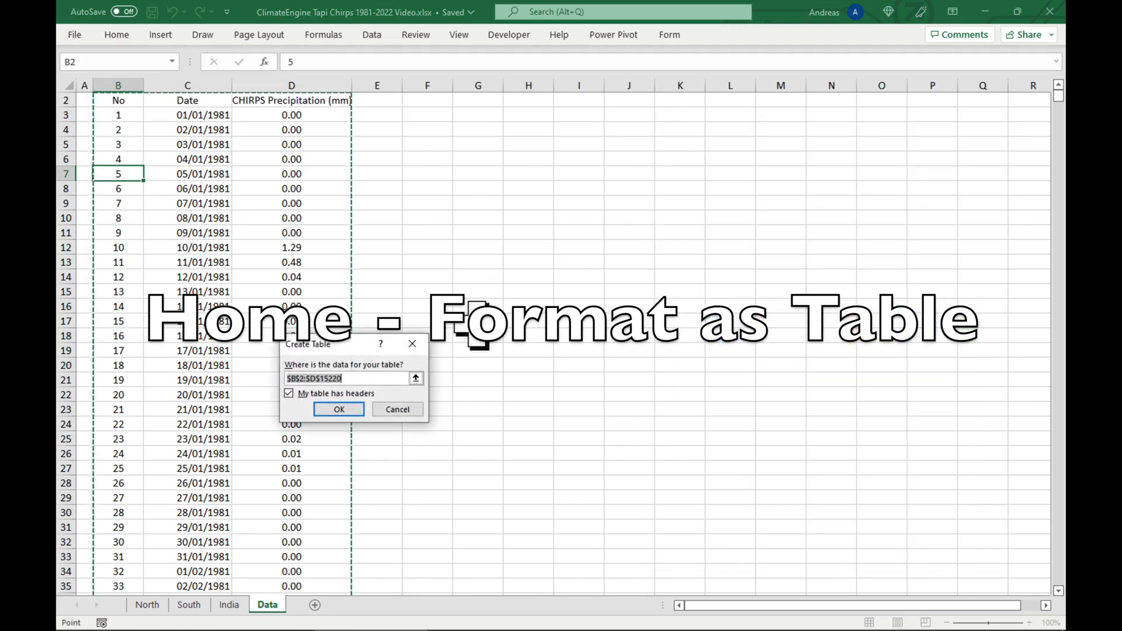
left_click(338, 408)
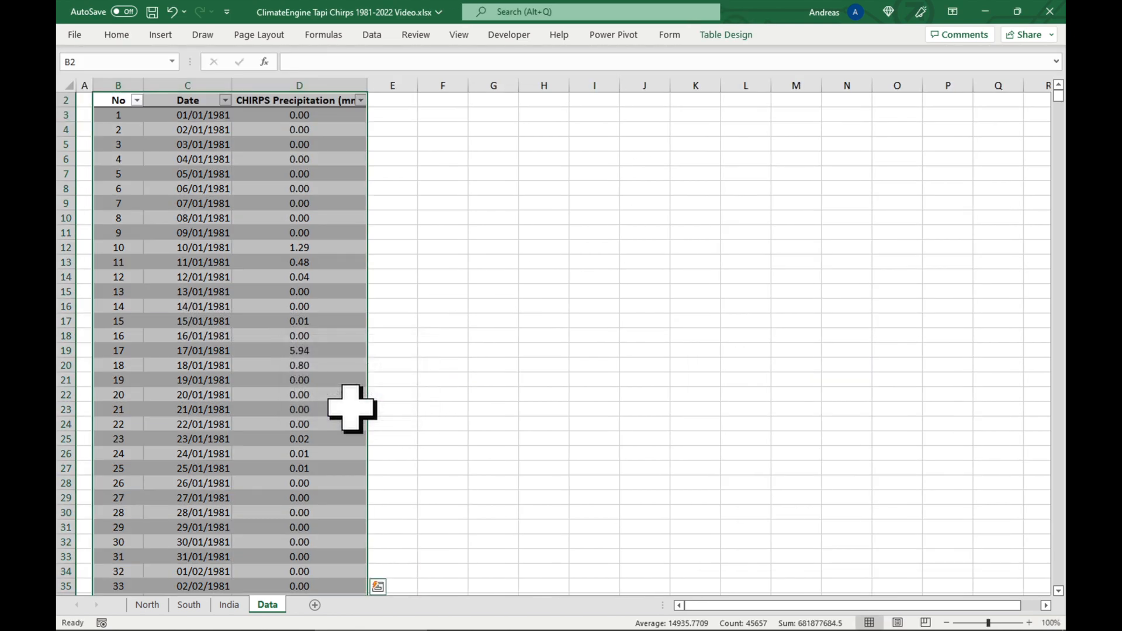
left_click(724, 35)
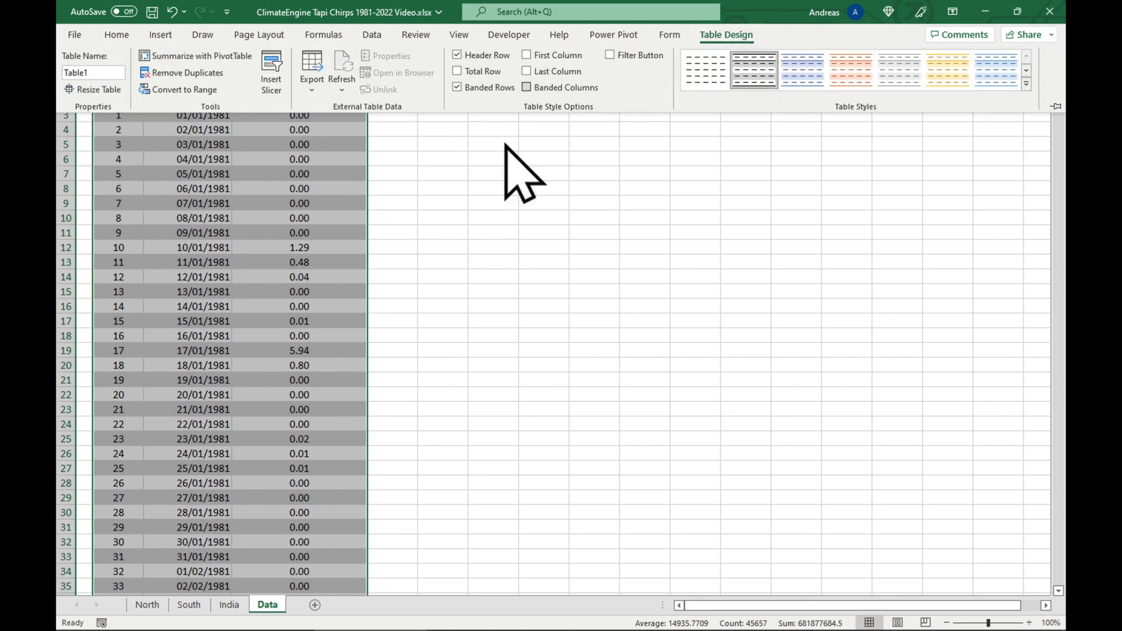
left_click(298, 173)
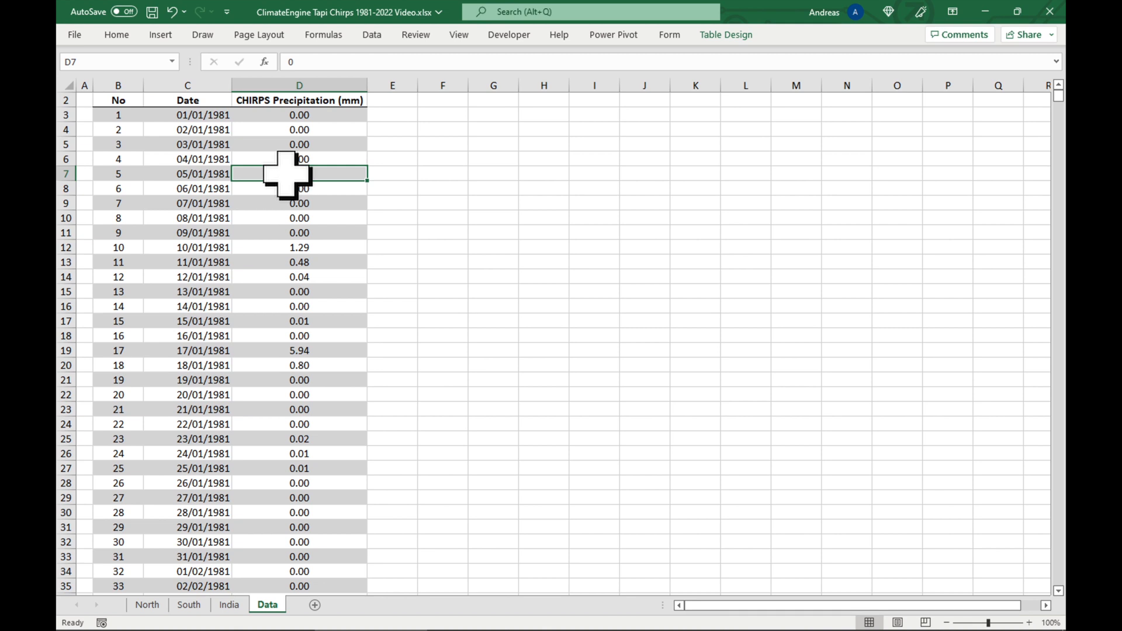
left_click(725, 35)
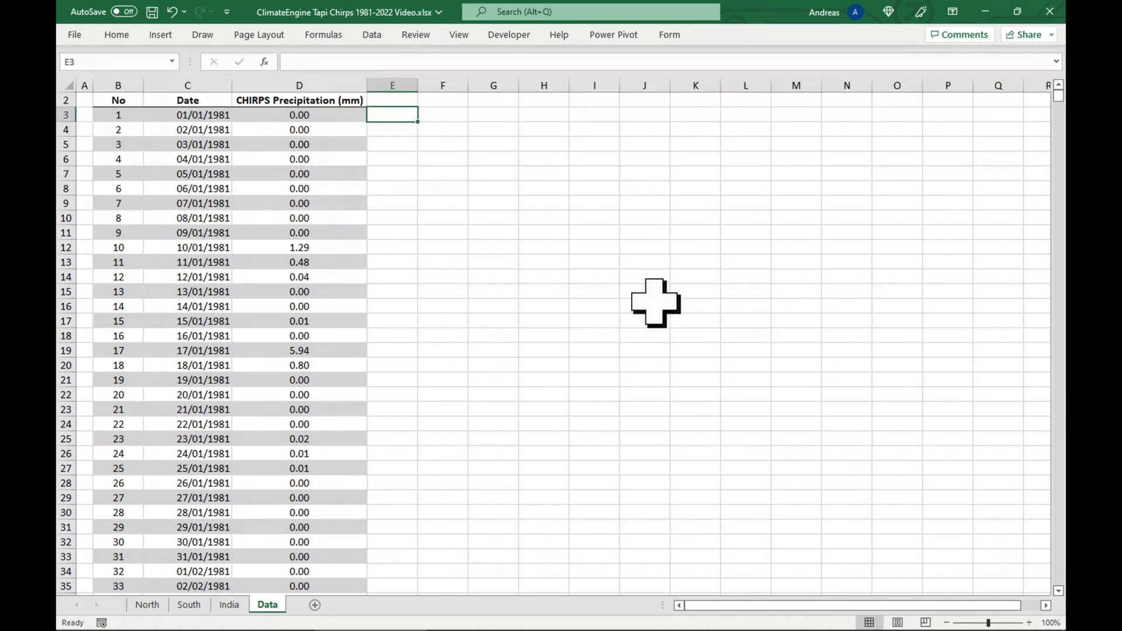
Step: Start a Season header in E2 beside the table, then go to the India sheet
left_click(392, 100)
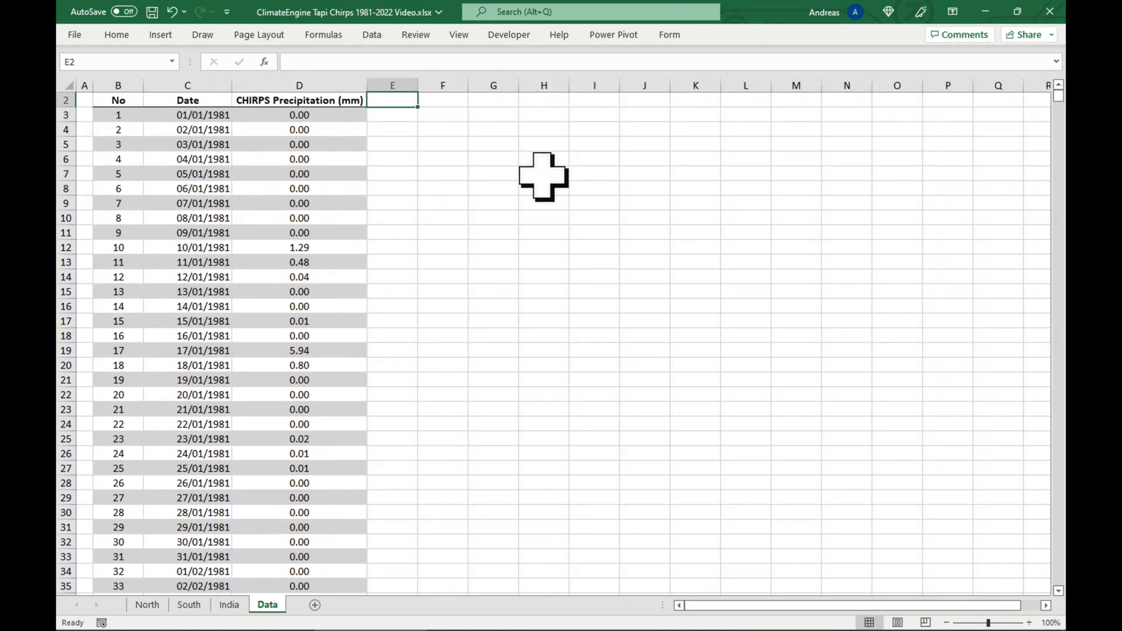
type("Season")
left_click(443, 100)
type("Water Year")
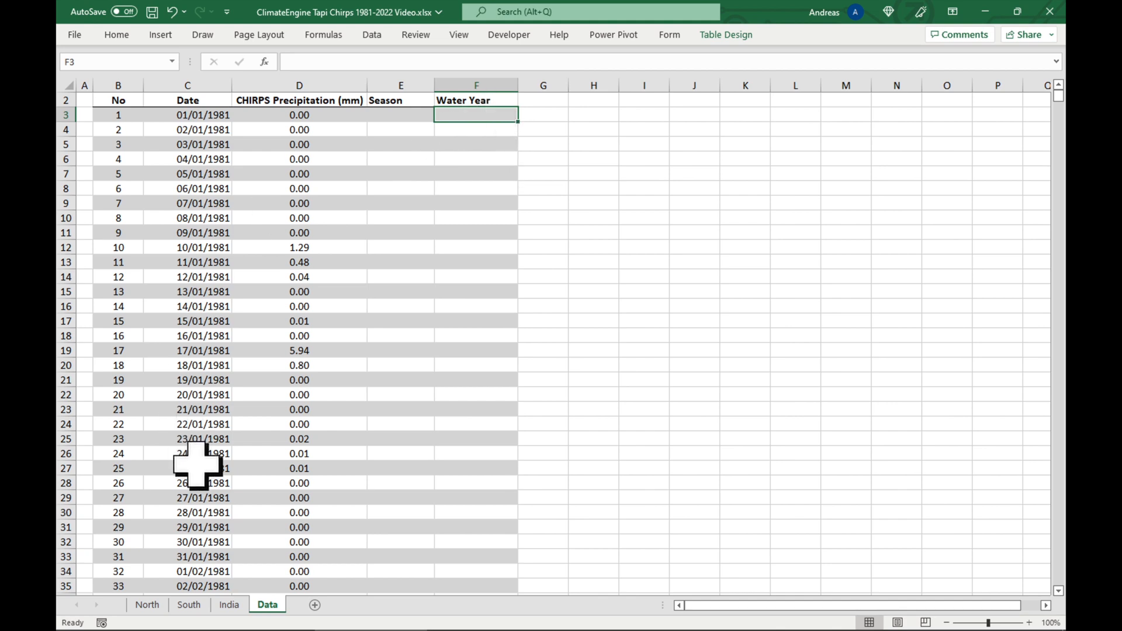
left_click(229, 604)
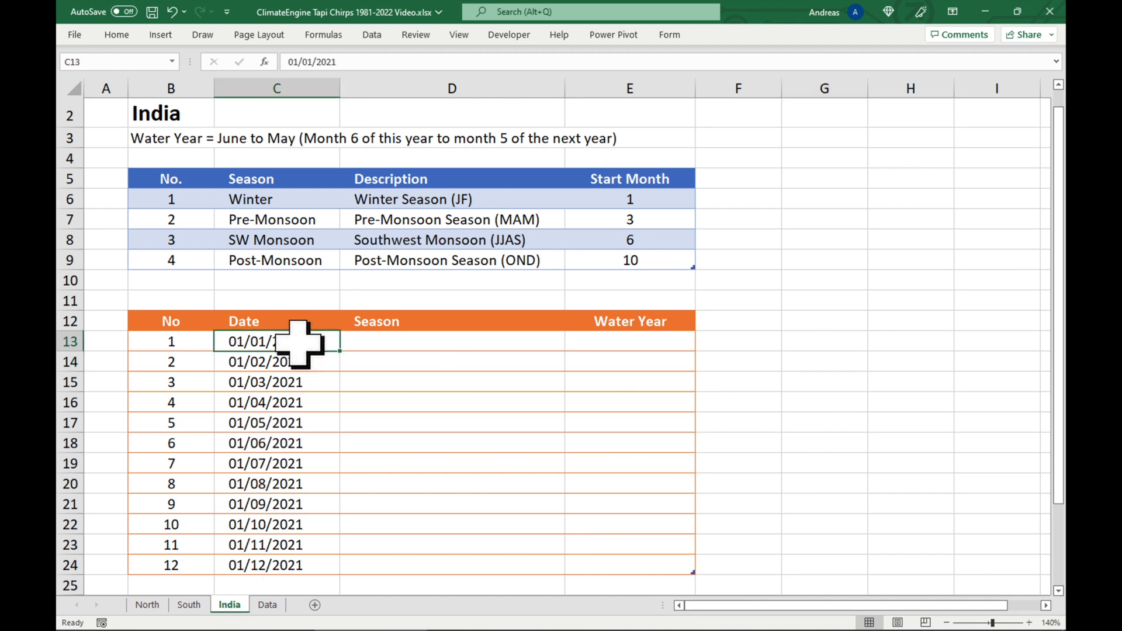
left_click_drag(277, 342, 276, 565)
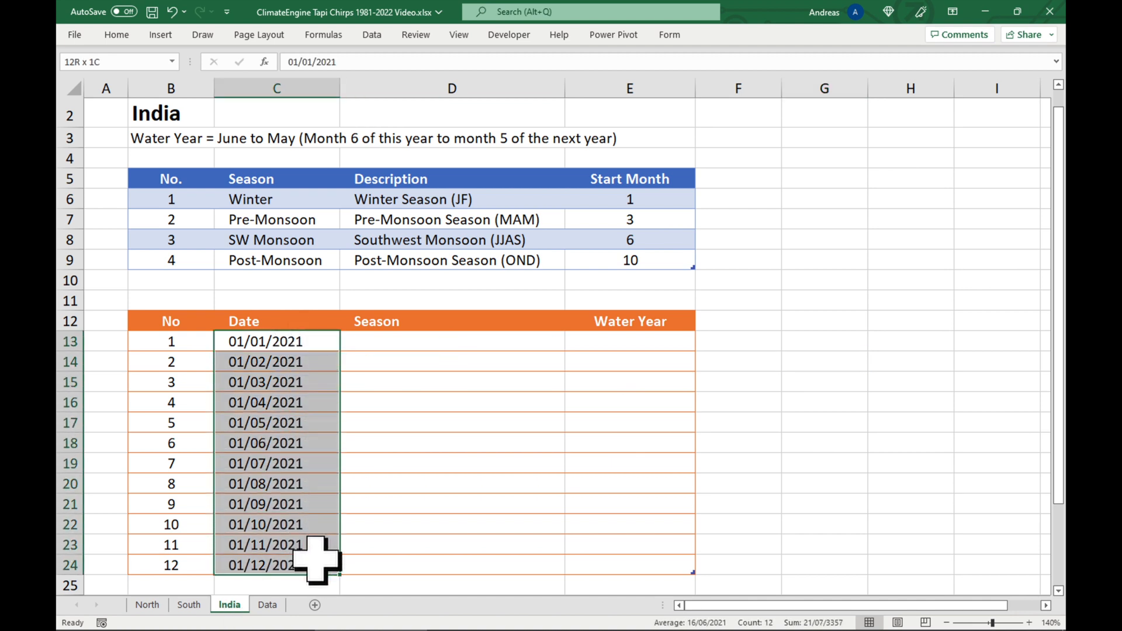
left_click(451, 342)
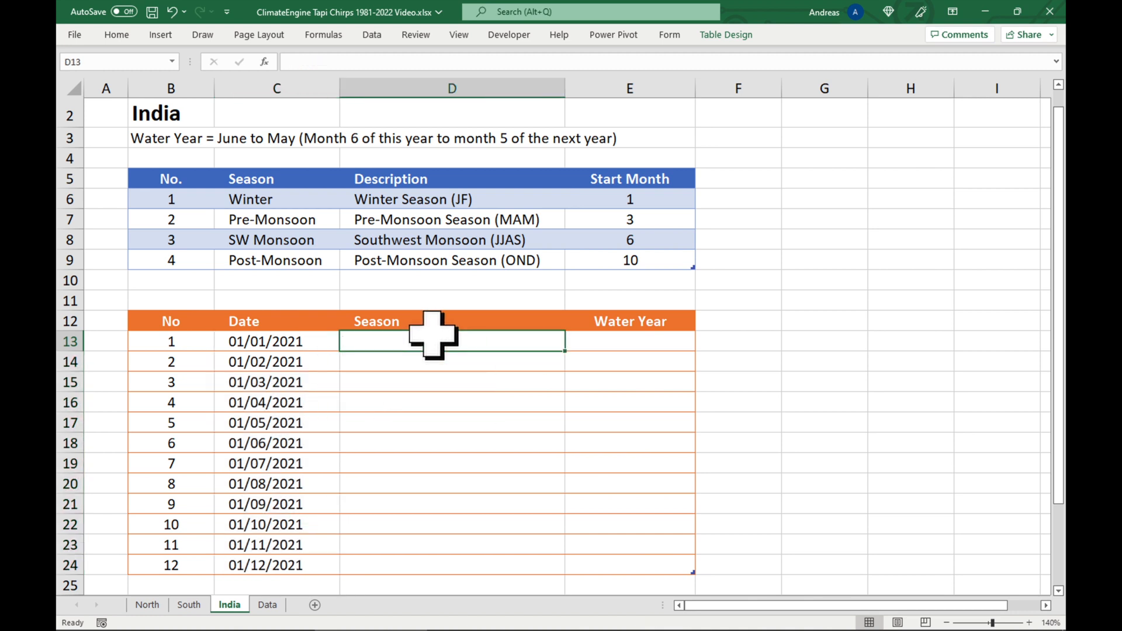
left_click_drag(451, 341, 452, 565)
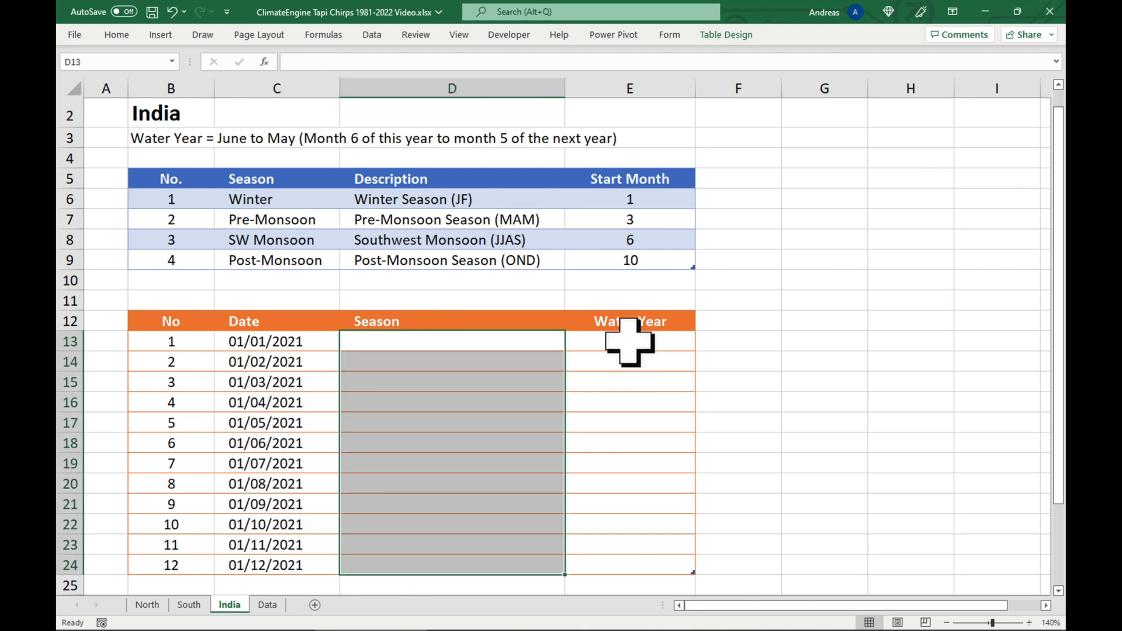
left_click(629, 341)
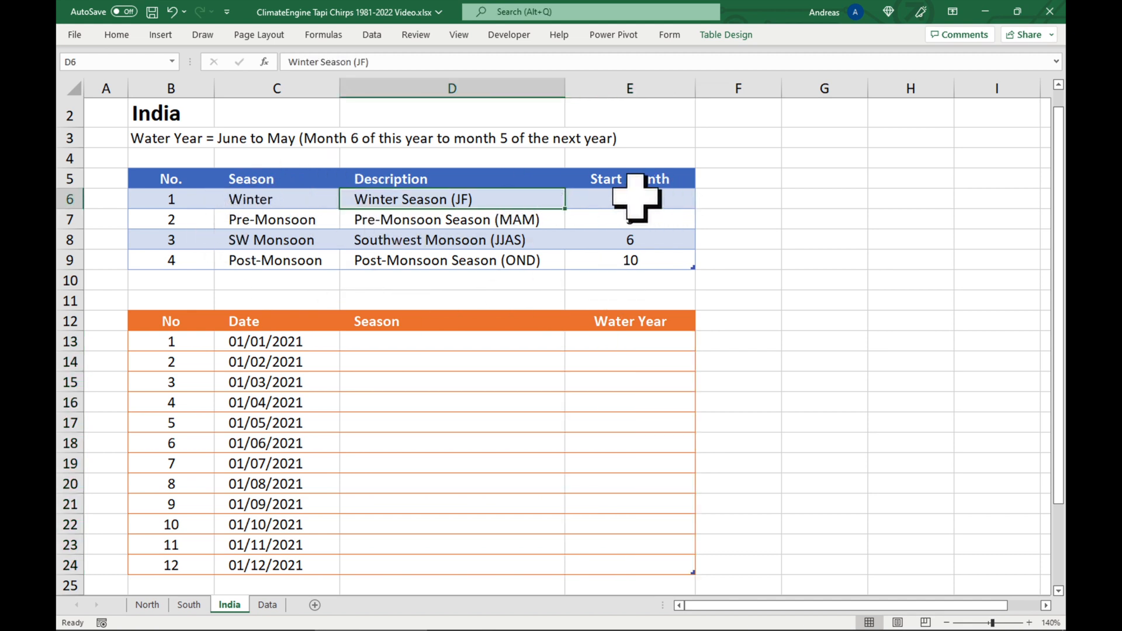
left_click(628, 199)
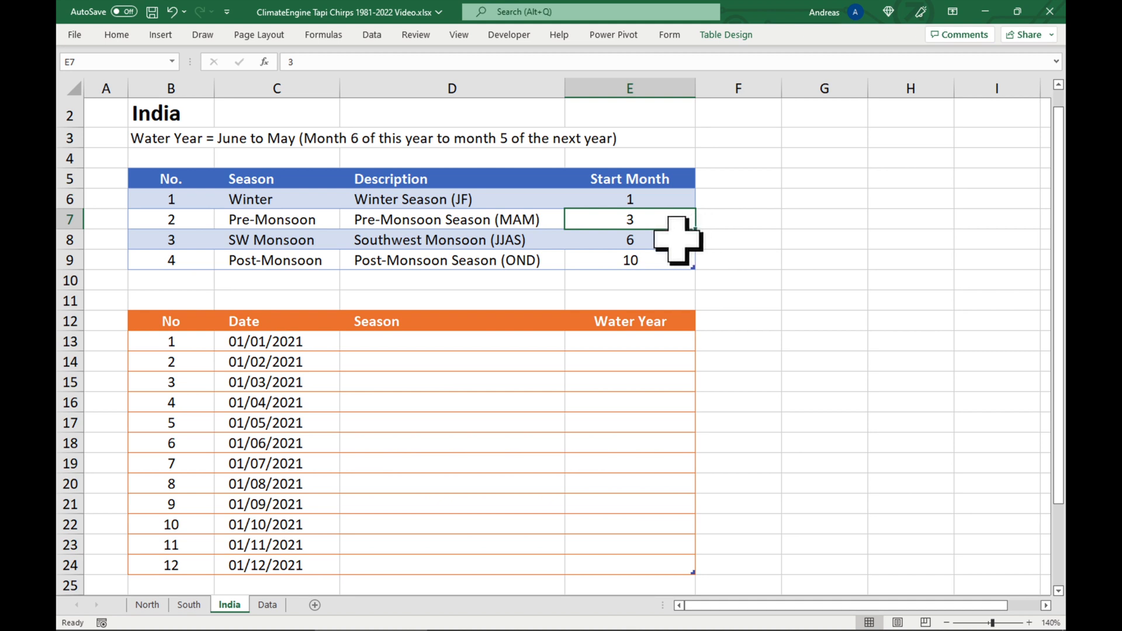
left_click(628, 240)
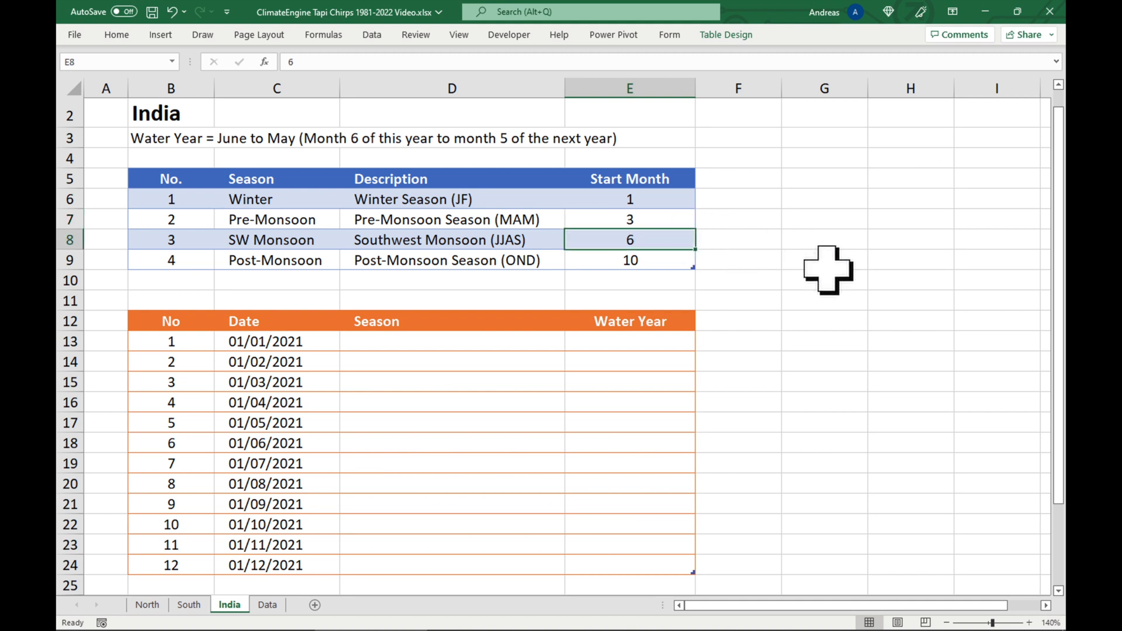
left_click(628, 259)
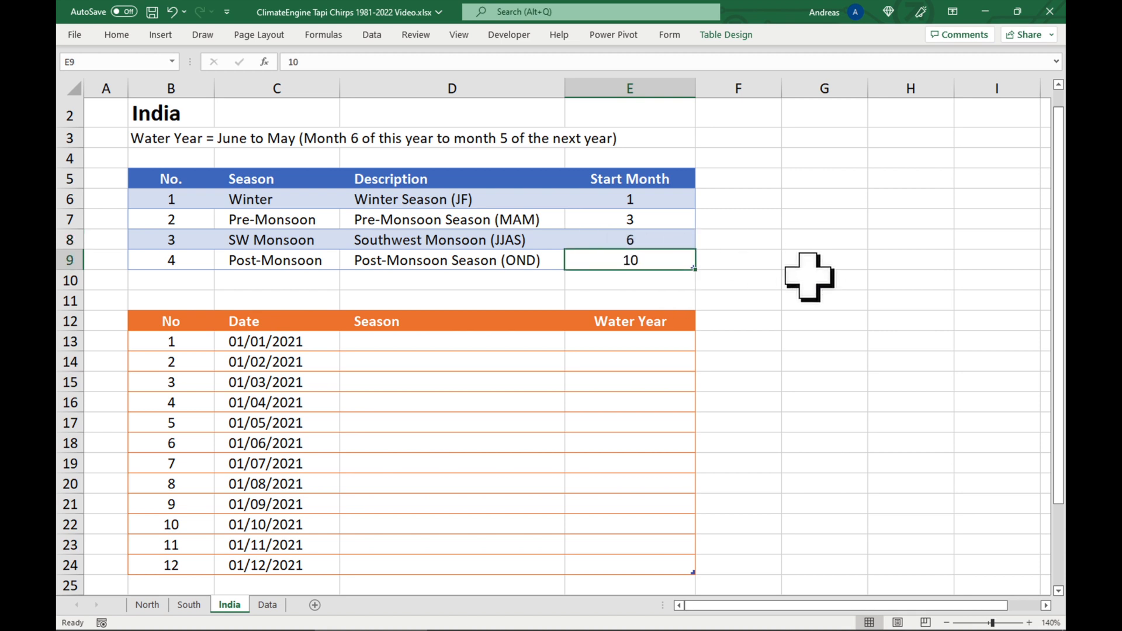
left_click_drag(629, 198, 630, 260)
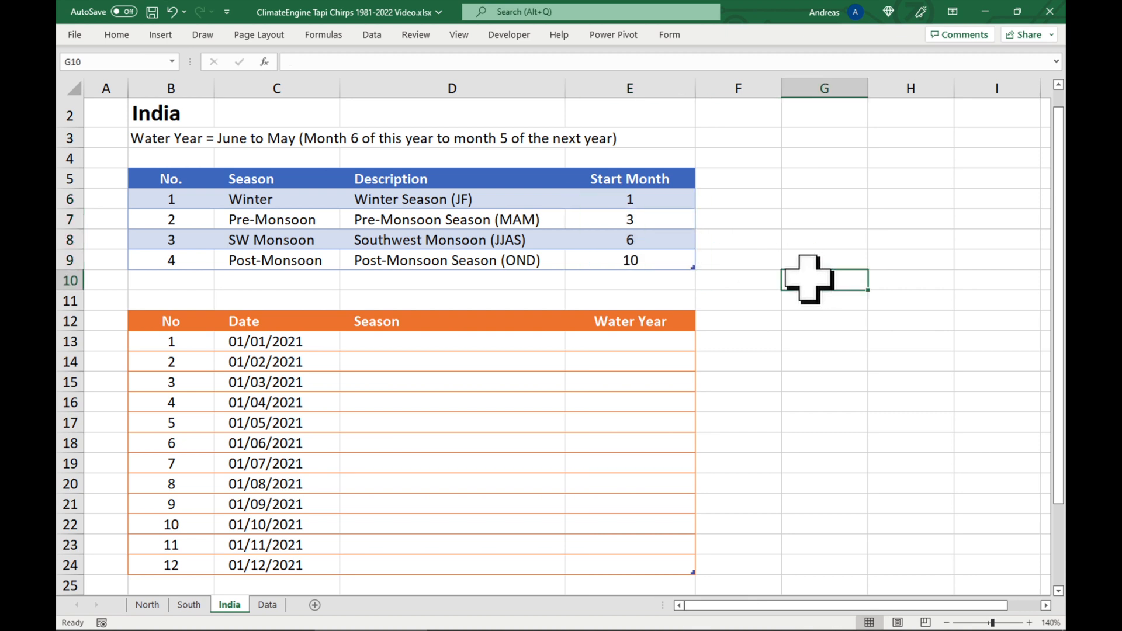
left_click(451, 341)
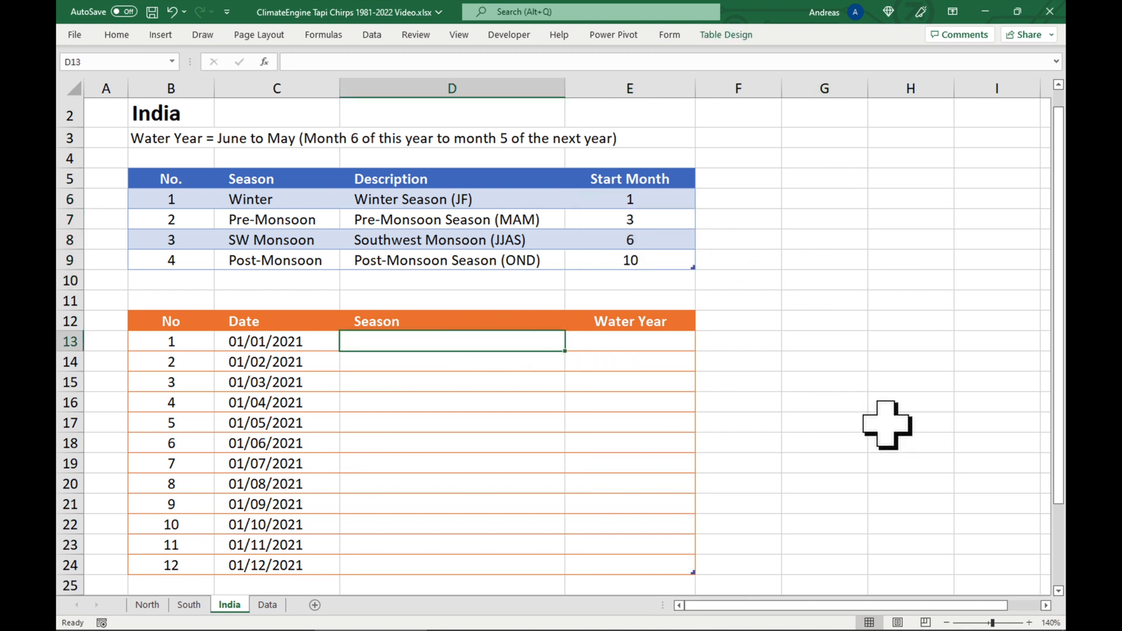
type("=M")
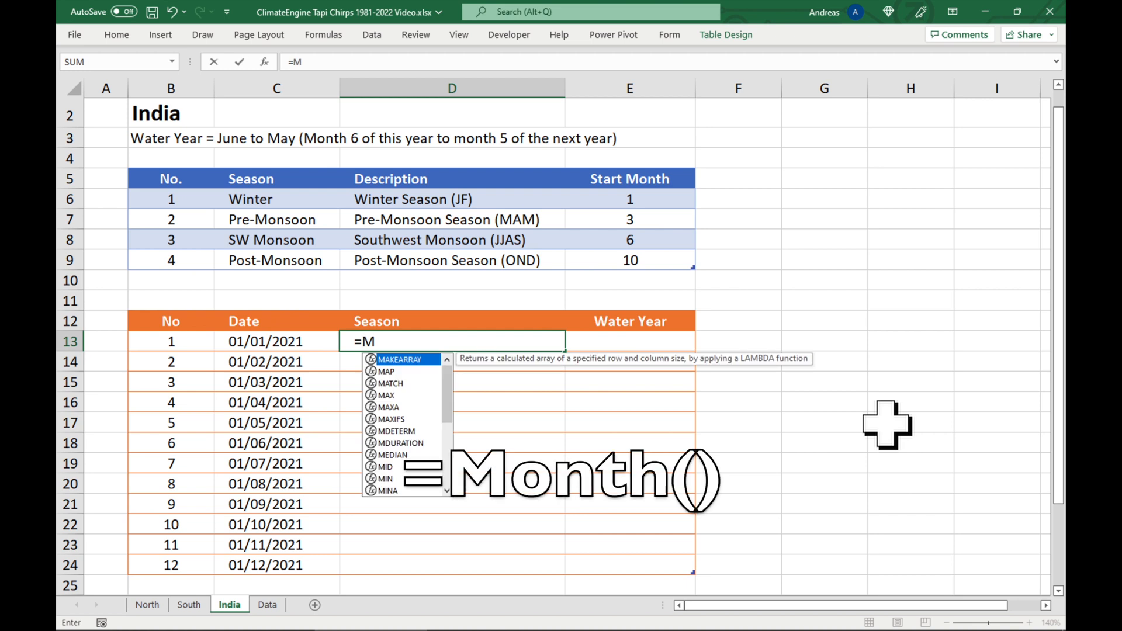
type("onth()")
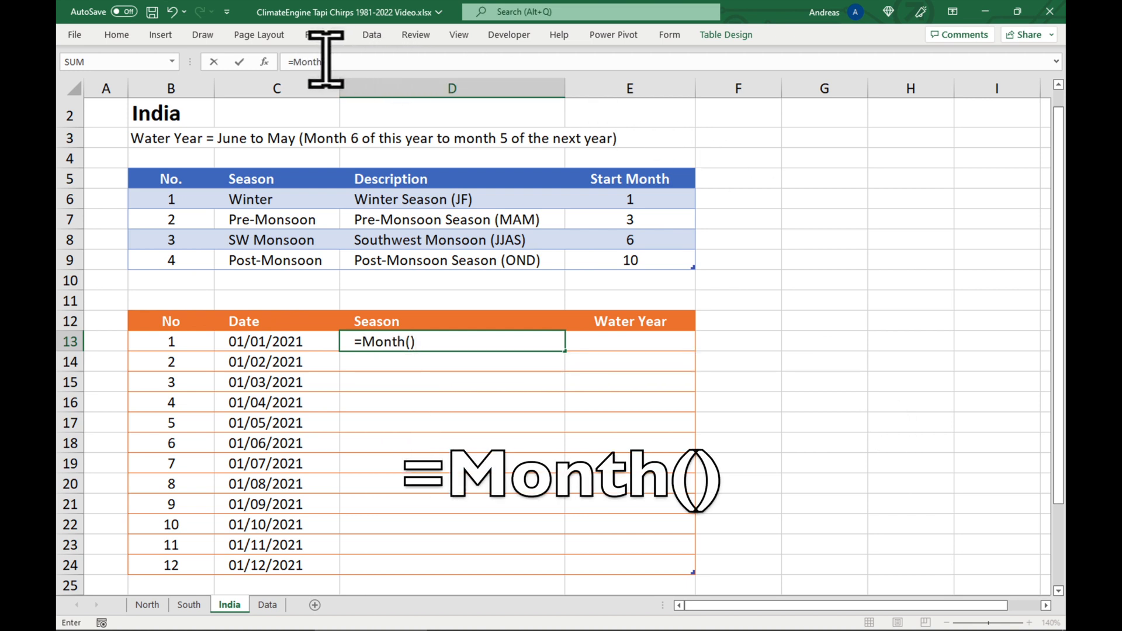
left_click(264, 341)
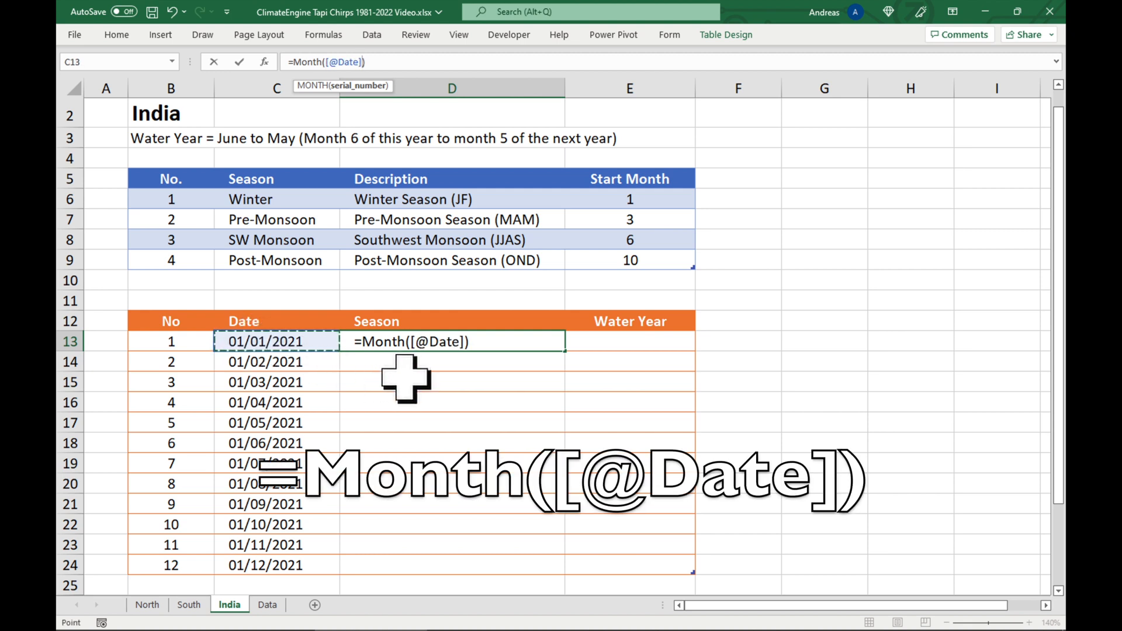
key("enter")
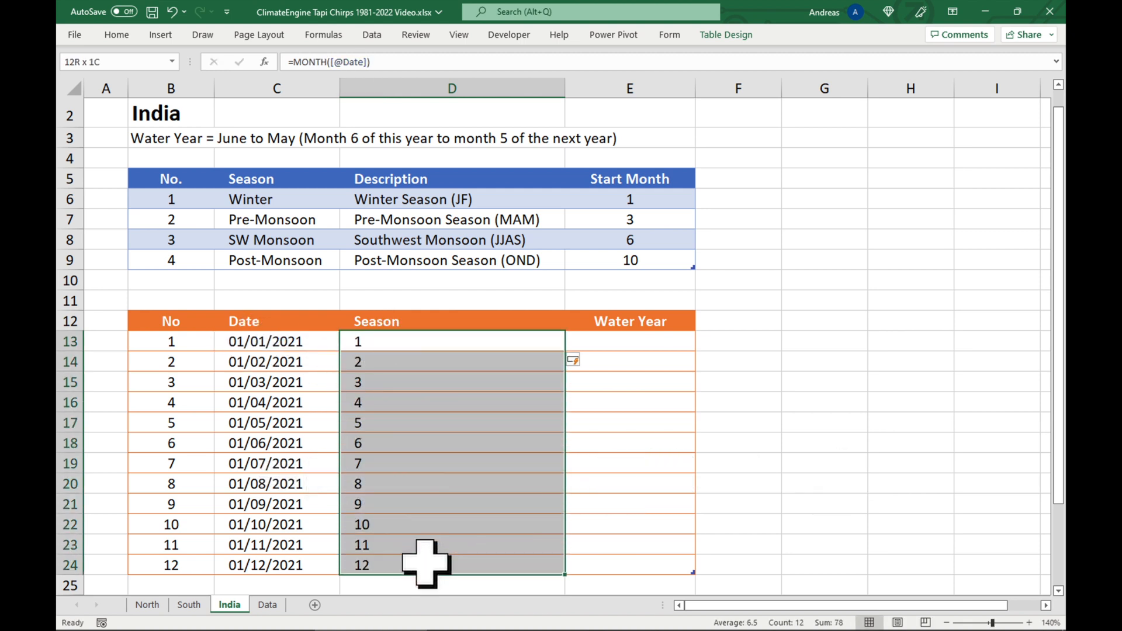
left_click(276, 342)
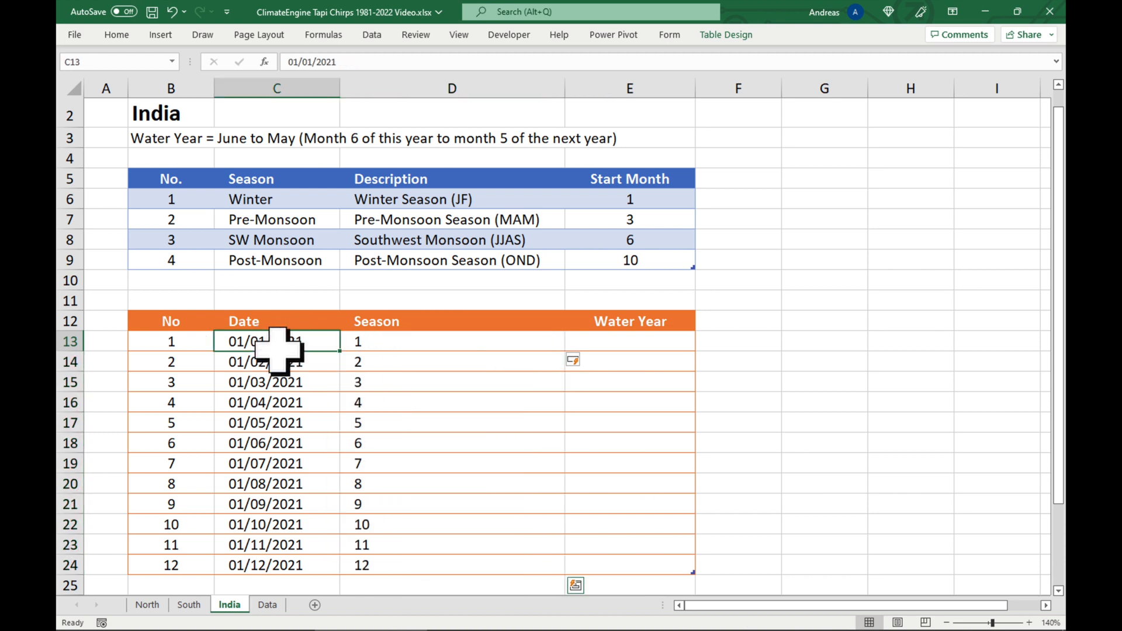
left_click_drag(276, 341, 276, 564)
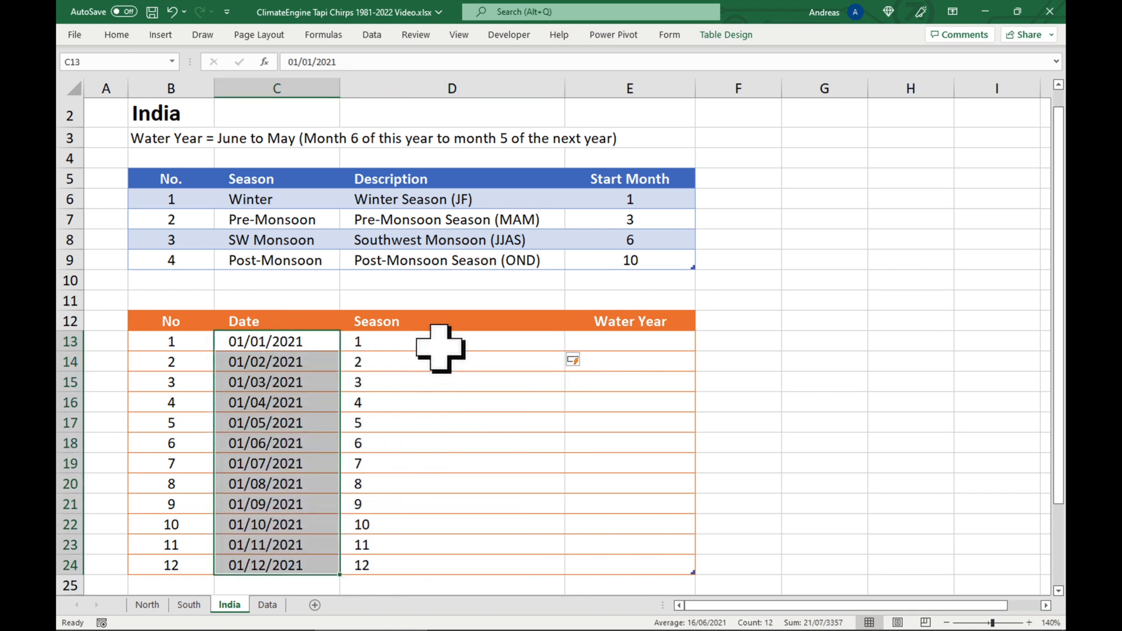
left_click(452, 341)
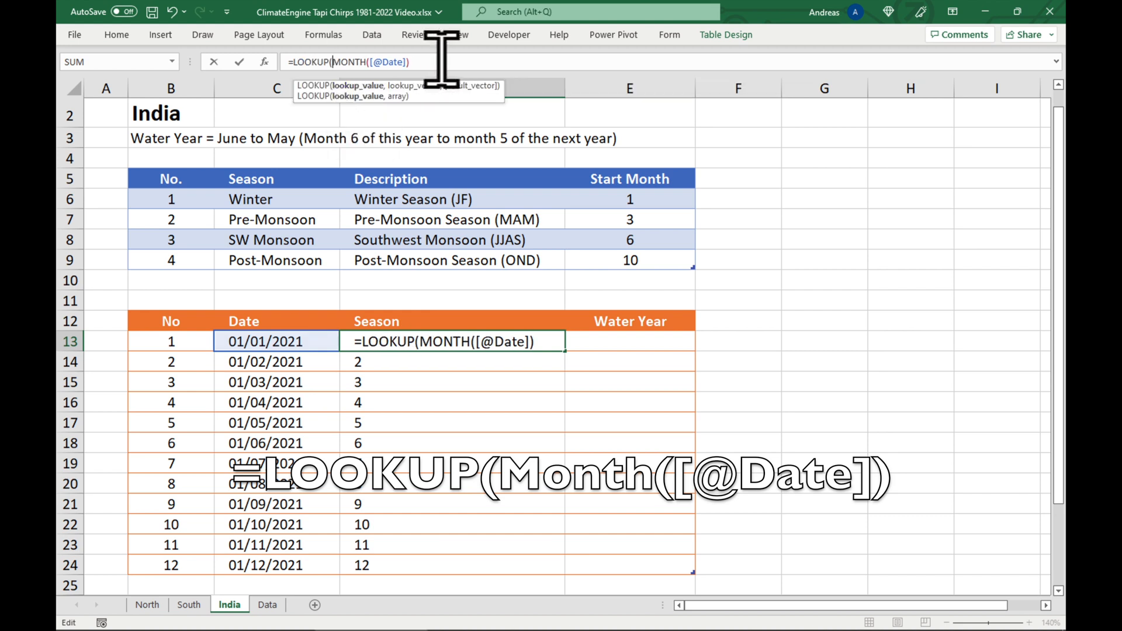
Step: Build D13's LOOKUP mapping months 1, 3, 6, 10 to Winter, Pre-Monsoon, Southwest Monsoon, Post-Monsoon
type(",")
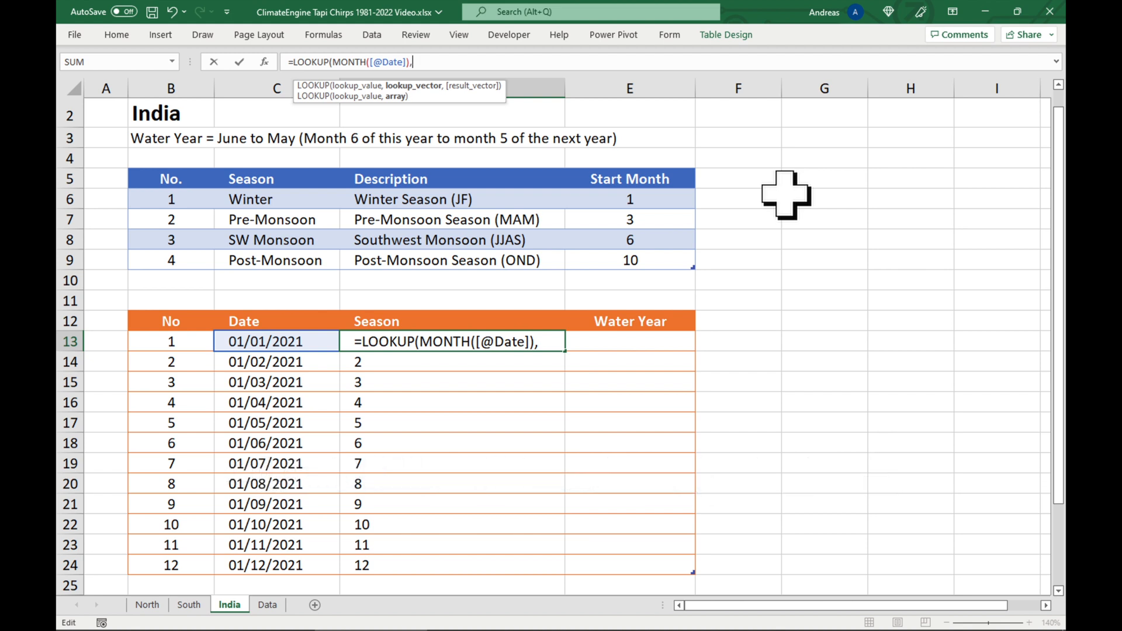
type("{}")
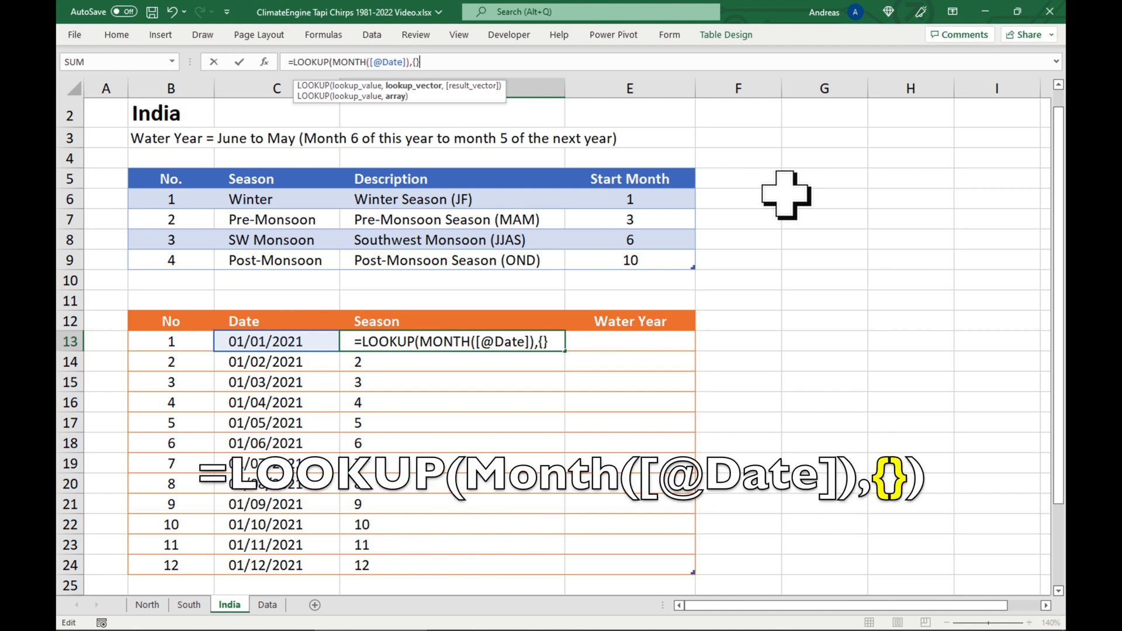
type(")")
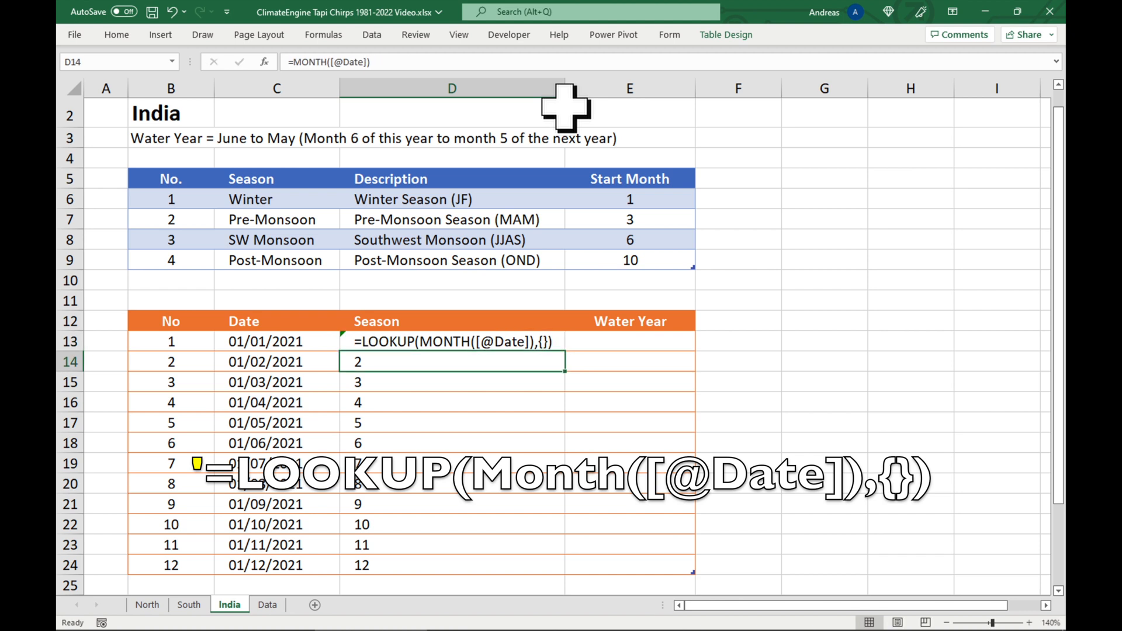
left_click(452, 341)
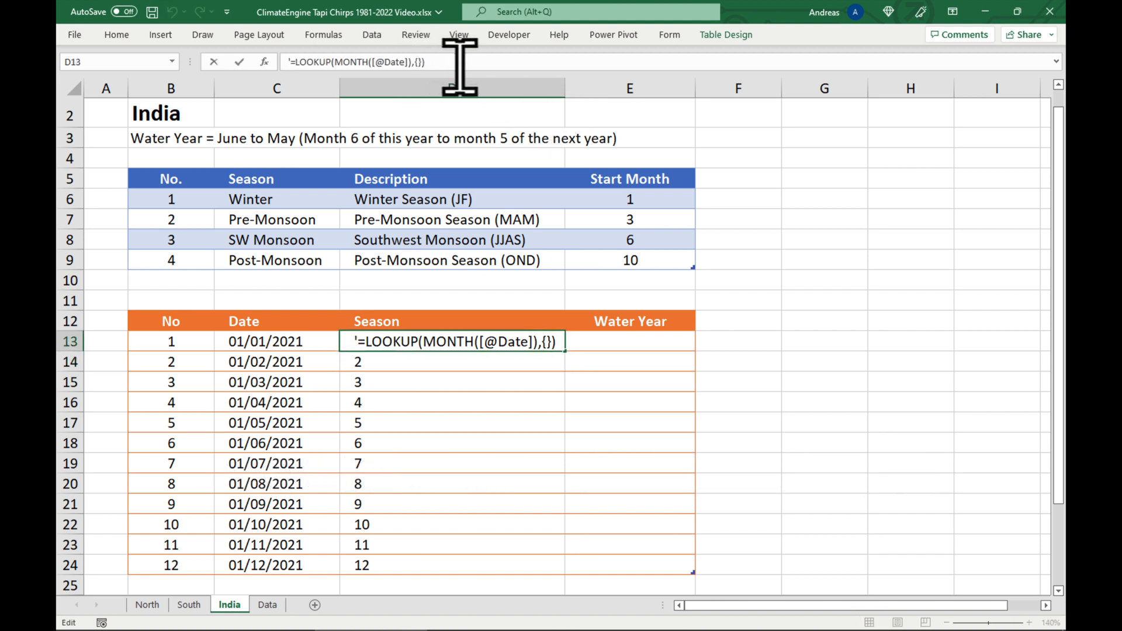
mouse_move(469, 199)
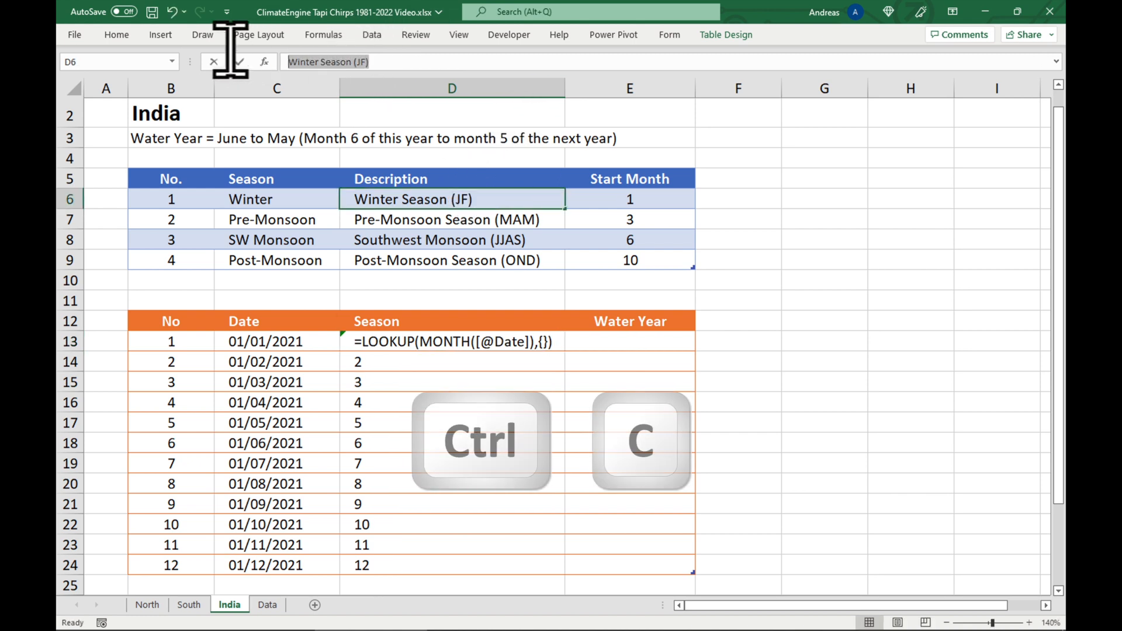
key("down")
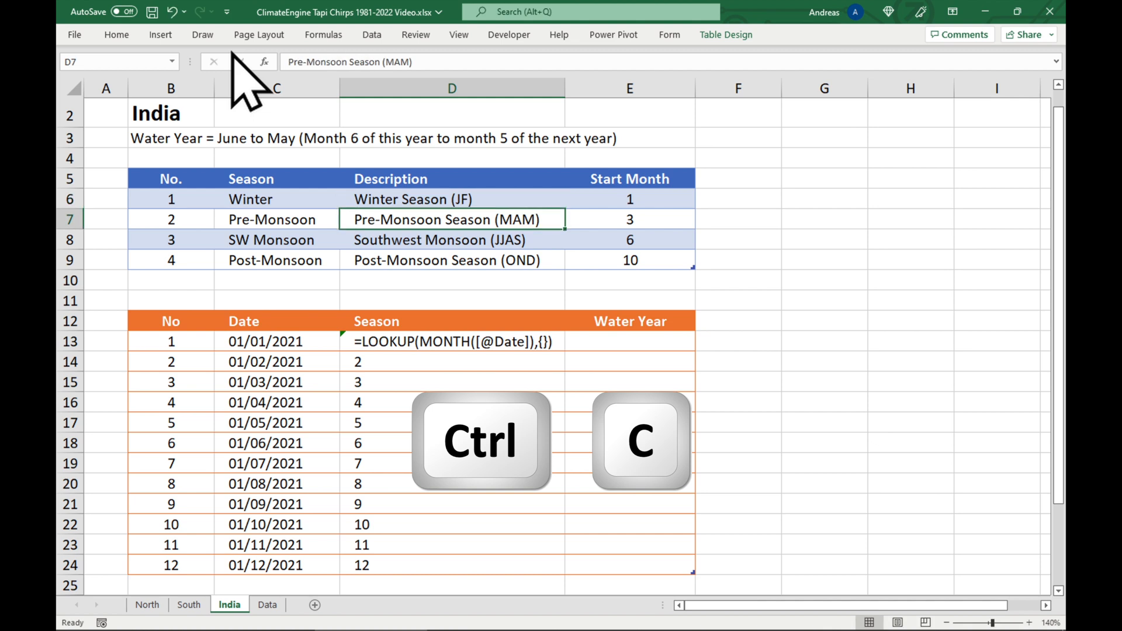
left_click(450, 342)
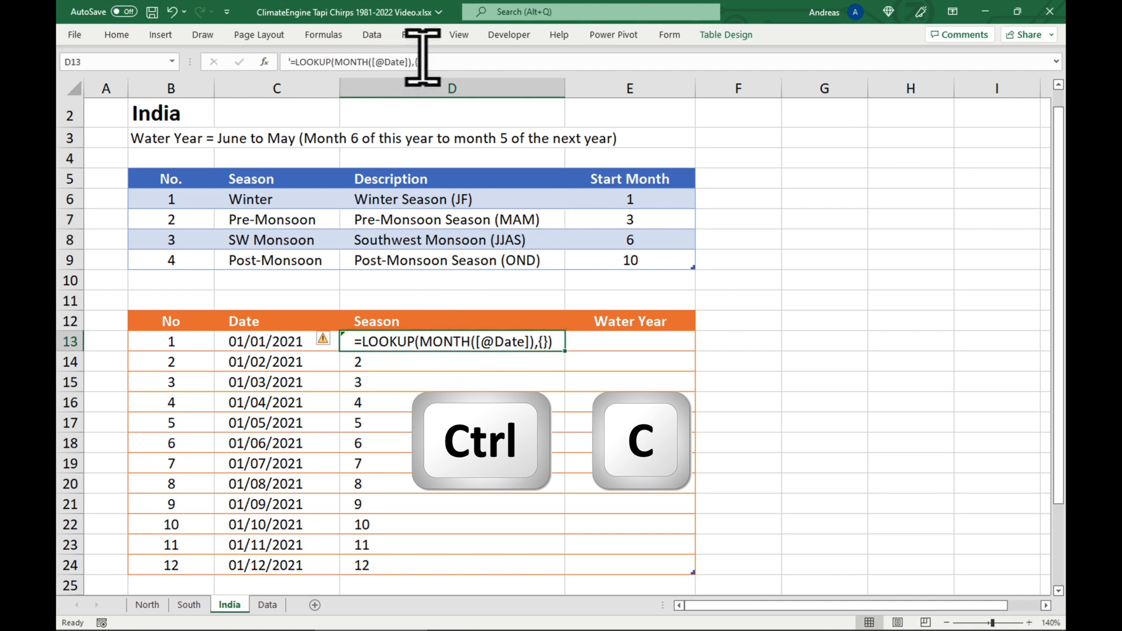
key("ctrl+v")
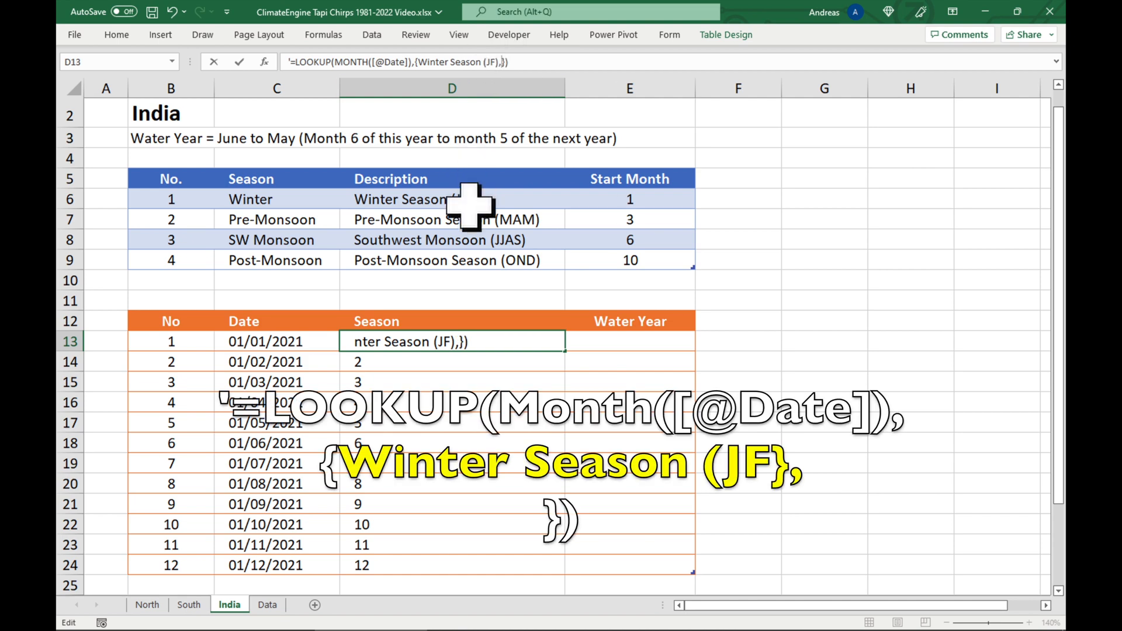
left_click(452, 219)
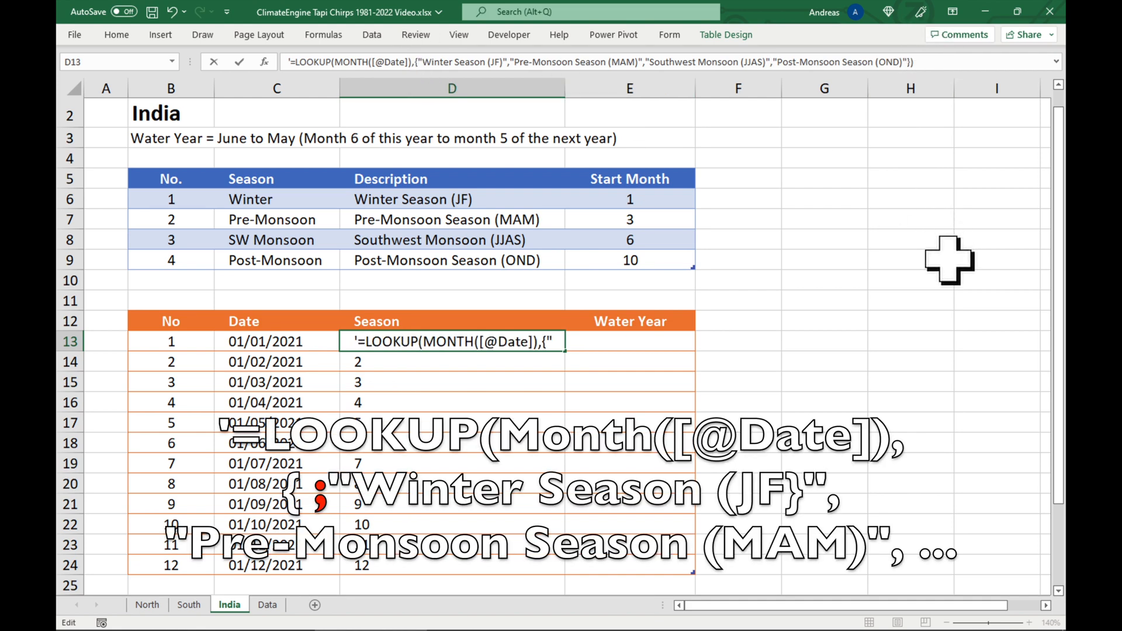
type(";")
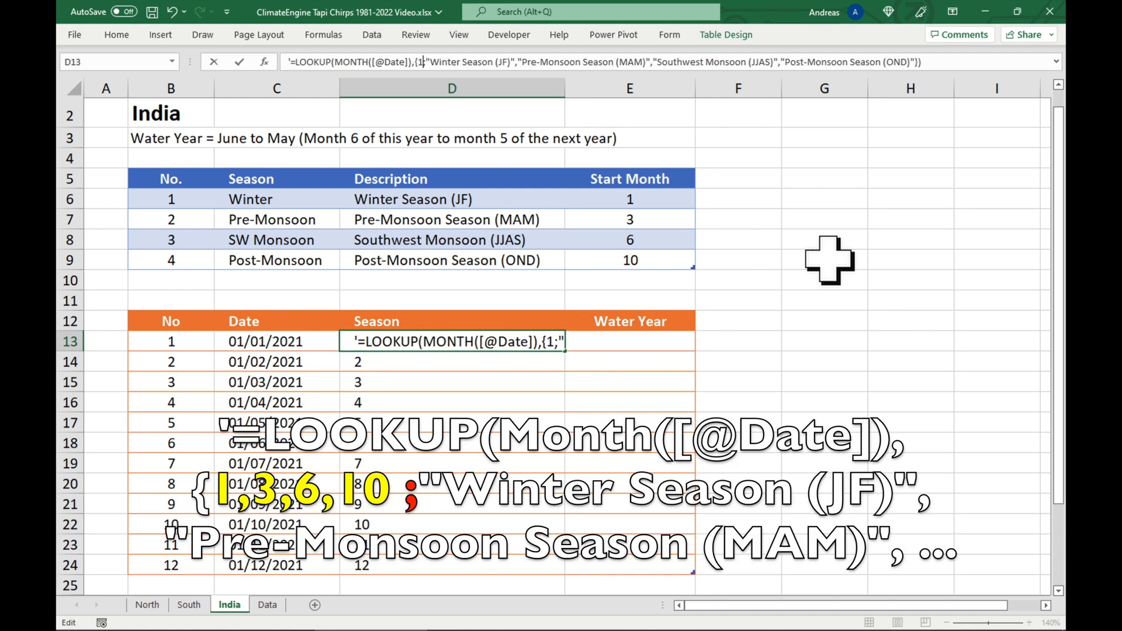
type("3")
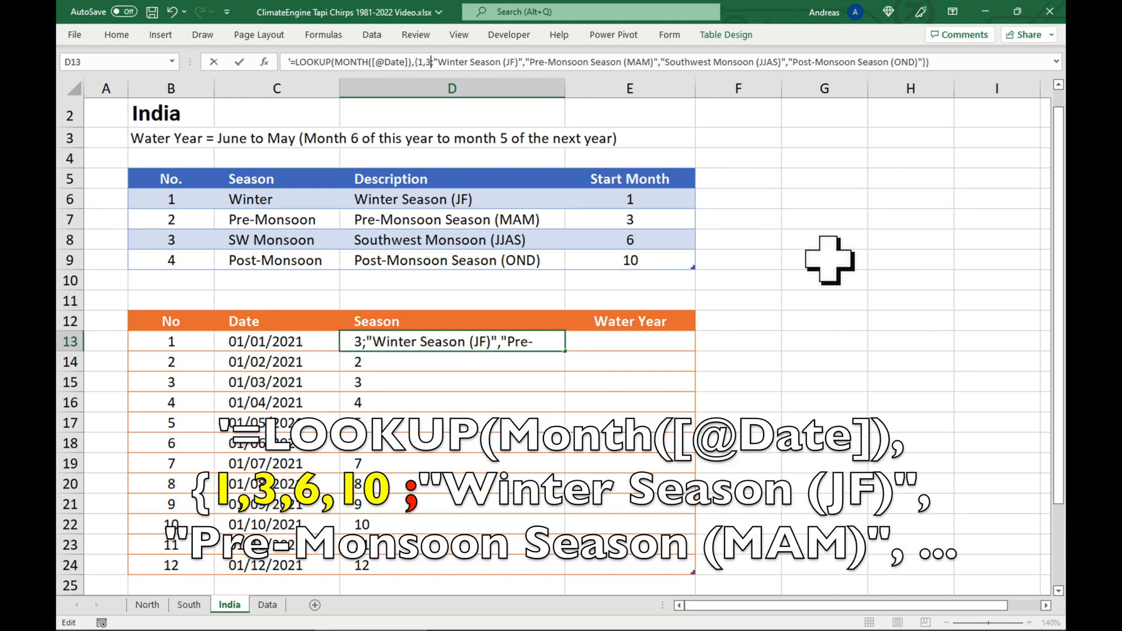
type("6,10")
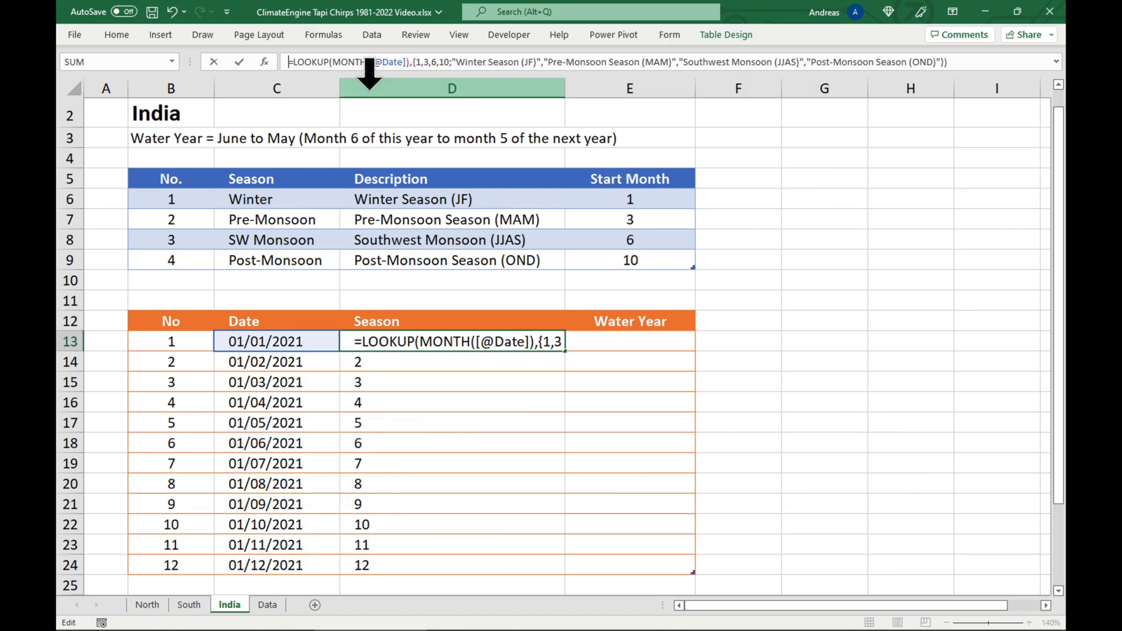
key("Enter")
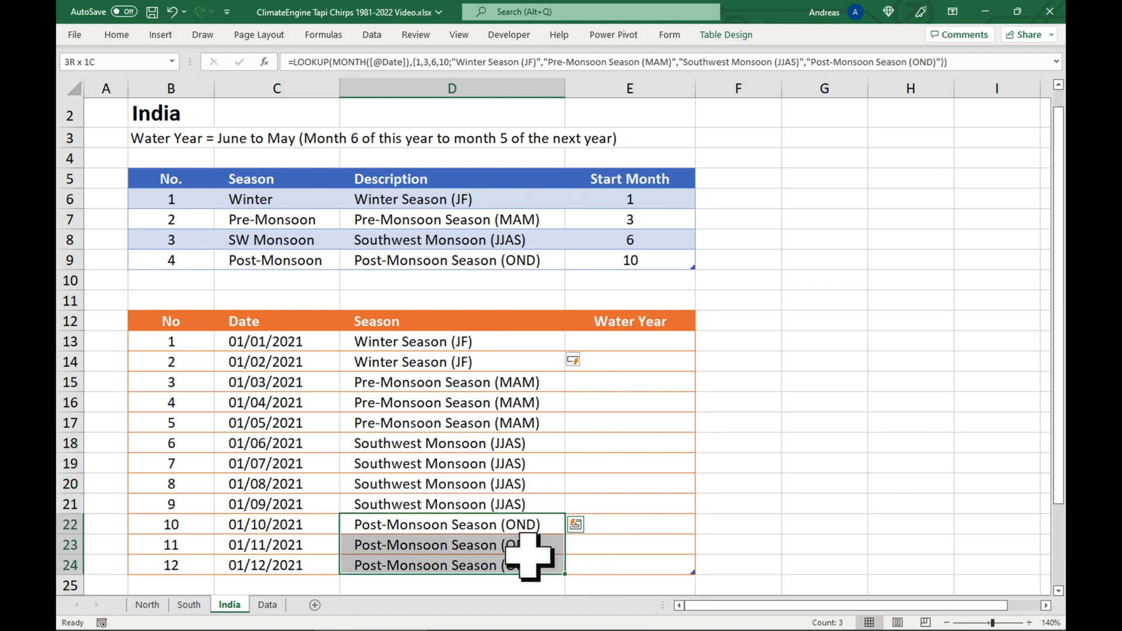
Step: Reopen the first Season cell's LOOKUP formula and copy its full text
left_click(737, 442)
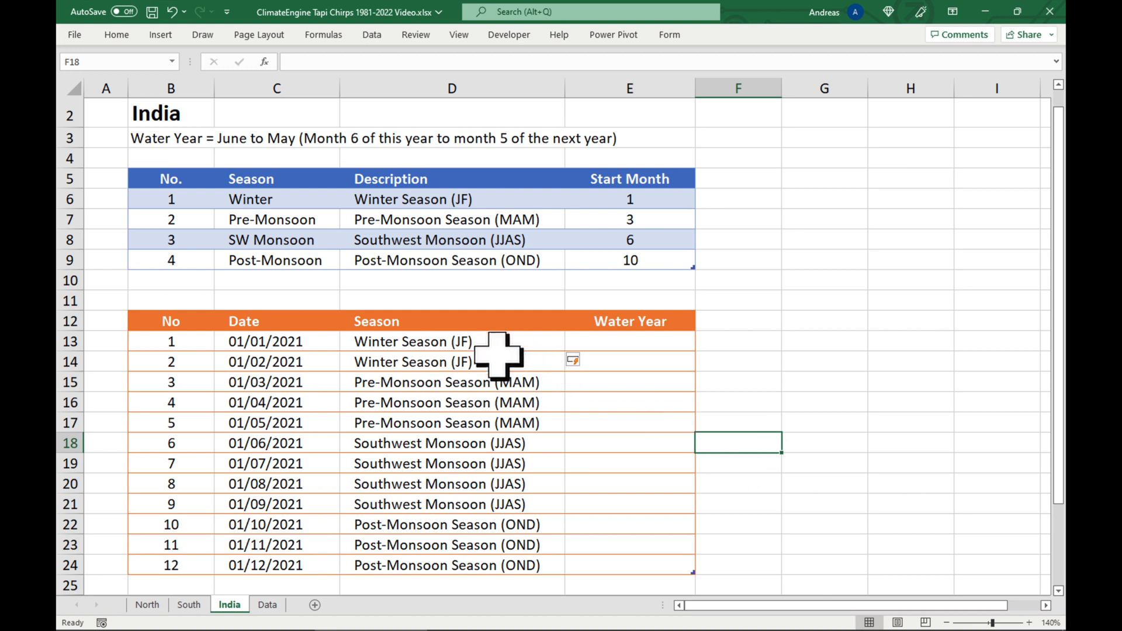
left_click(450, 341)
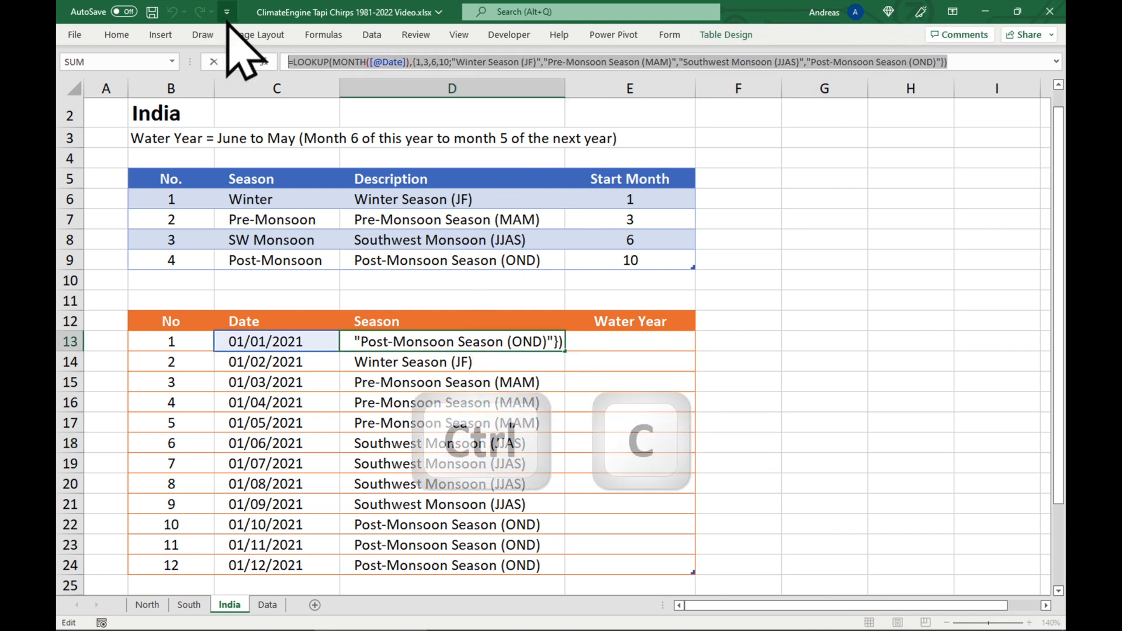
key("ctrl+c")
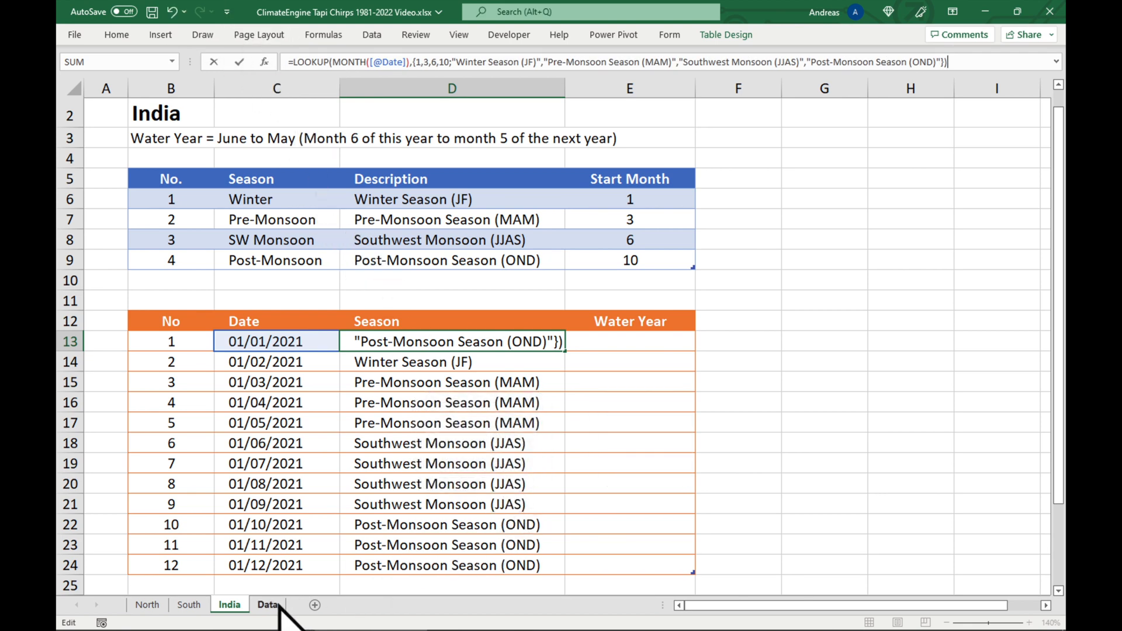
Step: Paste the season formula into every Data sheet Season row, then return to India
left_click(268, 604)
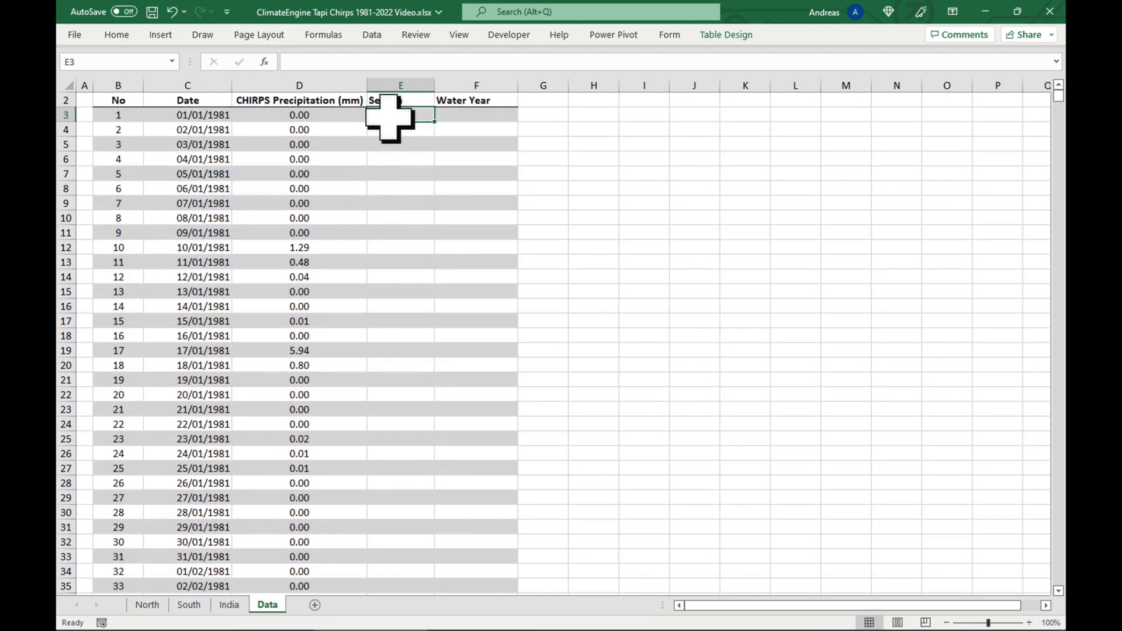
key("ctrl+v")
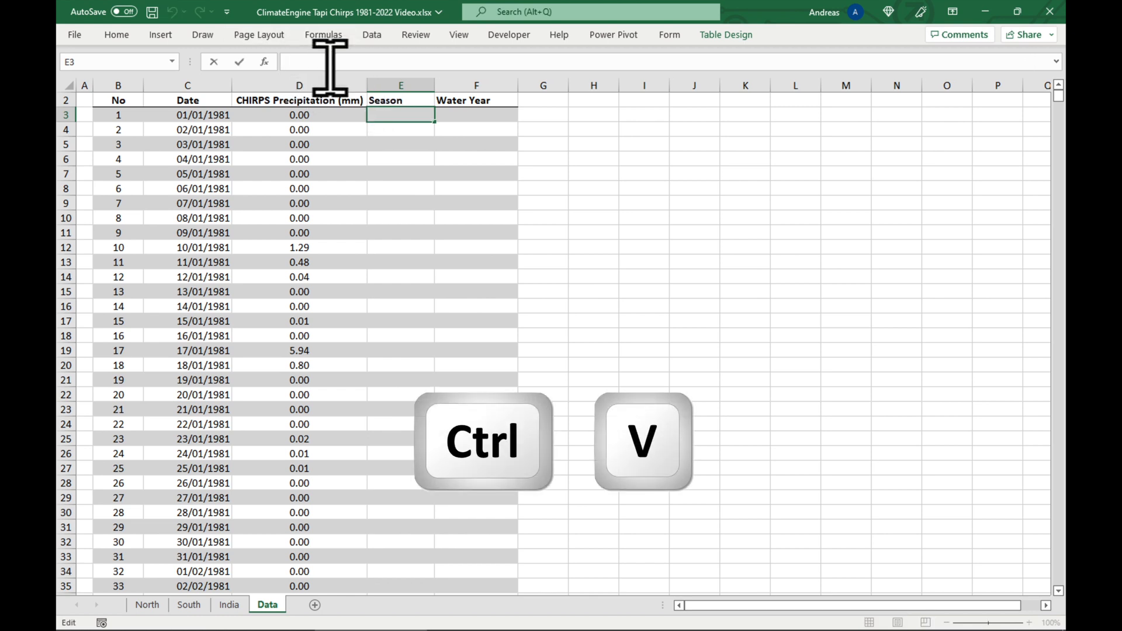
key("ctrl+v")
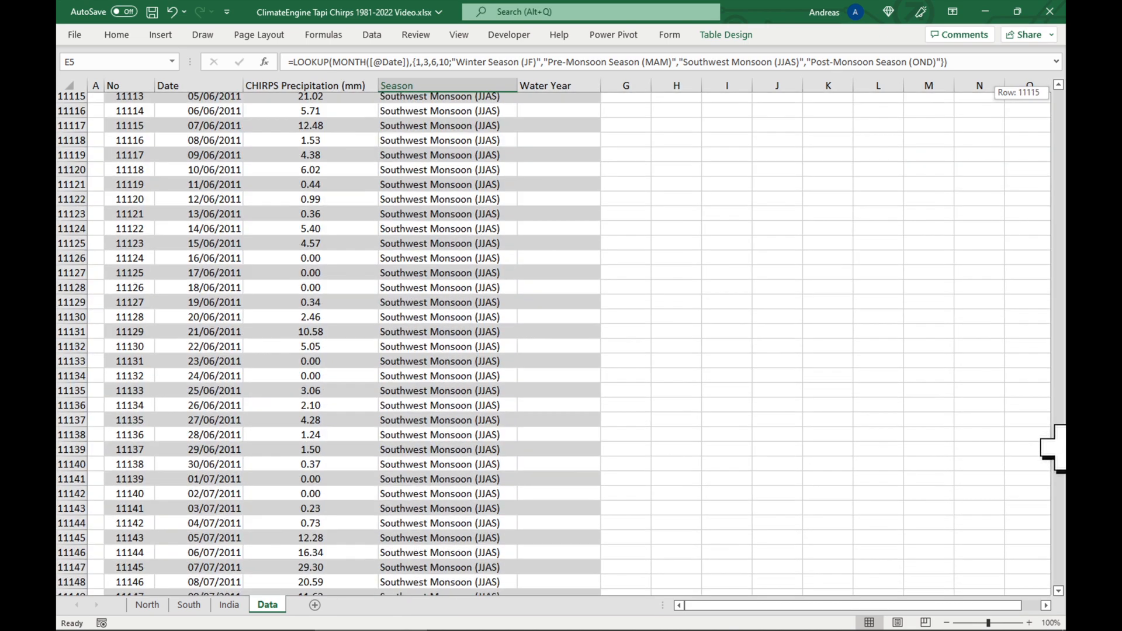
key("ctrl+Home")
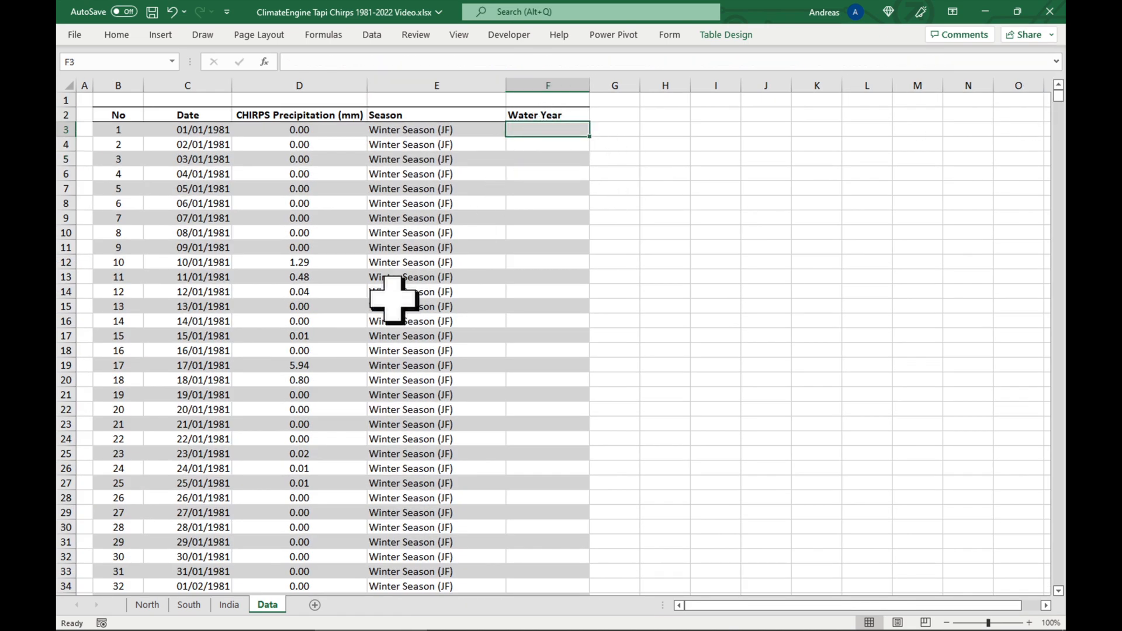
left_click(229, 604)
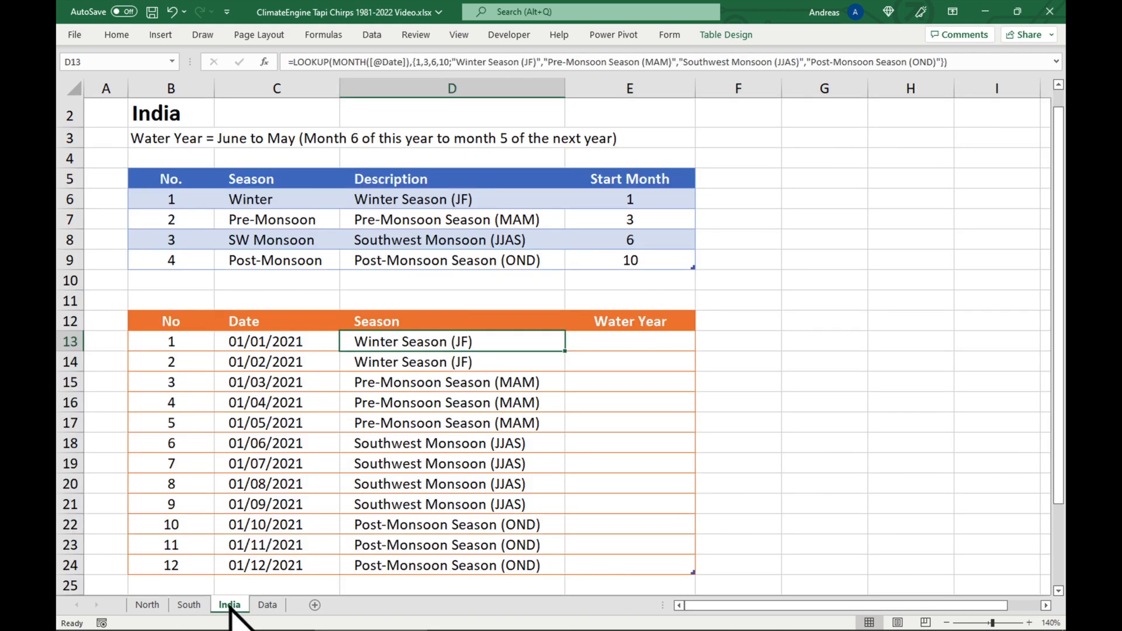
left_click(629, 342)
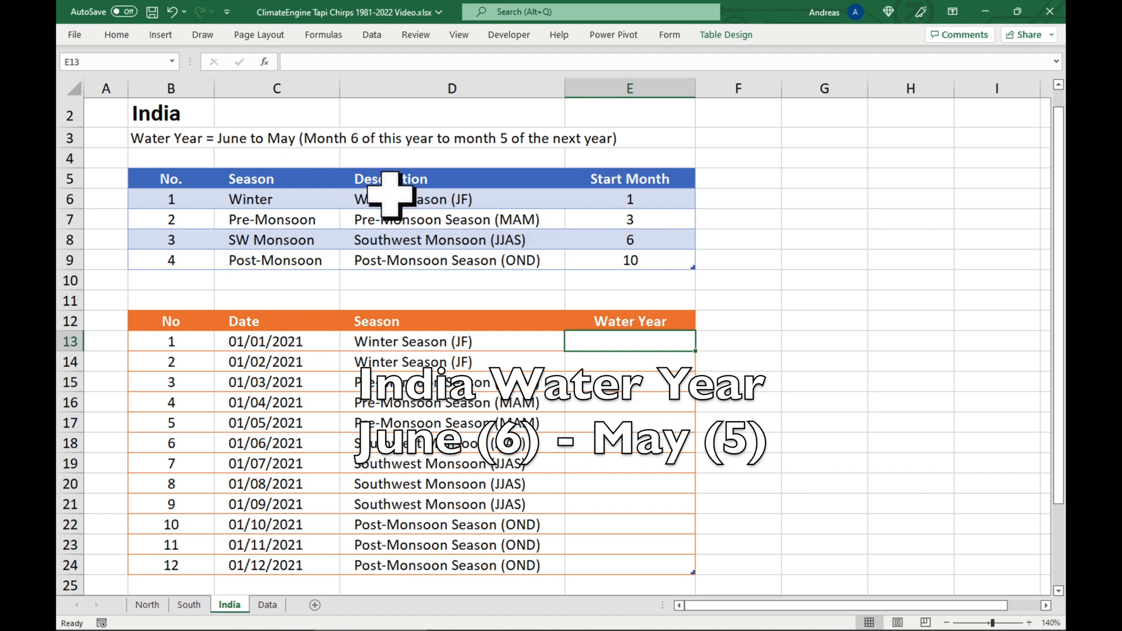
mouse_move(876, 399)
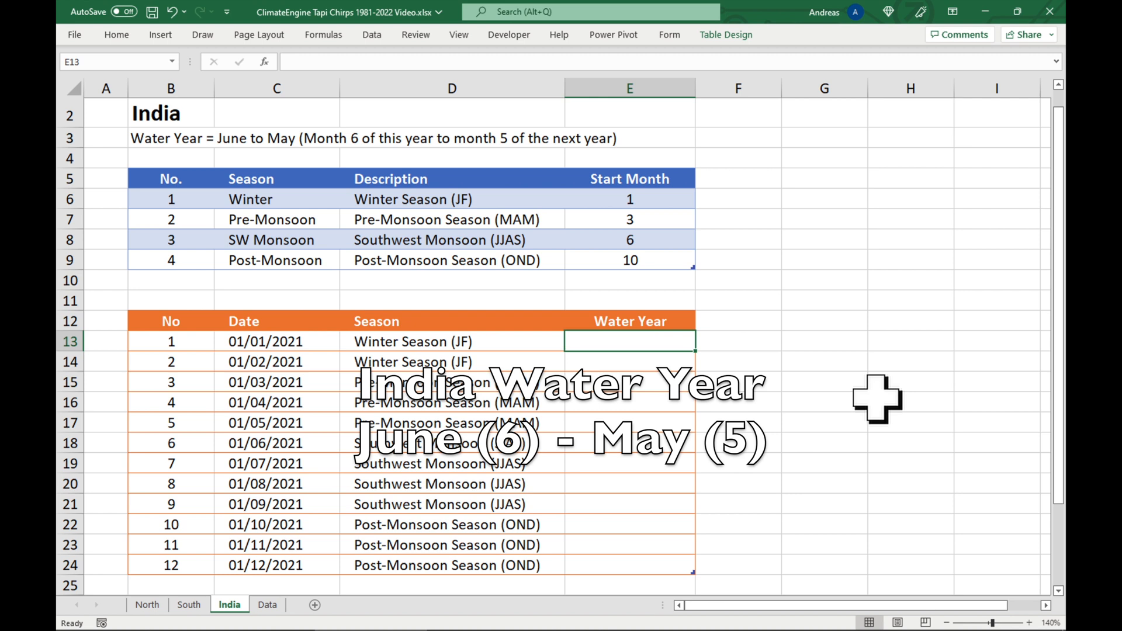
type("=")
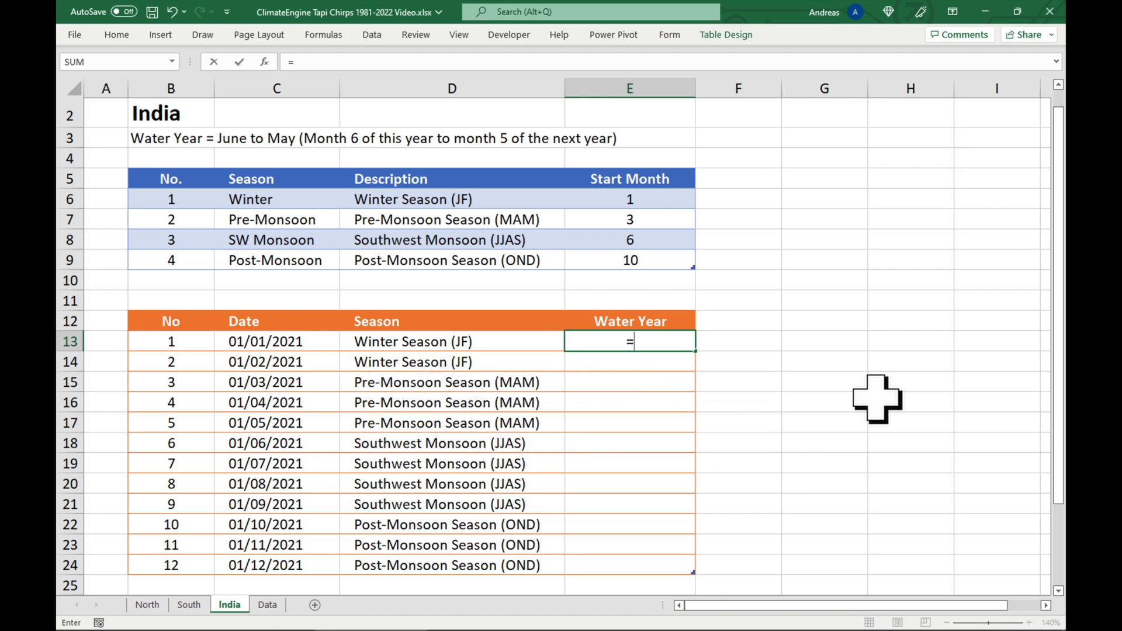
type("Month")
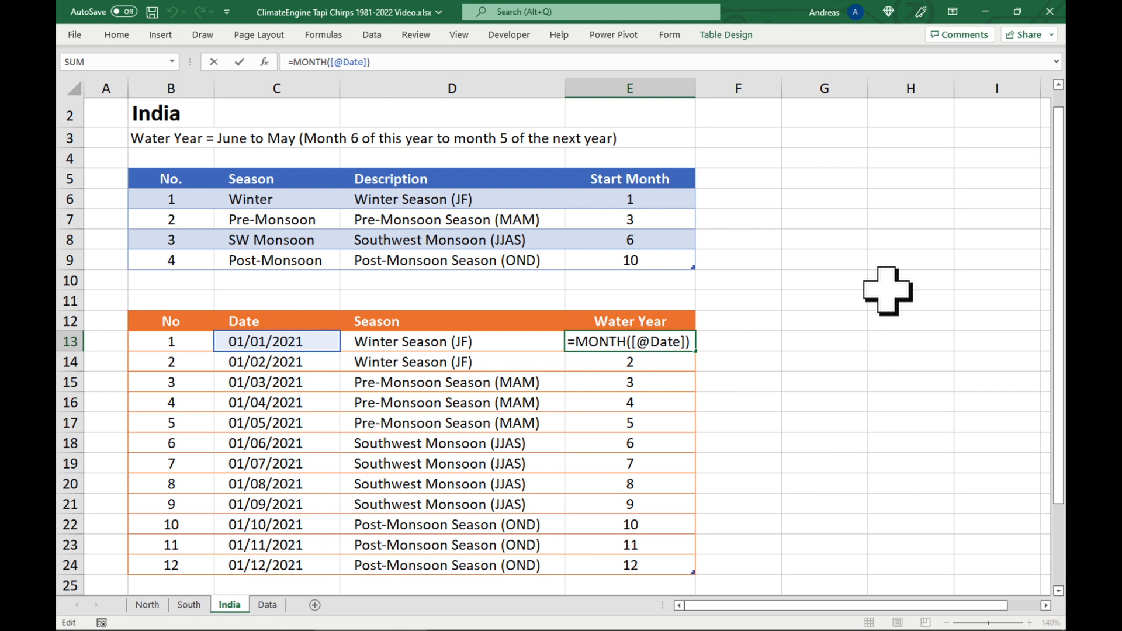
type("IF(")
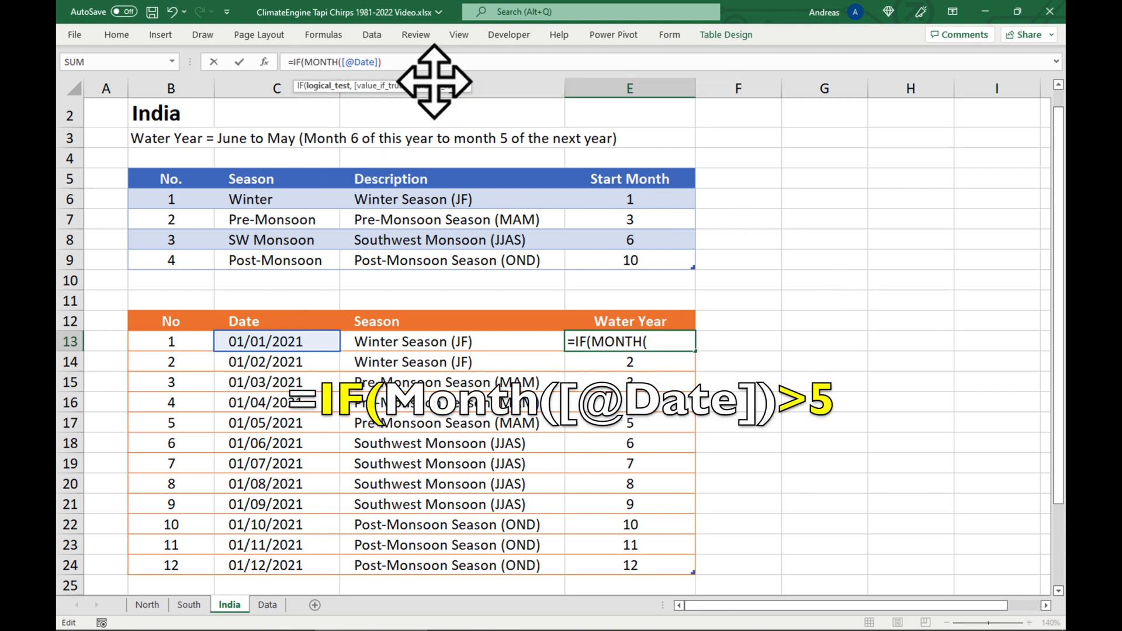
type("[@Date])")
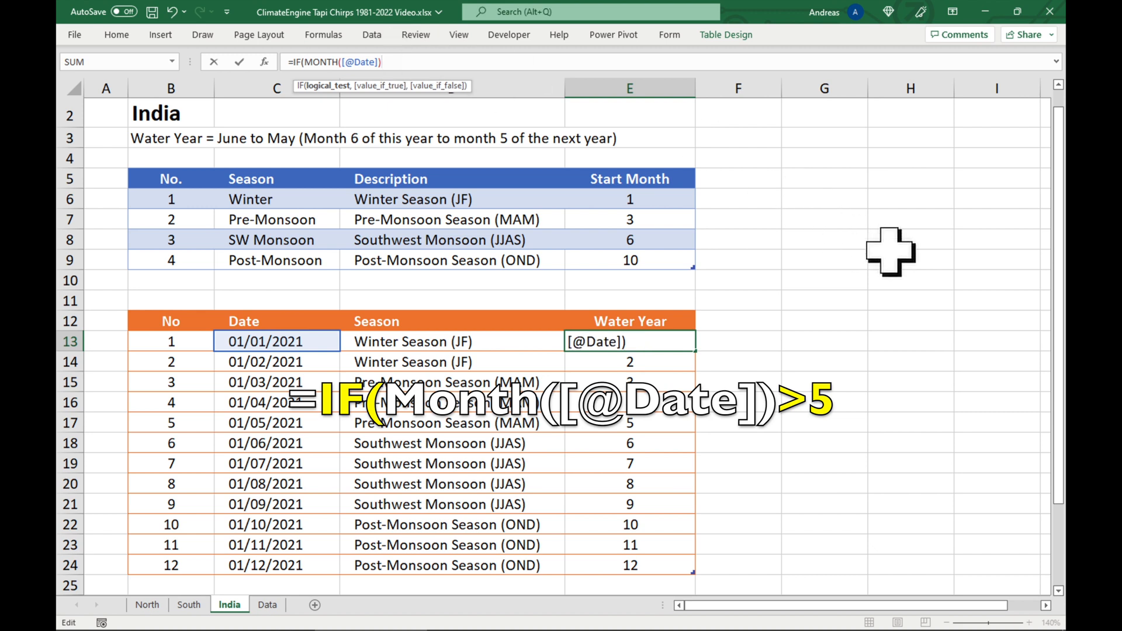
type(">")
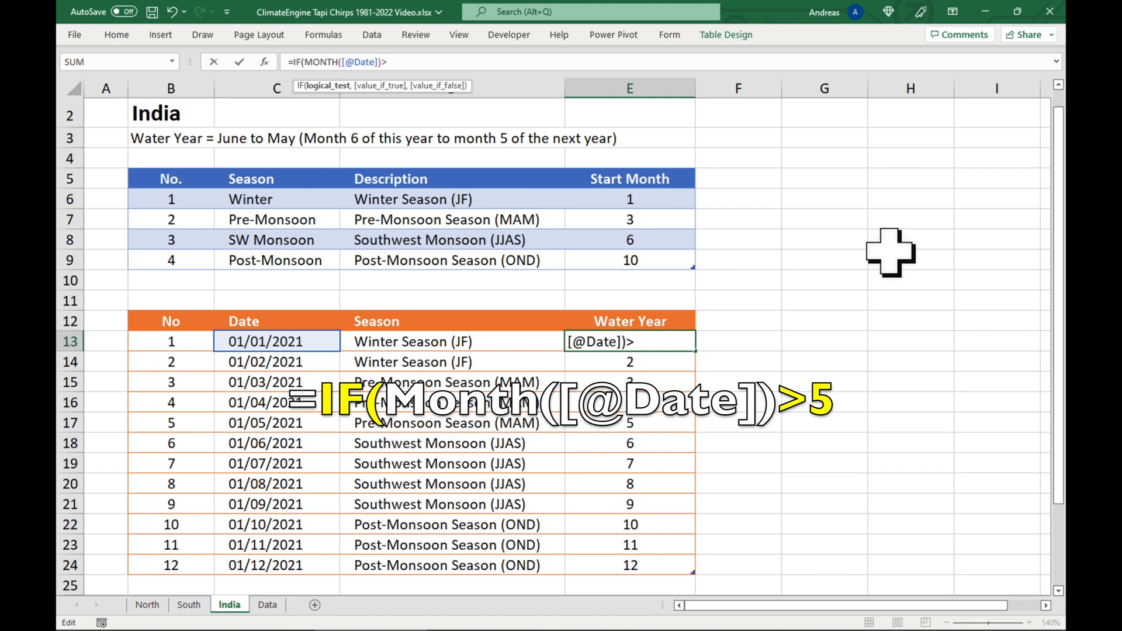
type("5")
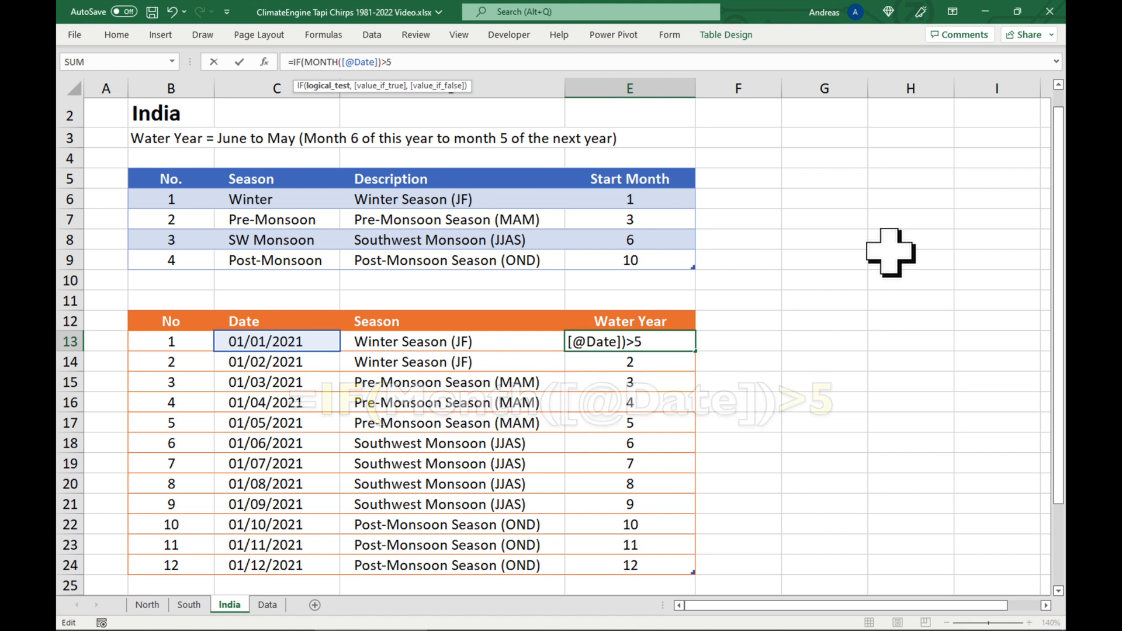
type(",YEAR([@Date])")
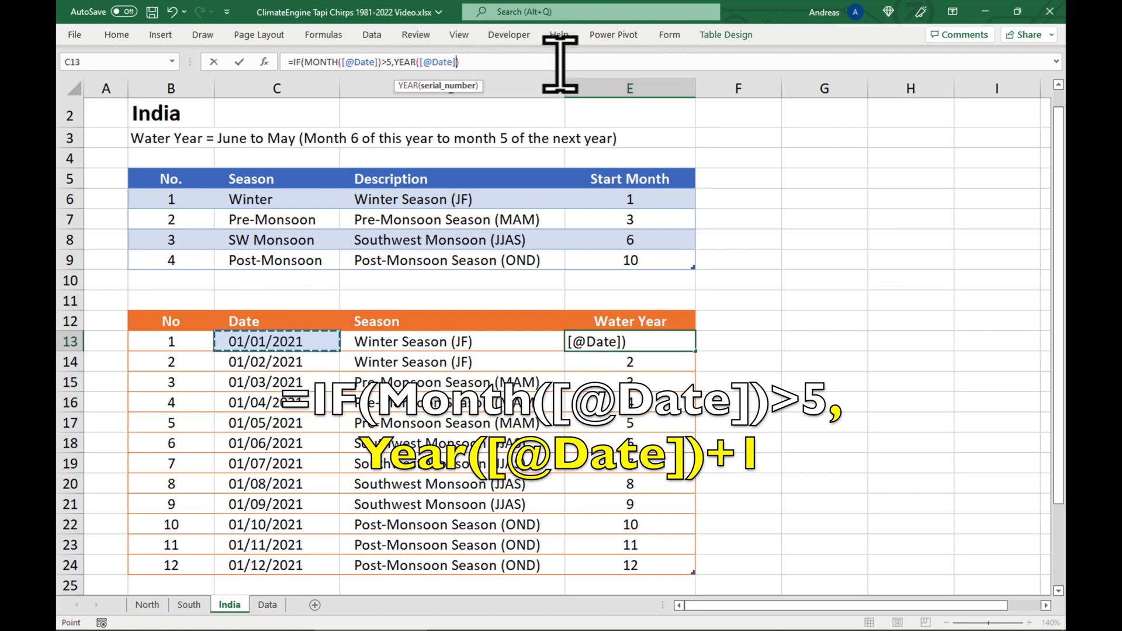
type("+1")
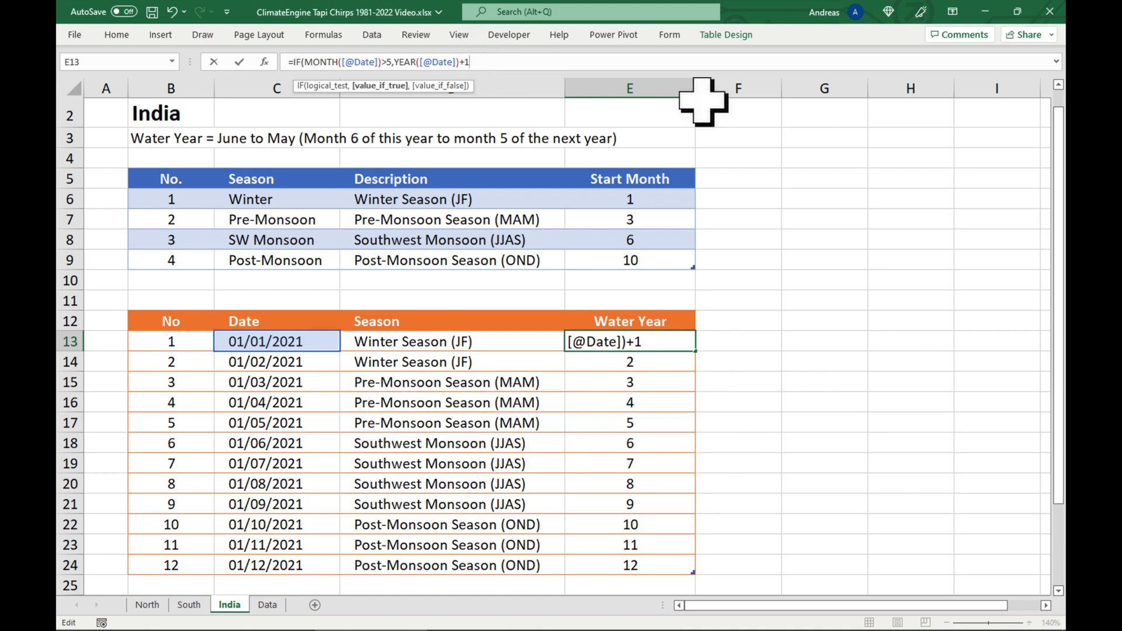
type(",")
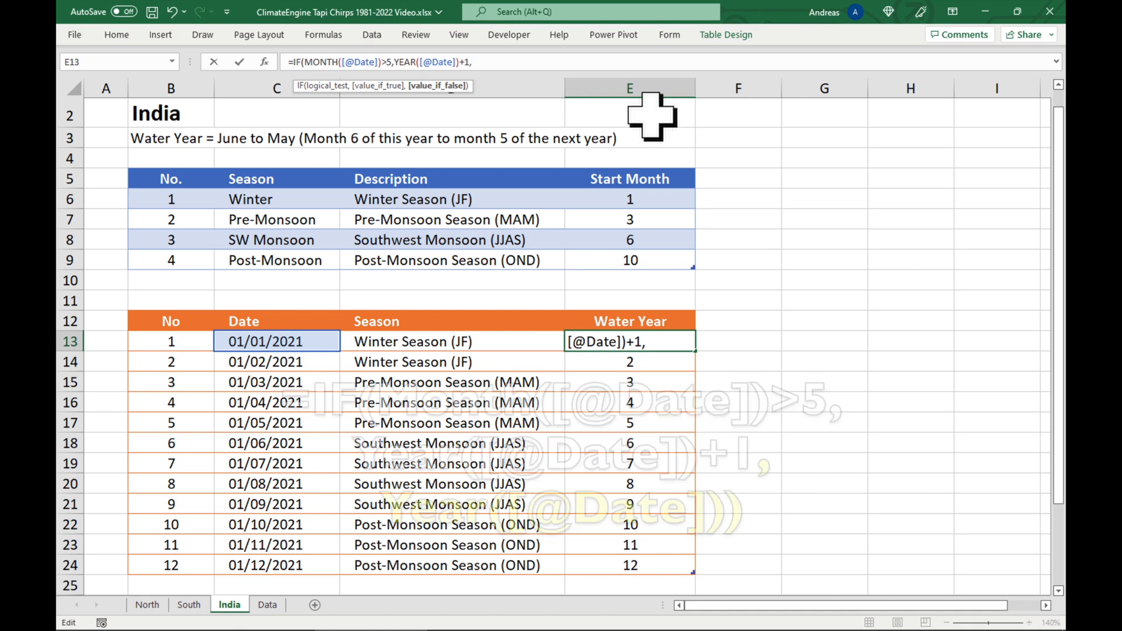
type("Year")
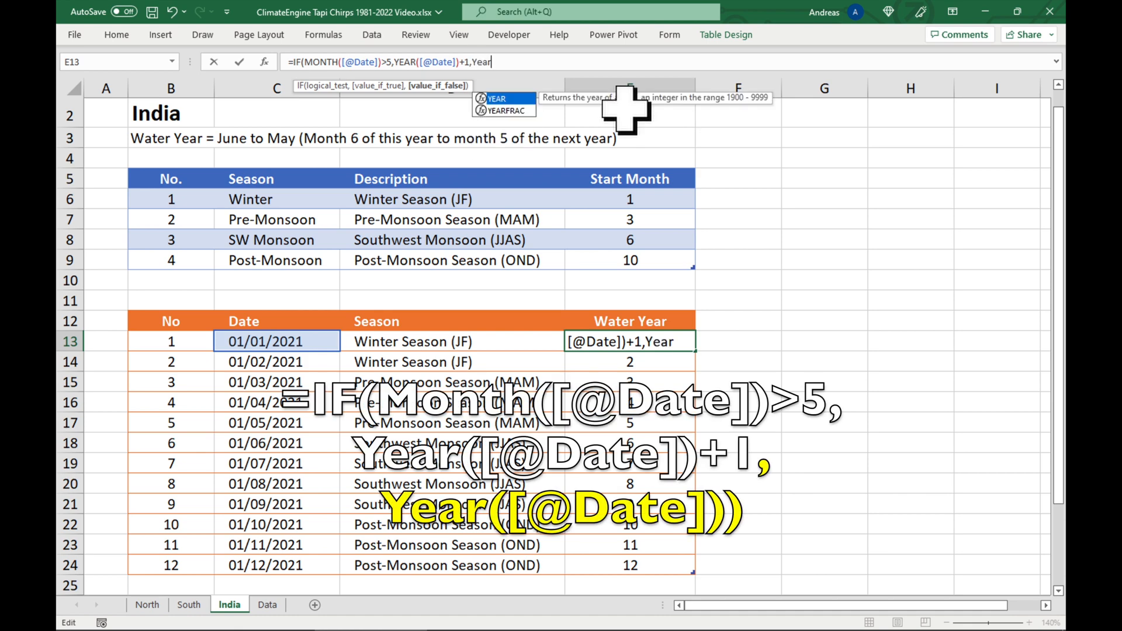
type("([@Date]))")
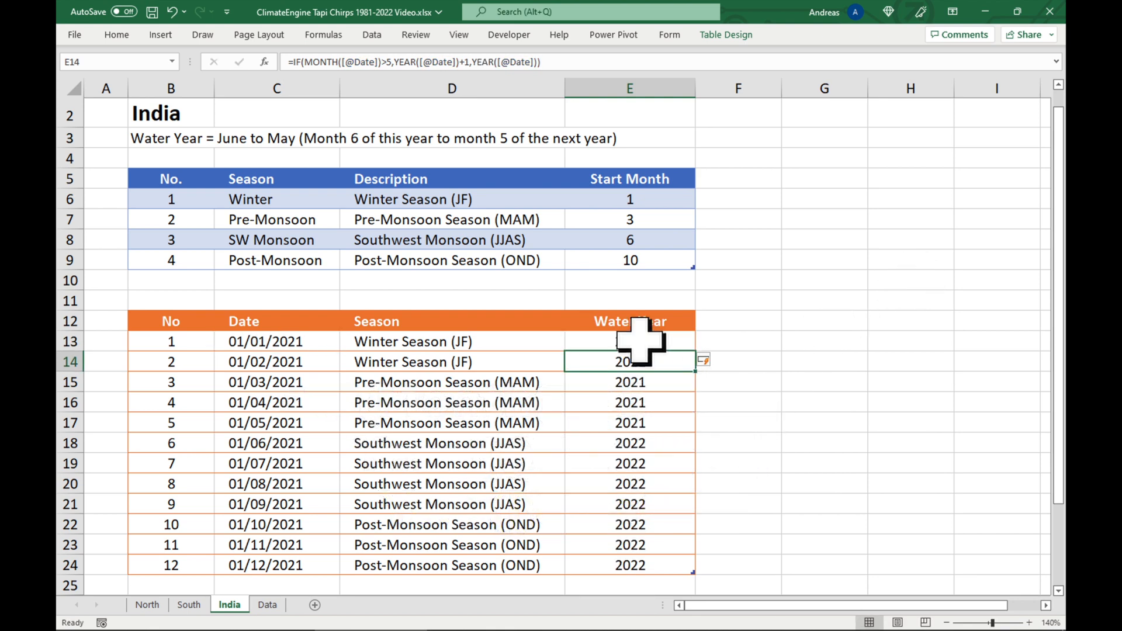
Step: Verify India water years: 2021 for January–May dates, 2022 from the first June date
left_click_drag(628, 341, 629, 422)
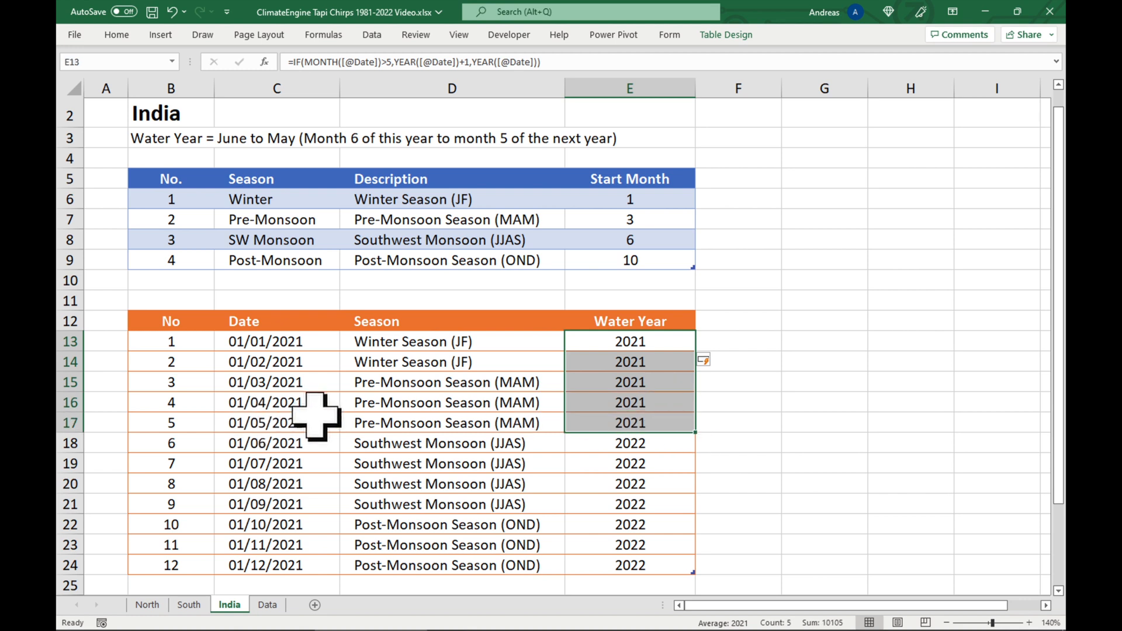
left_click(629, 443)
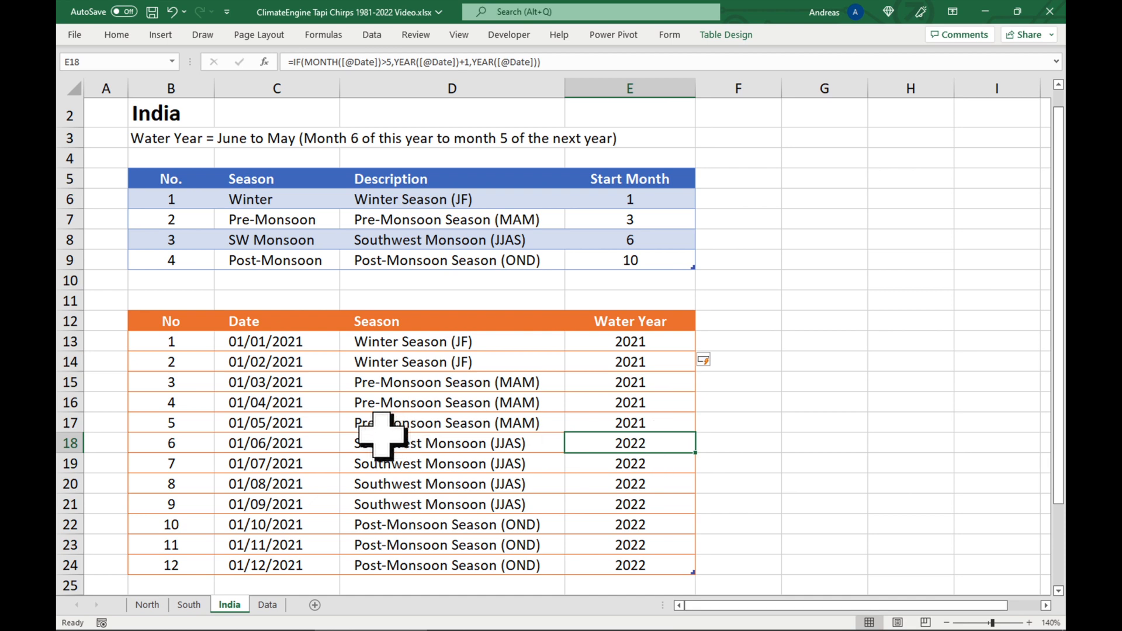
mouse_move(465, 443)
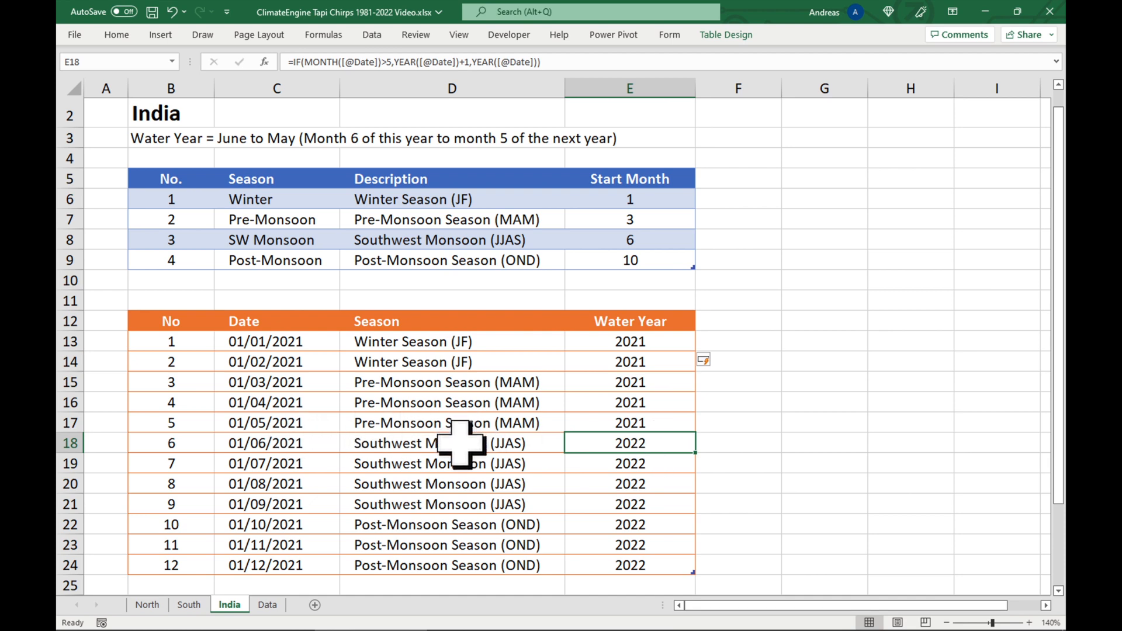
scroll("down", 3)
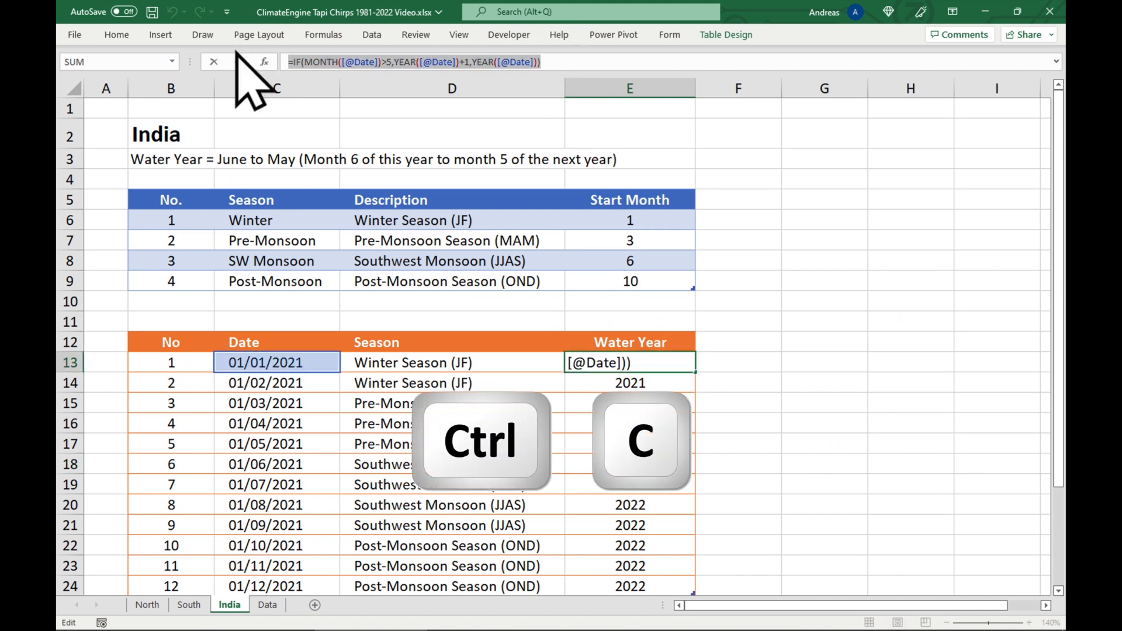
Step: Paste the Water Year formula into the Data table and confirm 1988 begins June 1987
left_click(267, 604)
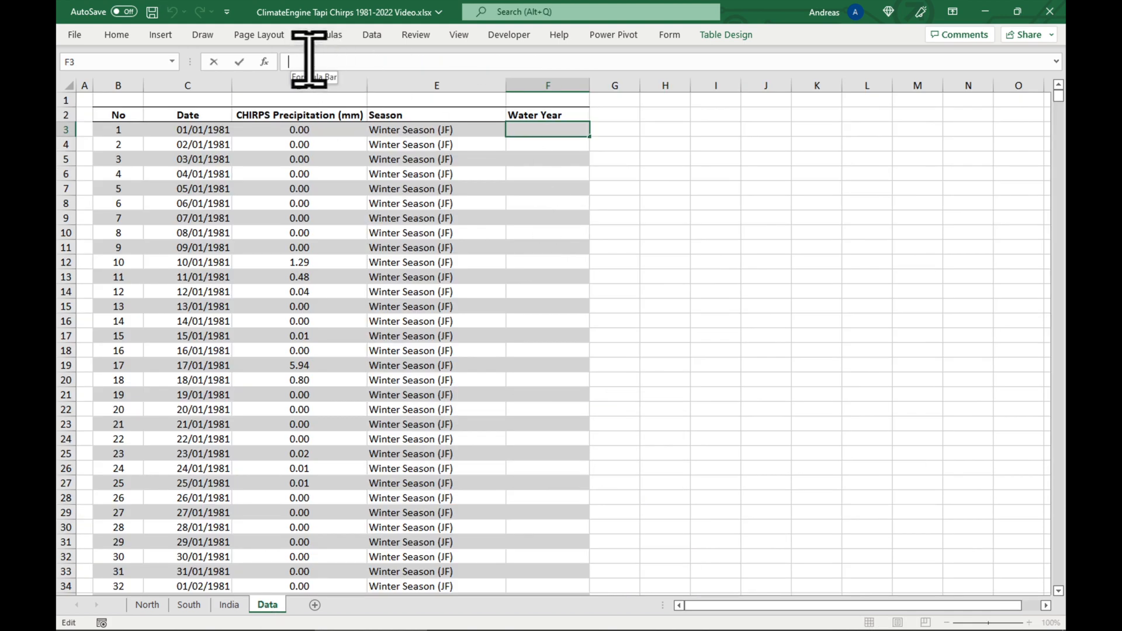
key("ctrl+v")
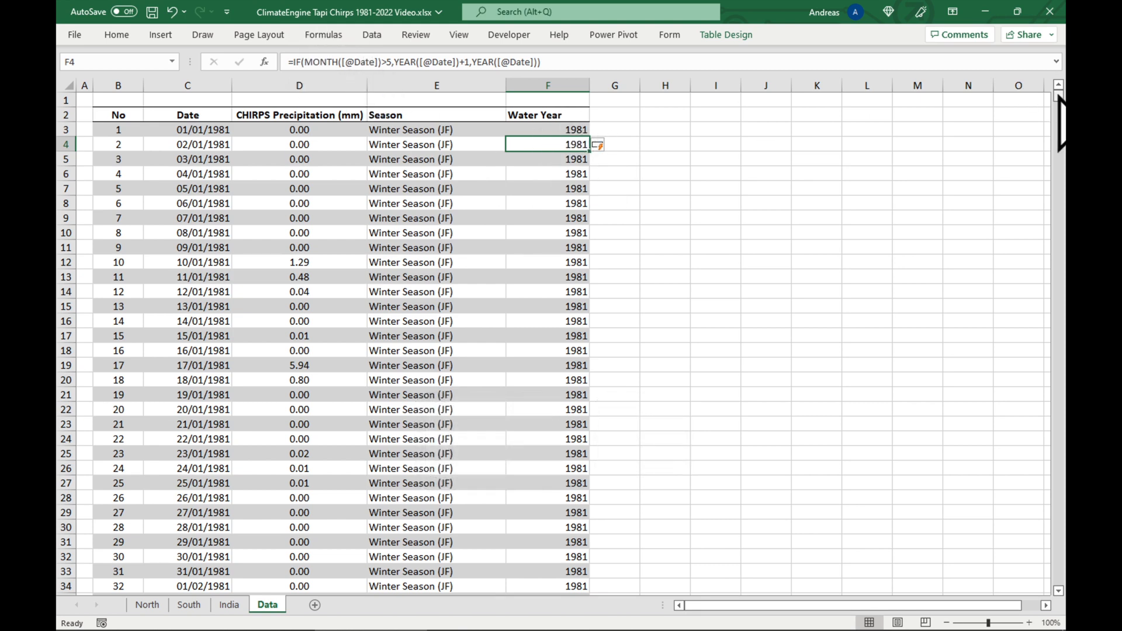
scroll("down", 3)
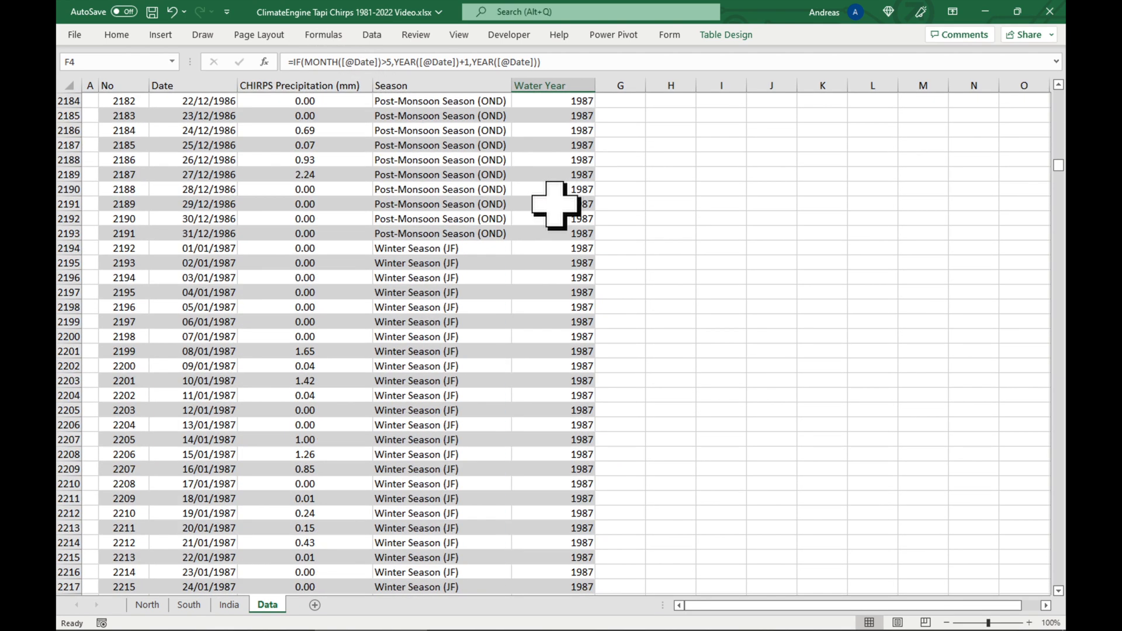
scroll("down", 3)
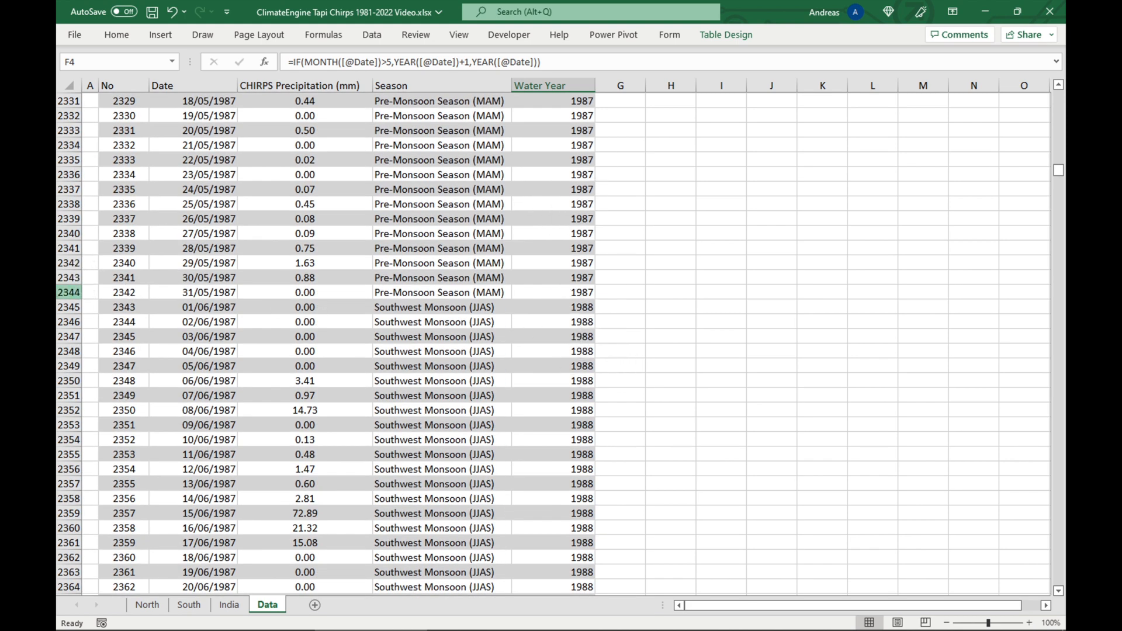
left_click(69, 306)
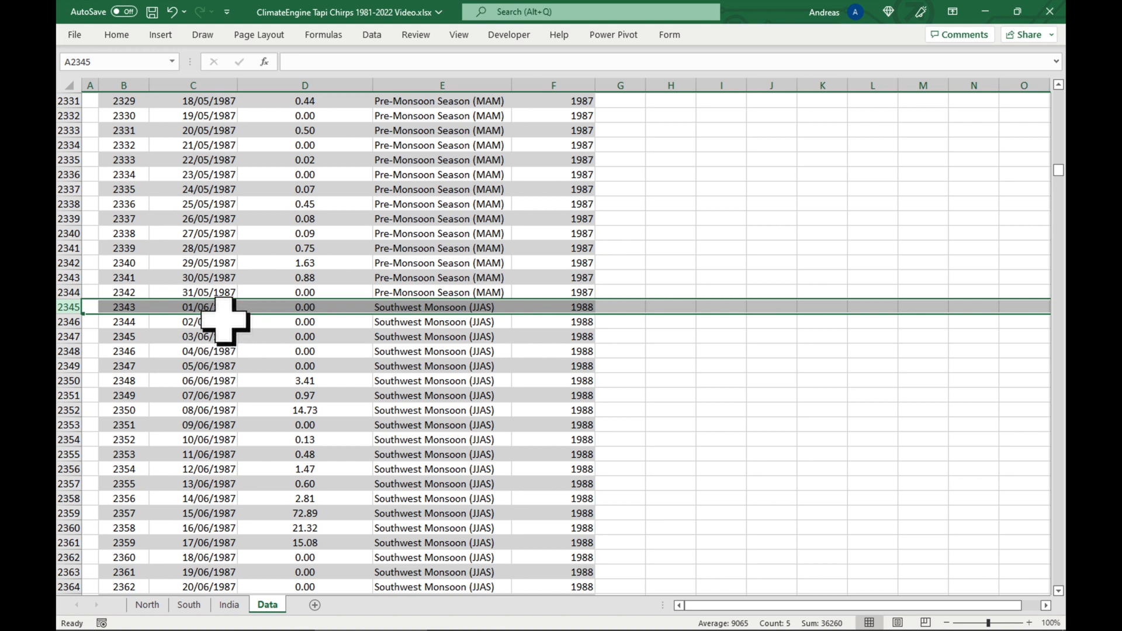
left_click(552, 306)
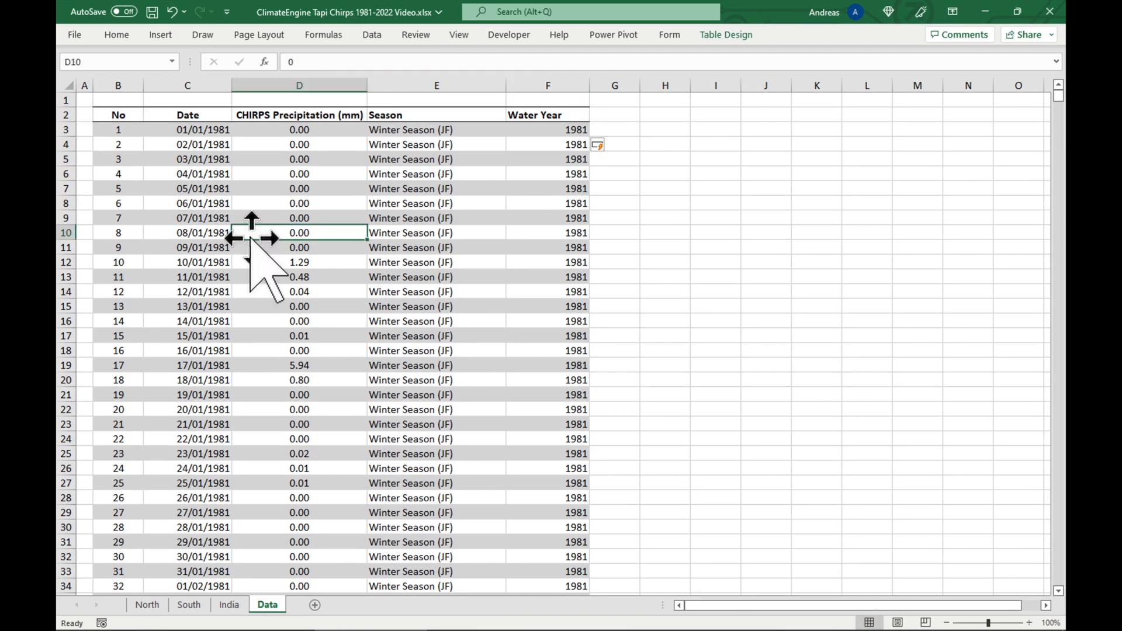
mouse_move(424, 306)
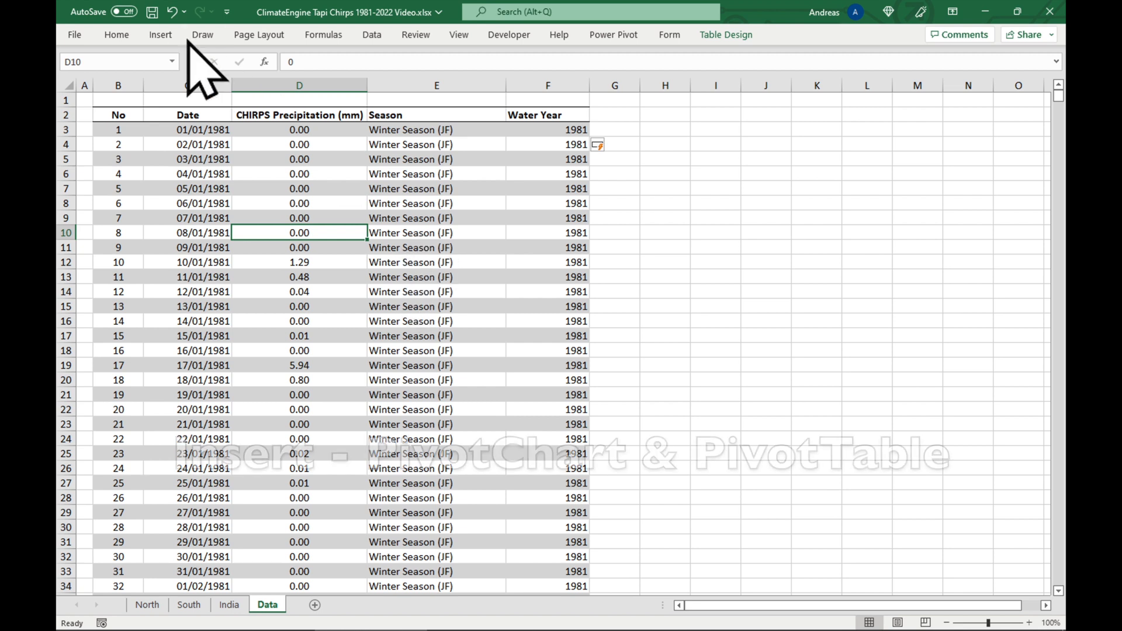
Step: Insert a PivotChart & PivotTable from Table/Range Data onto a New Worksheet
left_click(160, 34)
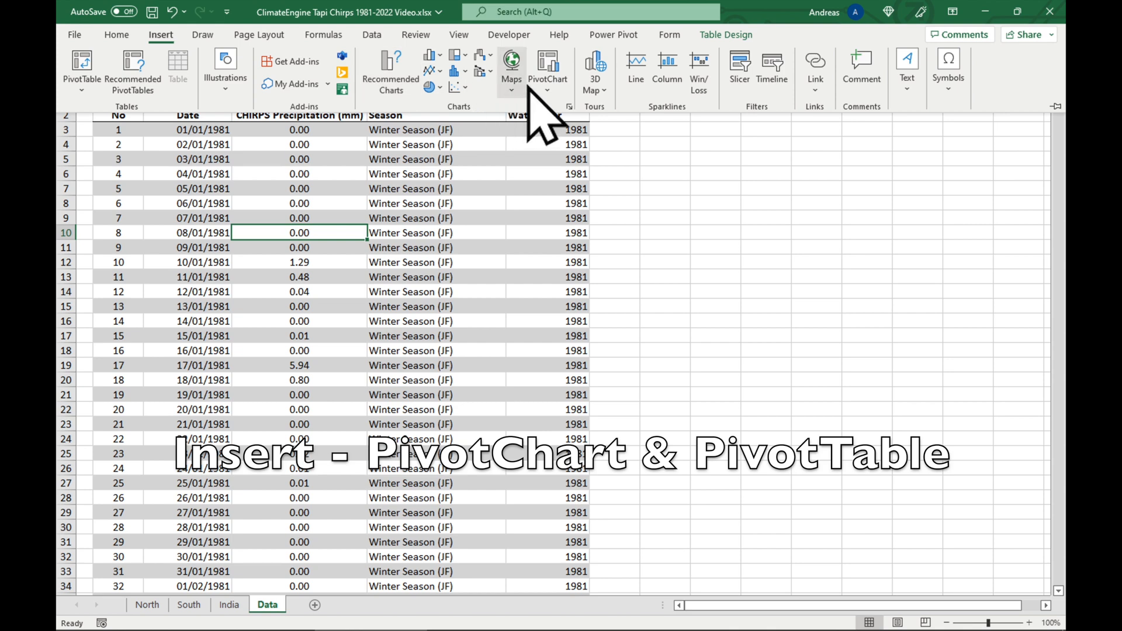
left_click(548, 71)
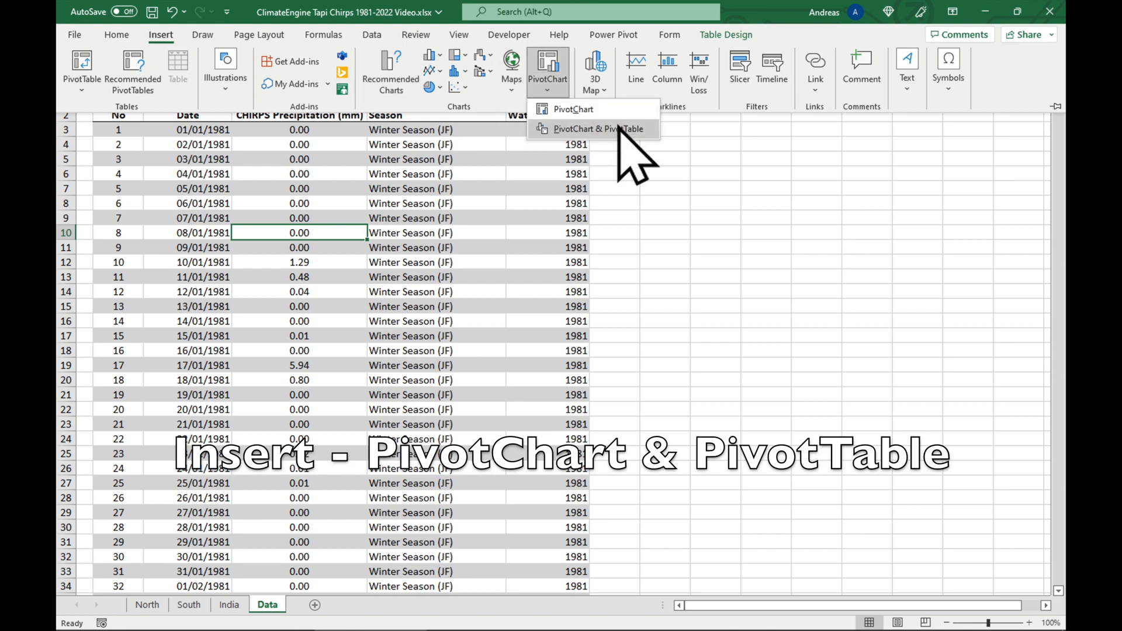
left_click(598, 129)
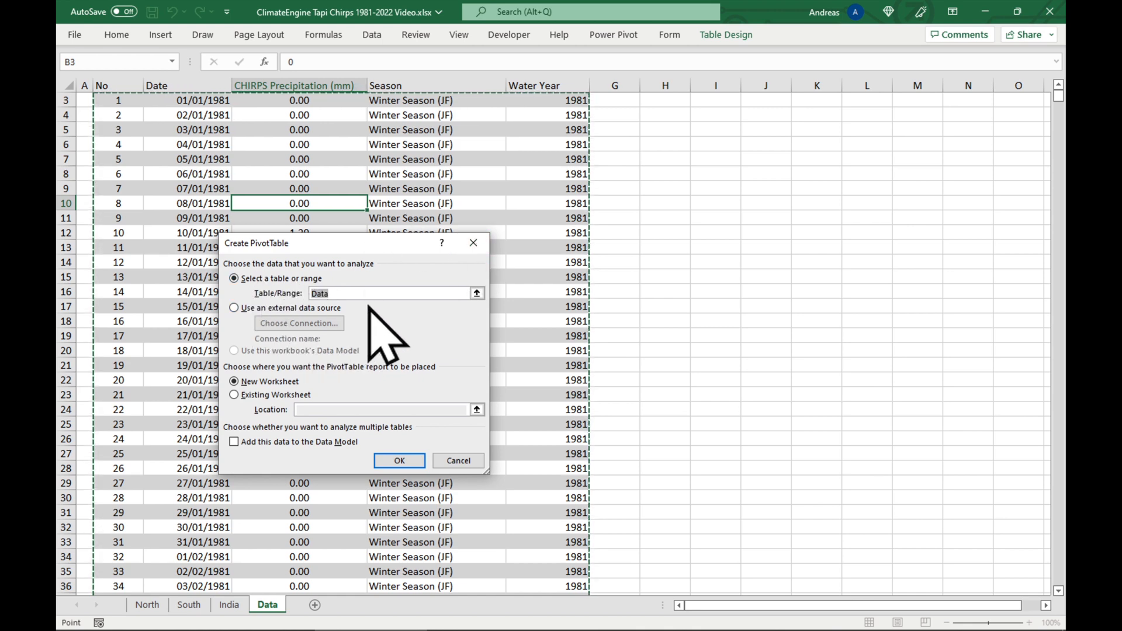
left_click(399, 459)
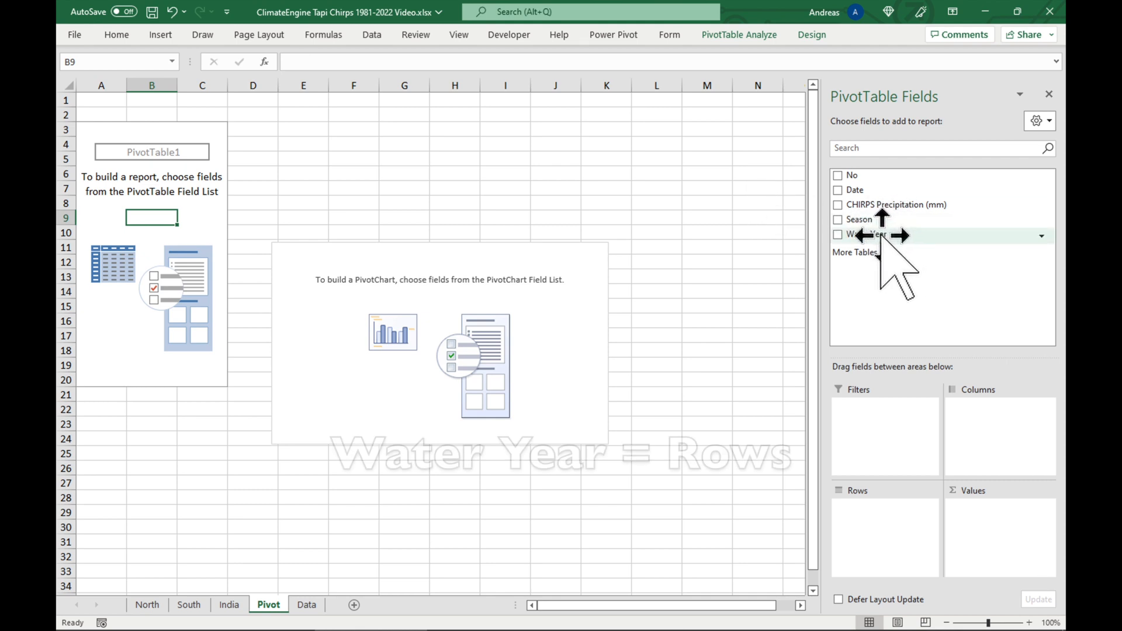
Step: Place Water Year in the pivot rows and sum CHIRPS Precipitation (mm) as values
left_click_drag(869, 234, 925, 467)
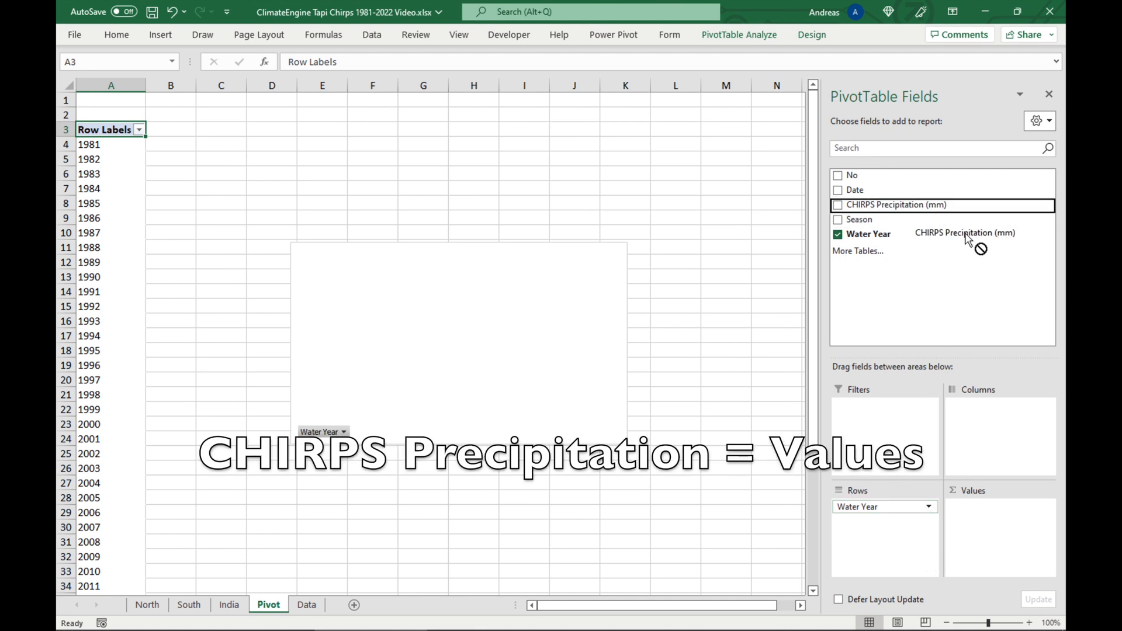
left_click(837, 204)
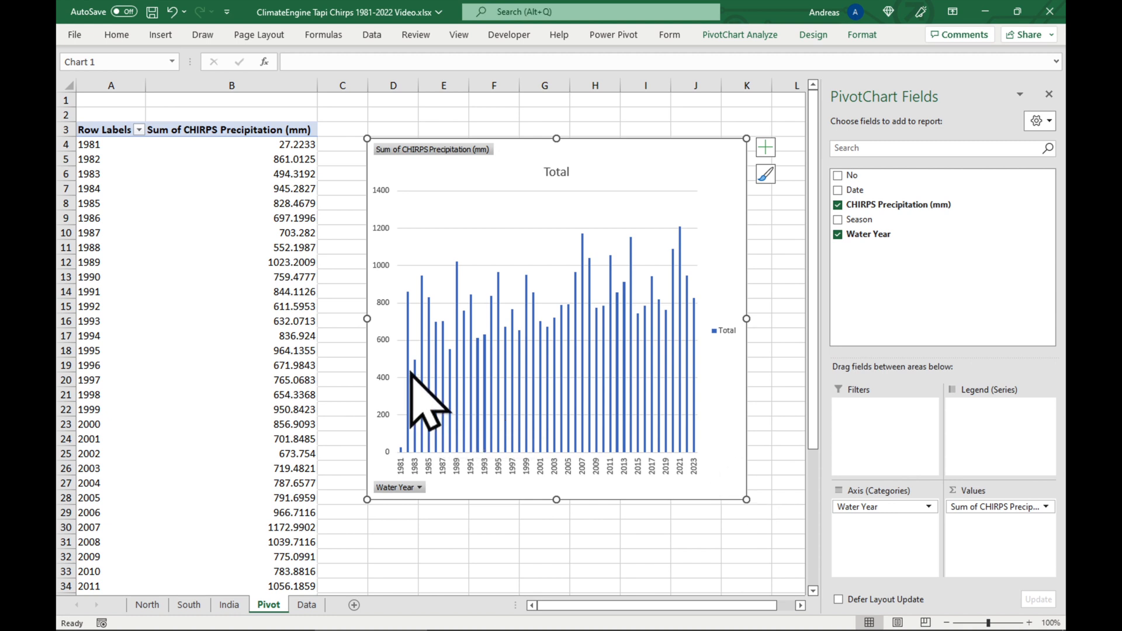
mouse_move(427, 491)
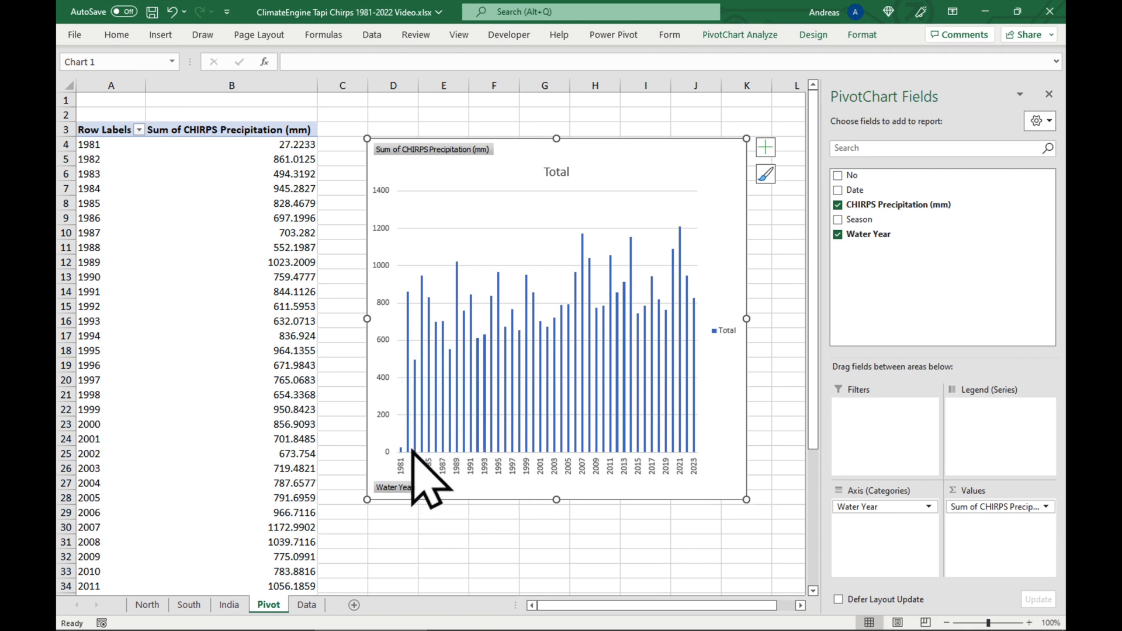
mouse_move(687, 426)
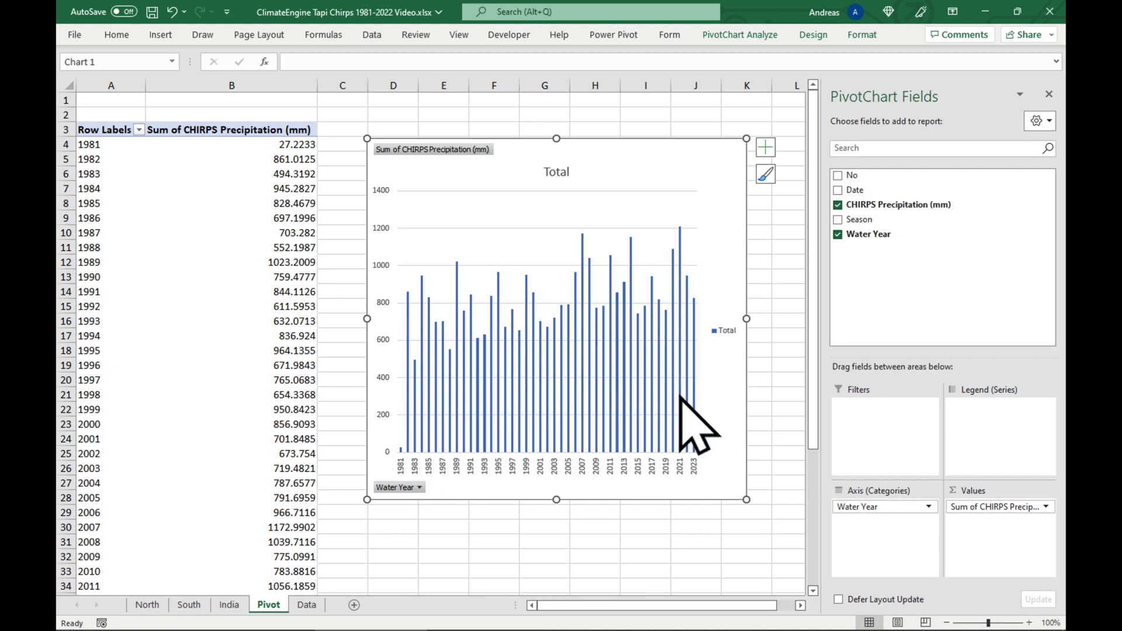
mouse_move(415, 487)
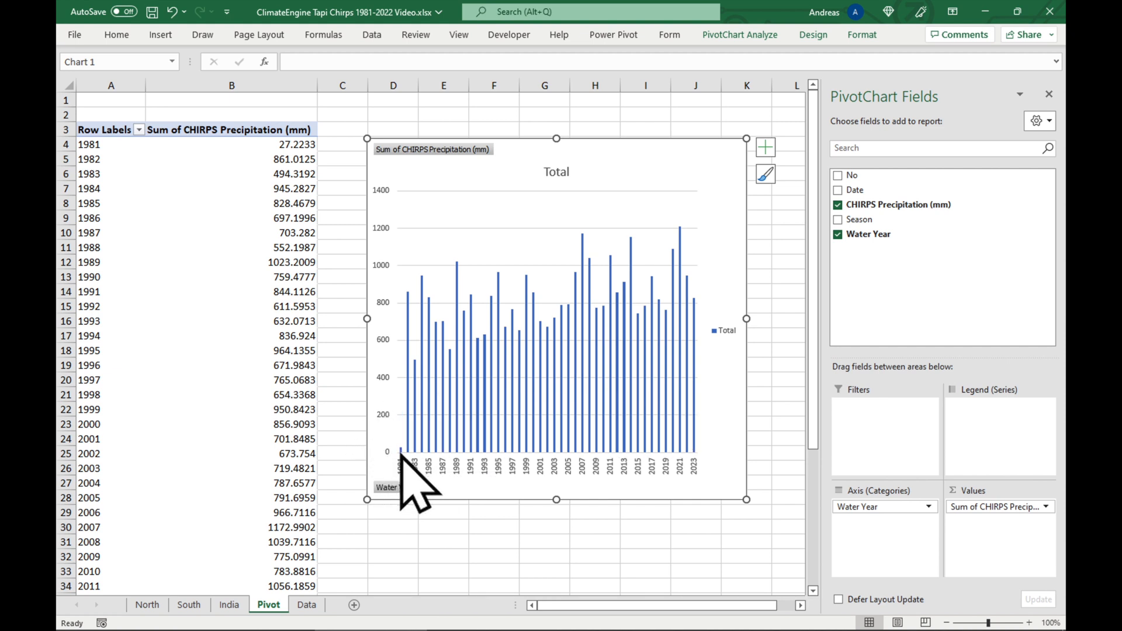
mouse_move(408, 476)
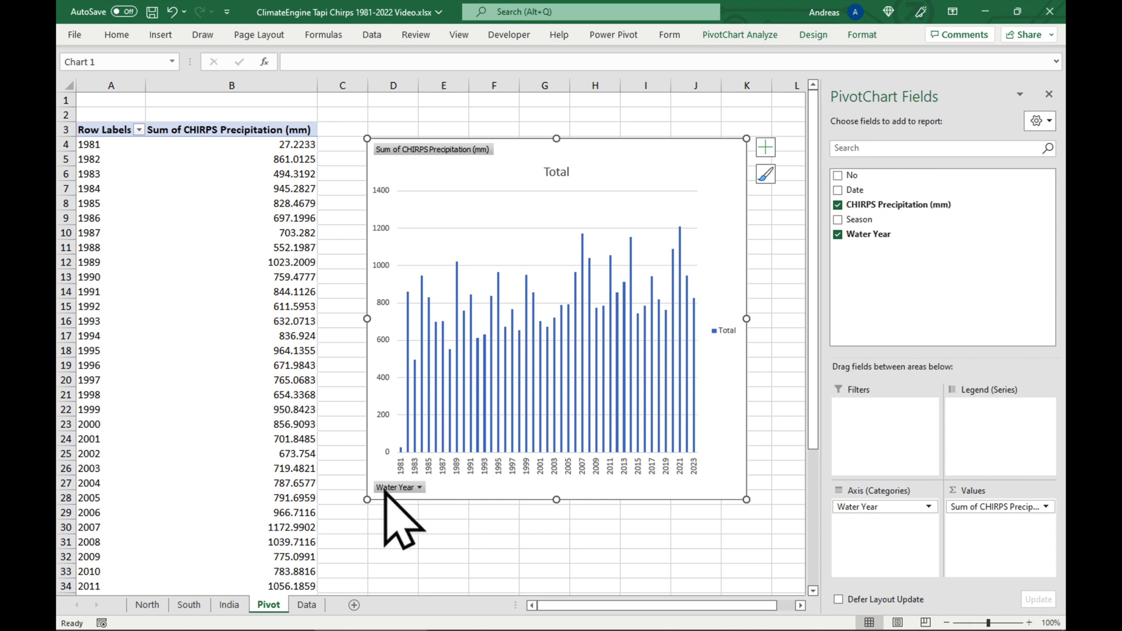
Step: Hide all chart field buttons and change the PivotChart to Line with Markers
right_click(394, 487)
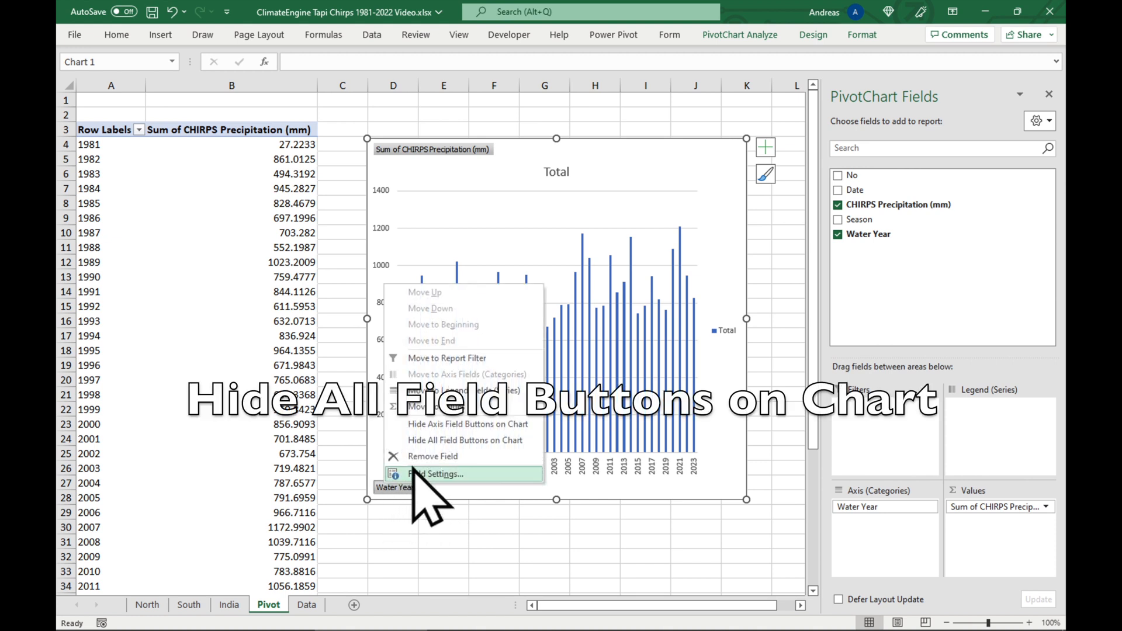
left_click(465, 440)
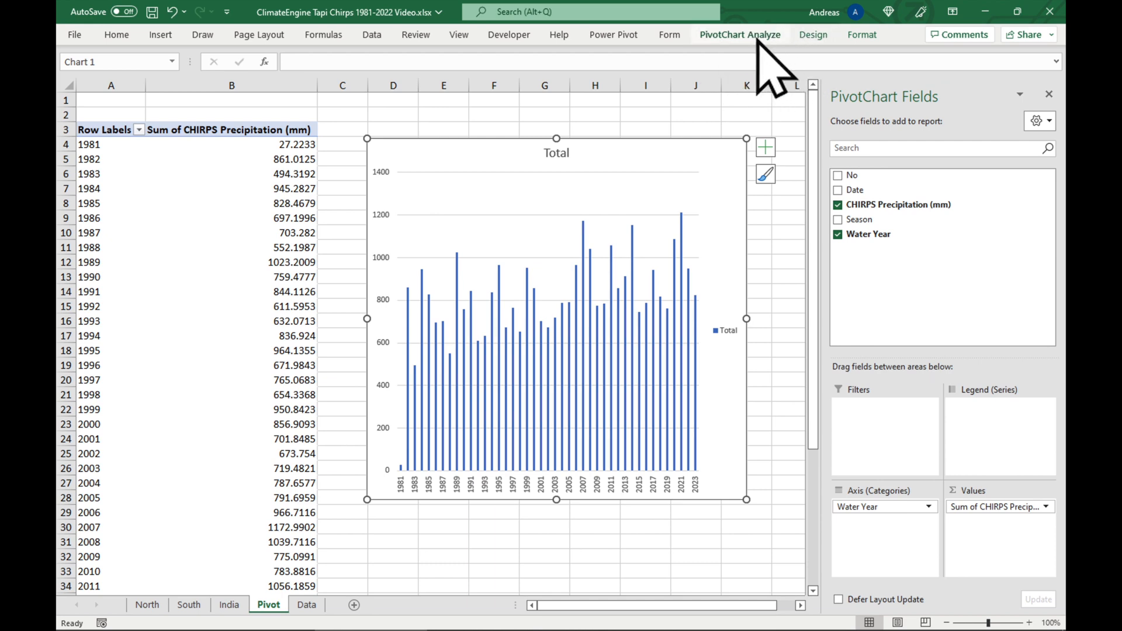
left_click(812, 34)
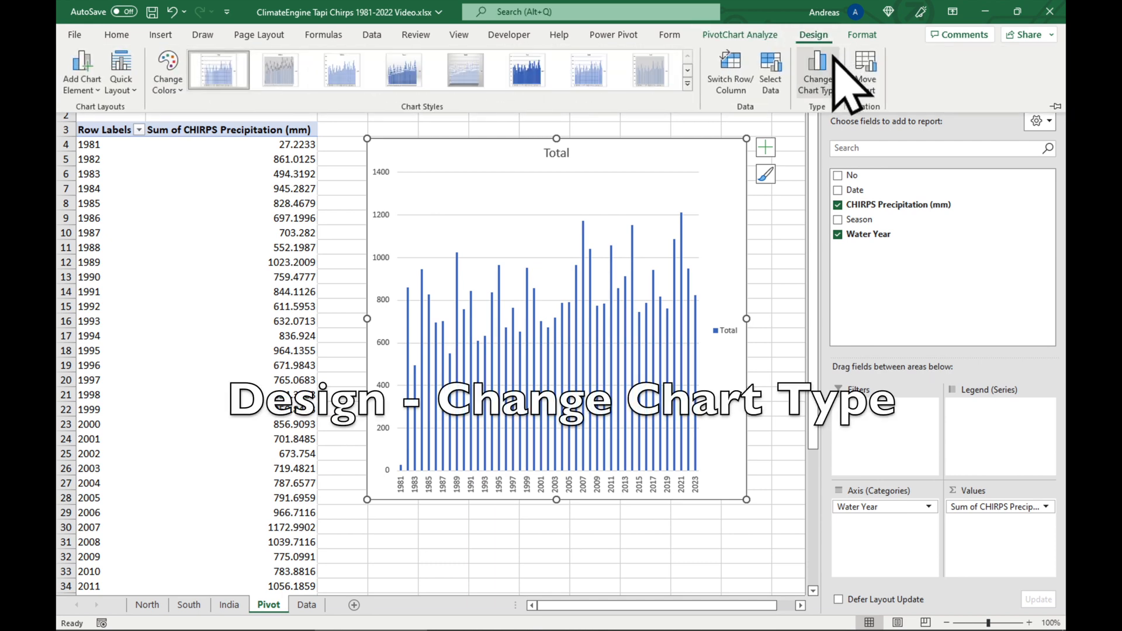
left_click(816, 71)
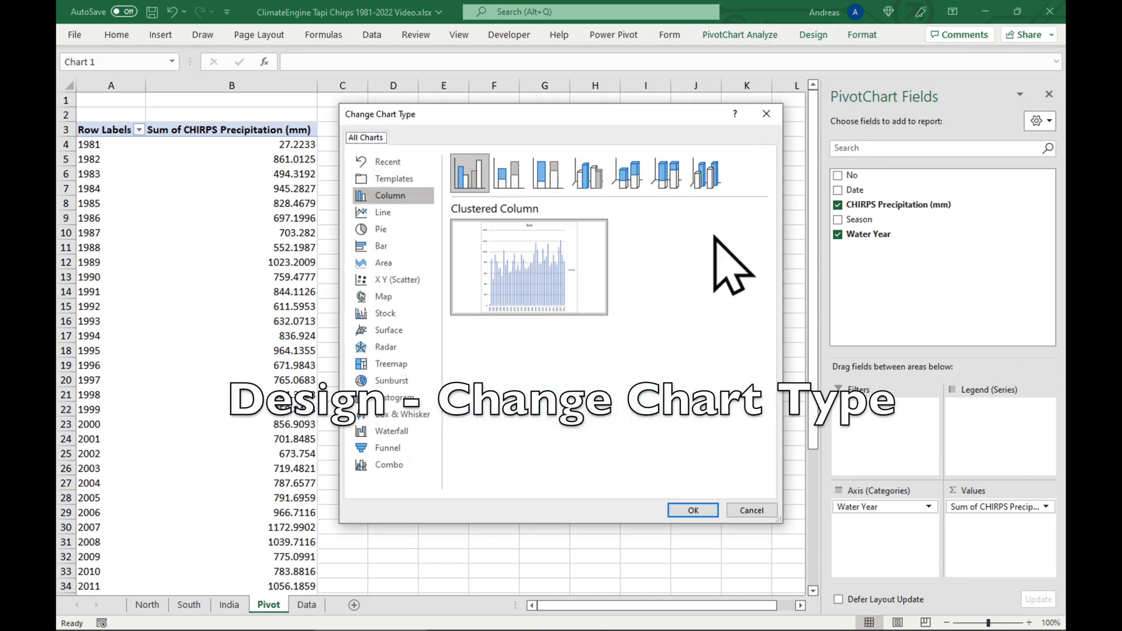
left_click(383, 211)
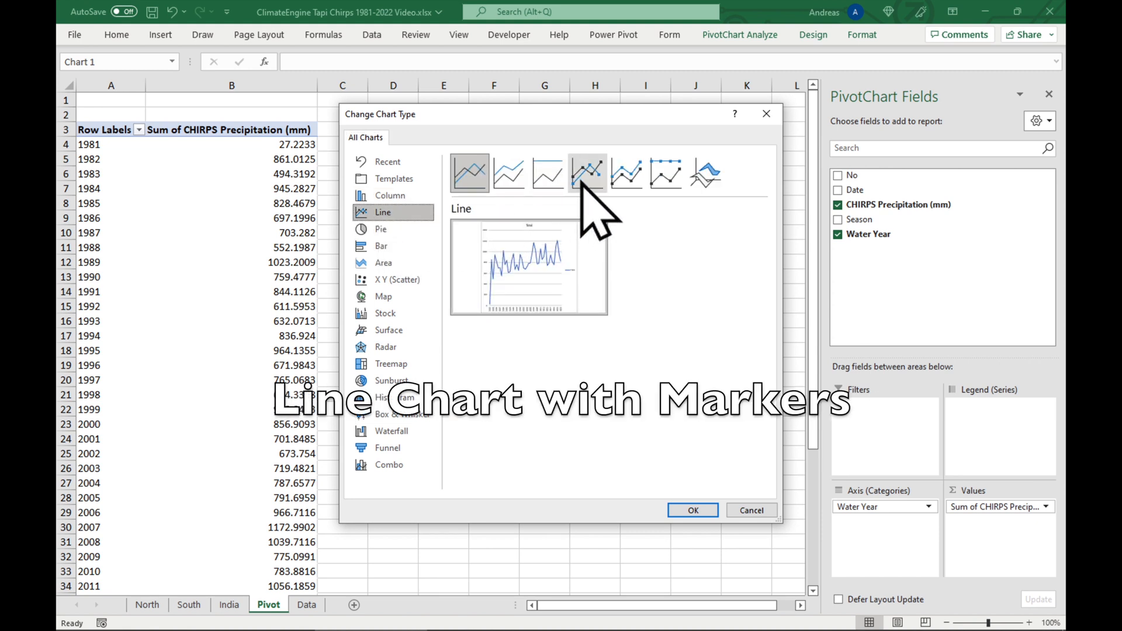
left_click(691, 509)
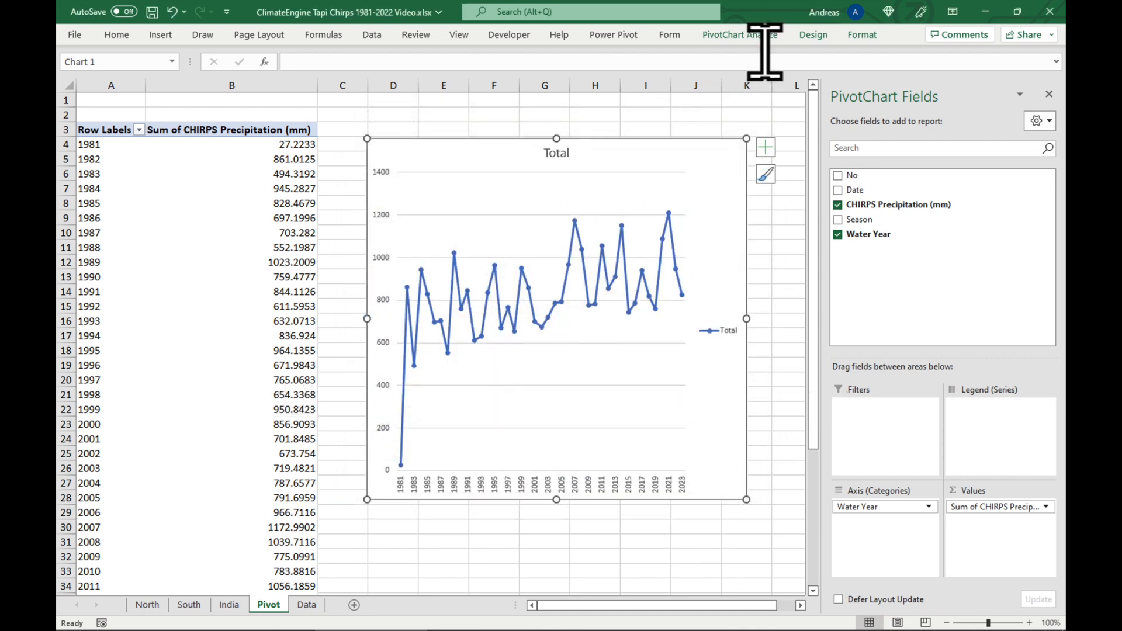
Step: Add axis titles to both axes and enter the title 'Tapi River Basin'
left_click(813, 35)
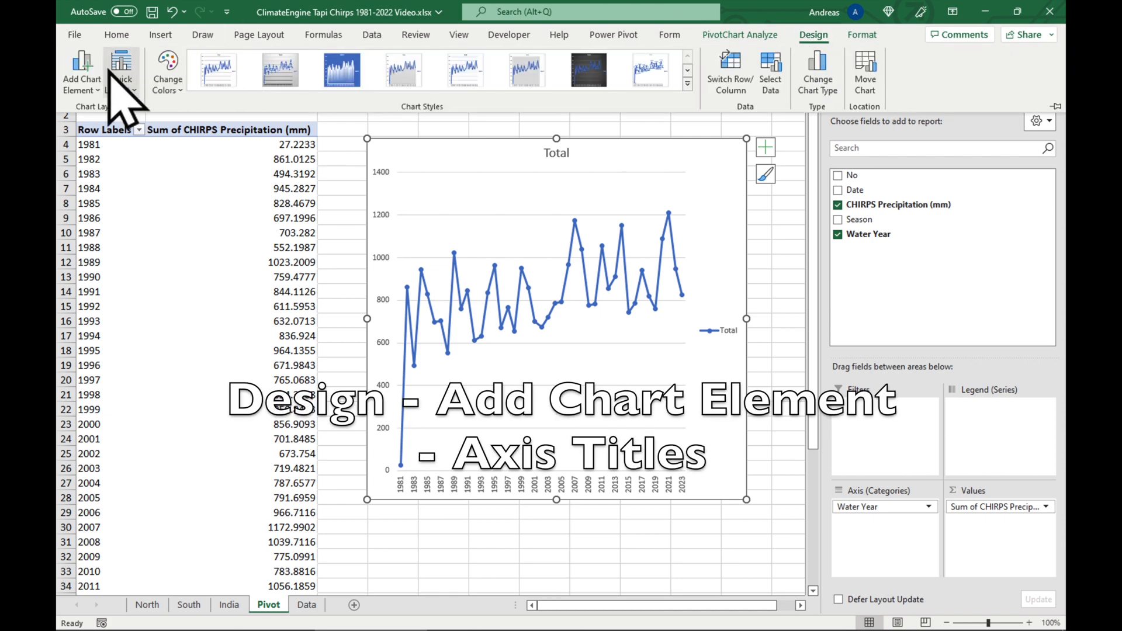
left_click(81, 71)
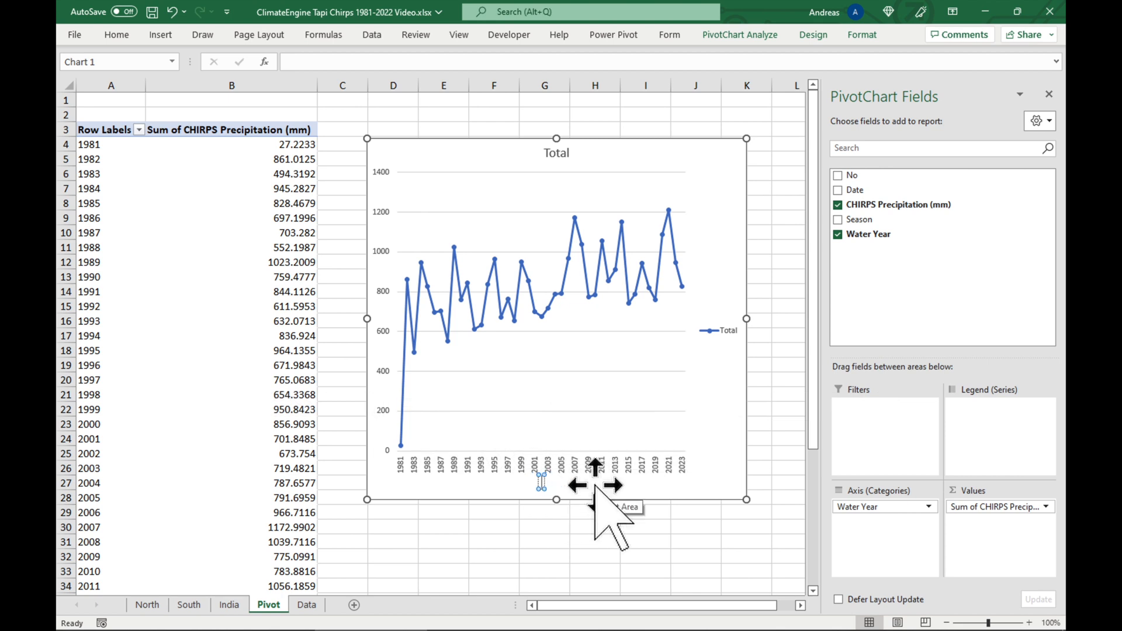
left_click(539, 483)
type("Water Year")
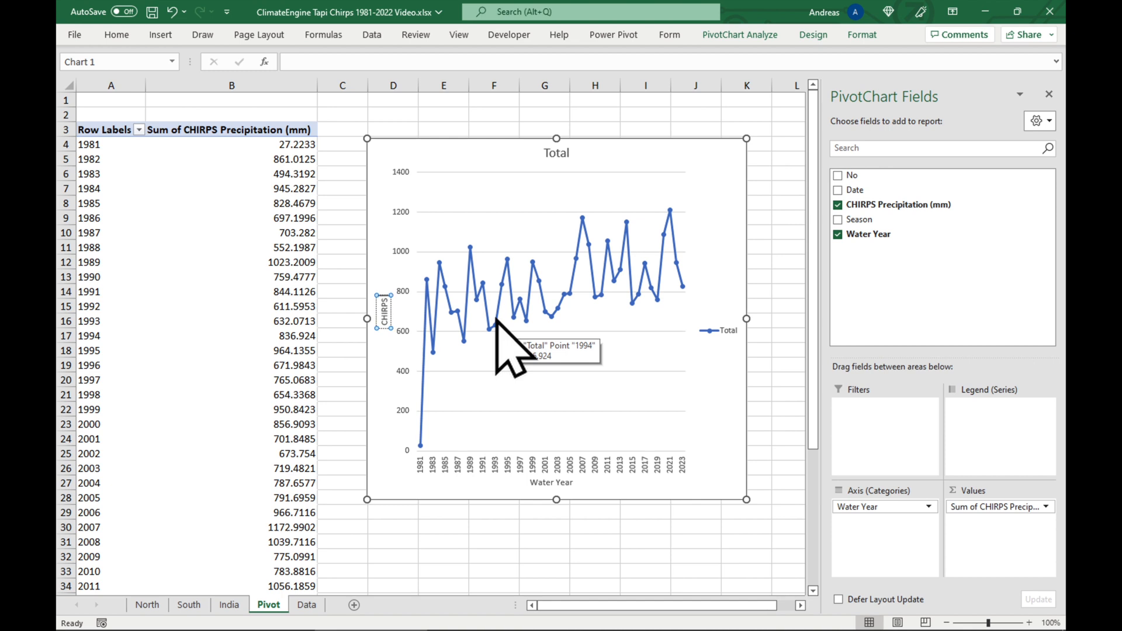
type("Tapi River Basin")
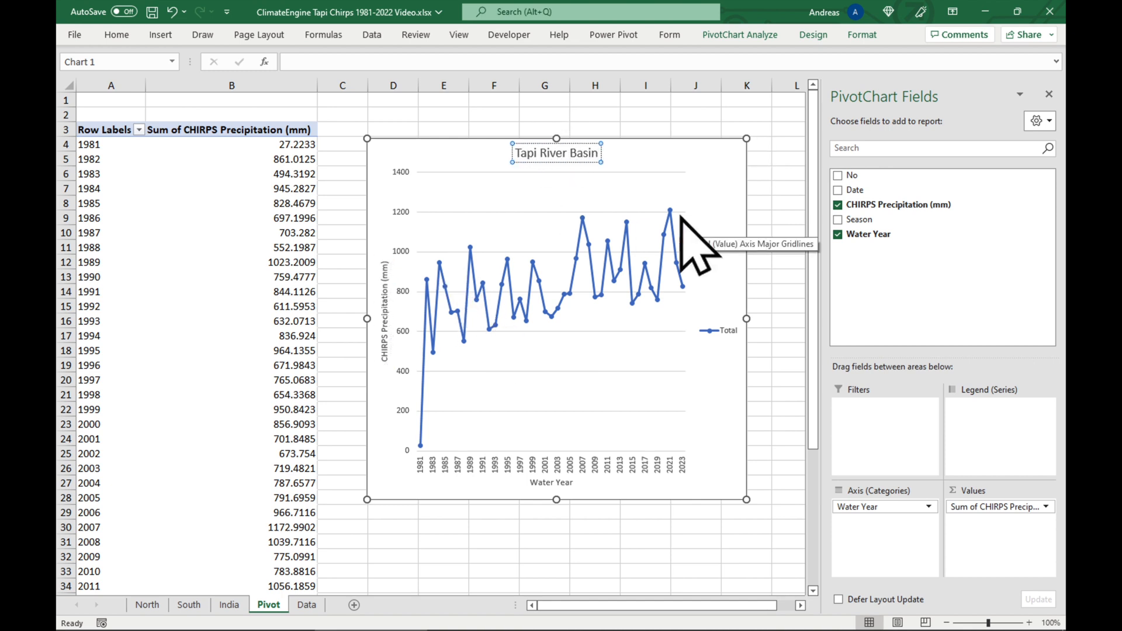
left_click(116, 35)
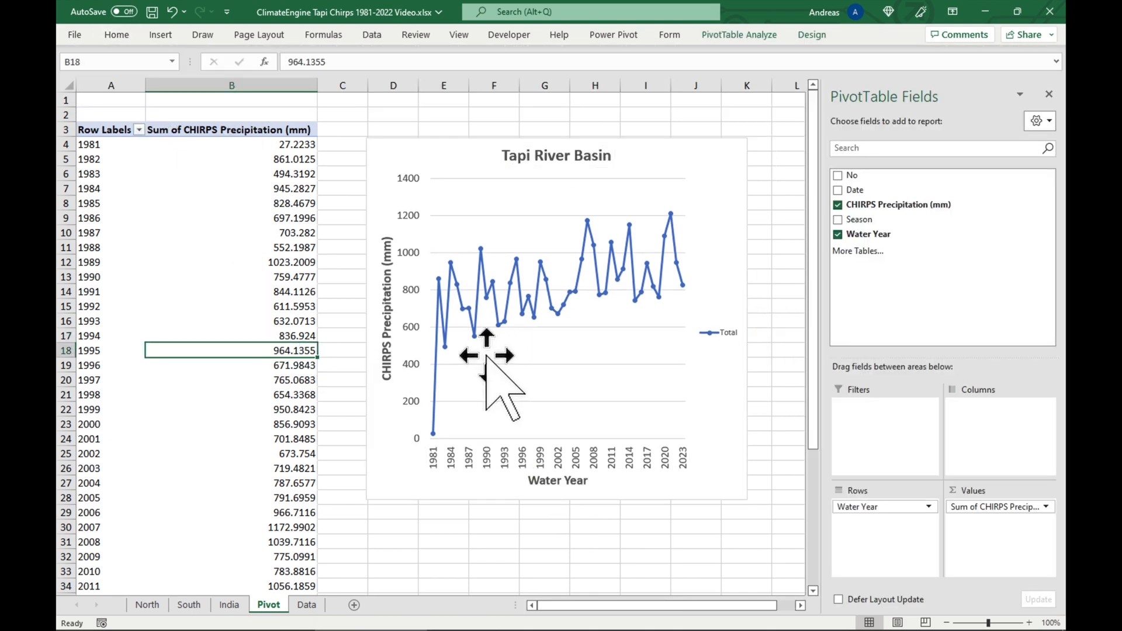
mouse_move(455, 358)
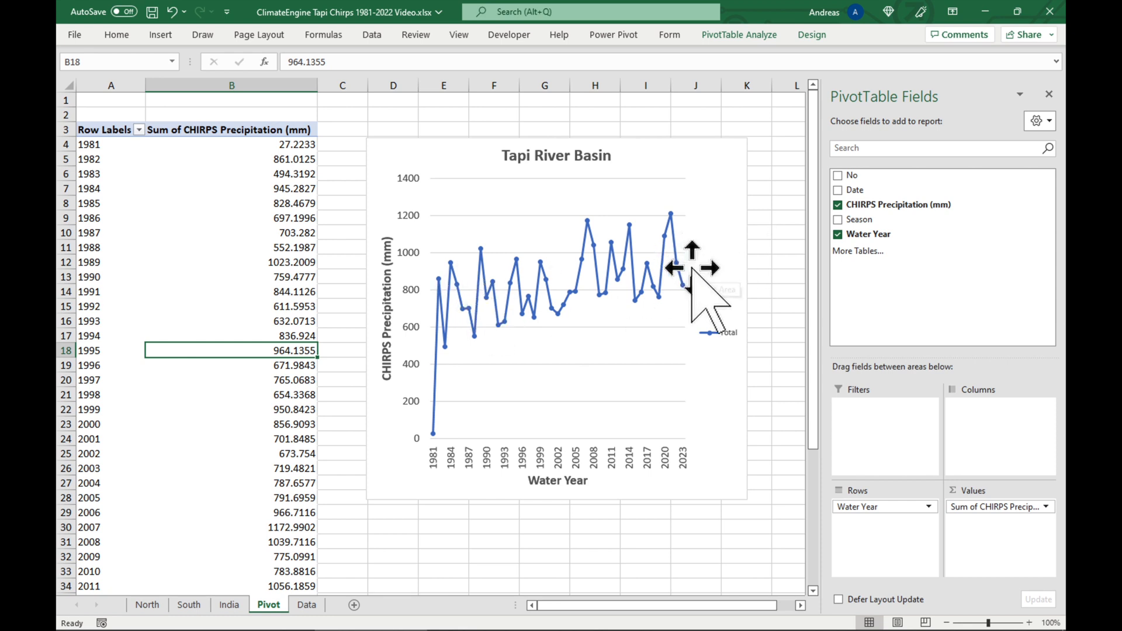
mouse_move(491, 476)
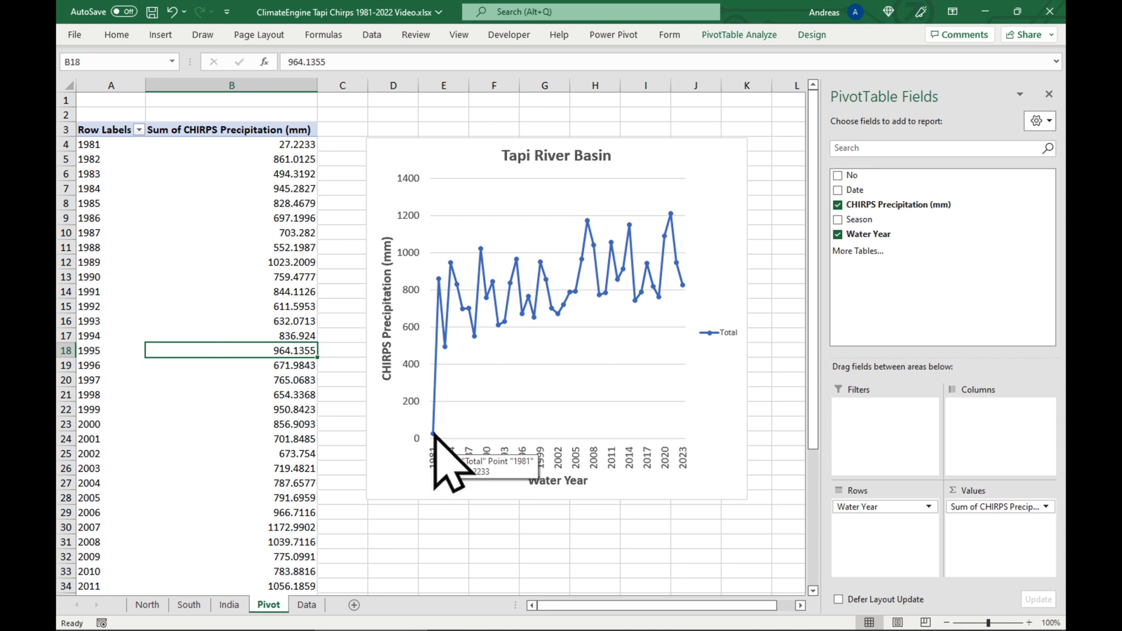
mouse_move(290, 276)
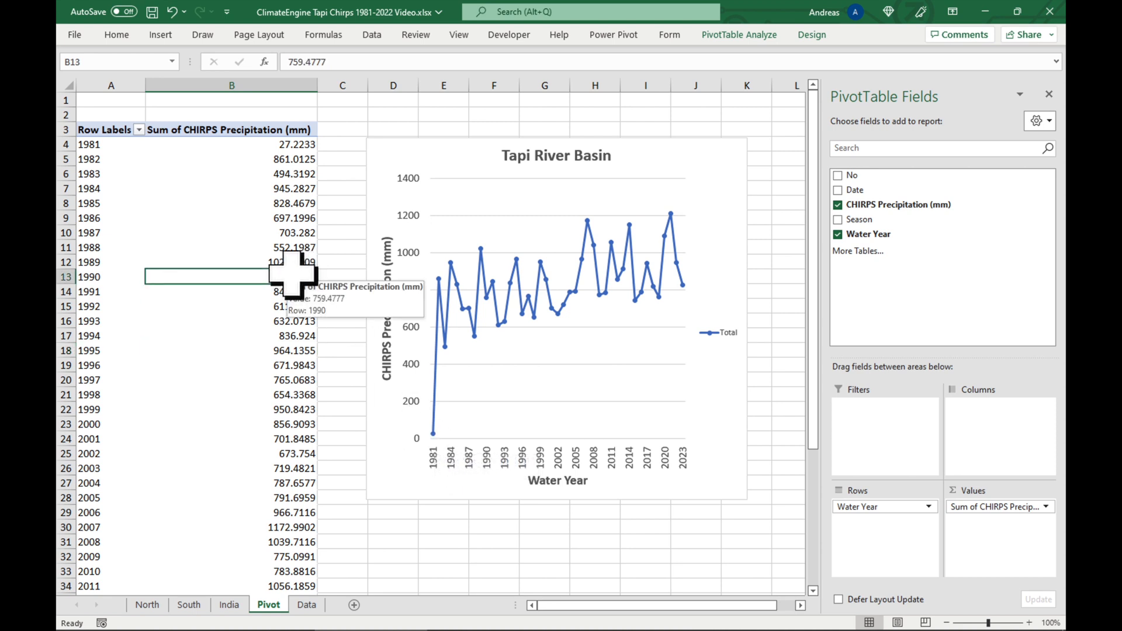
Step: Insert a Water Year slicer and exclude water year 2023 from the chart
left_click(739, 34)
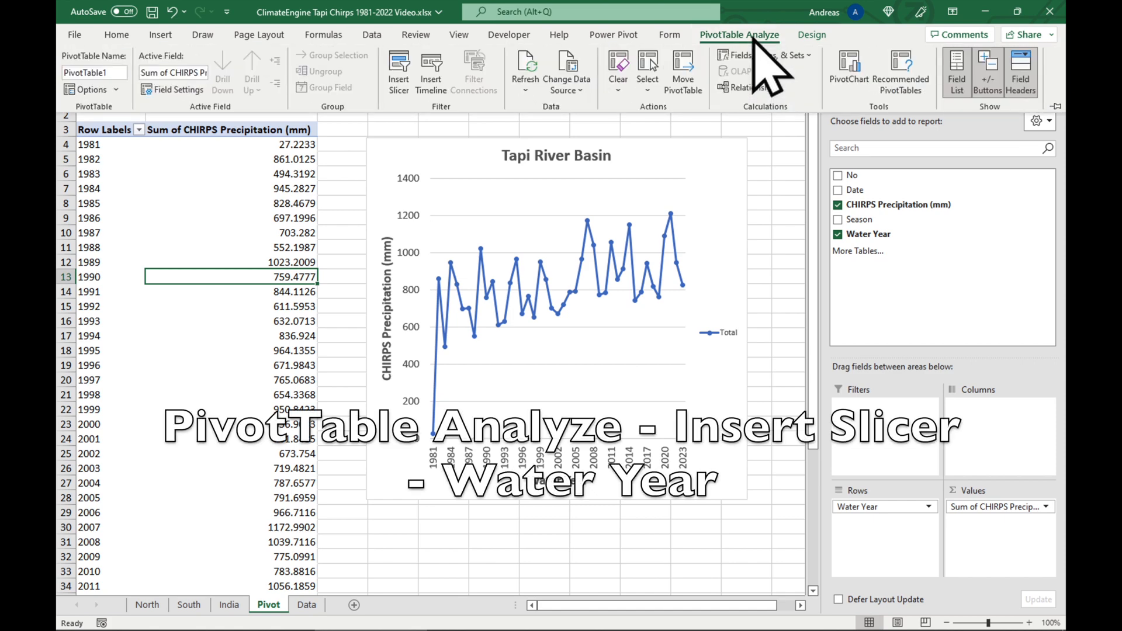
left_click(399, 70)
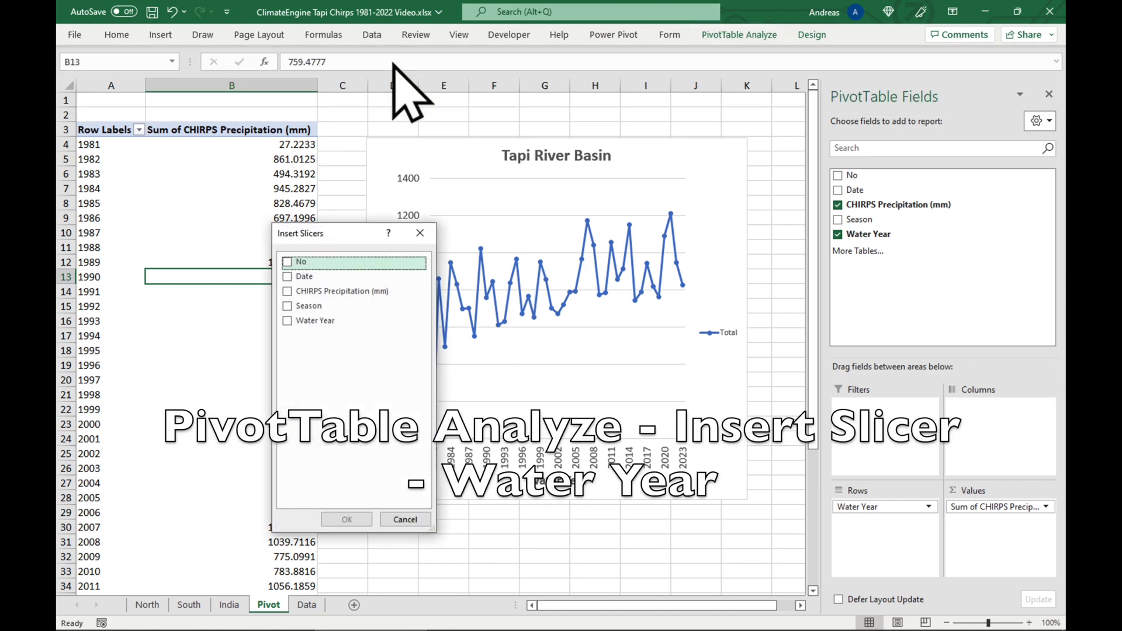
left_click(287, 320)
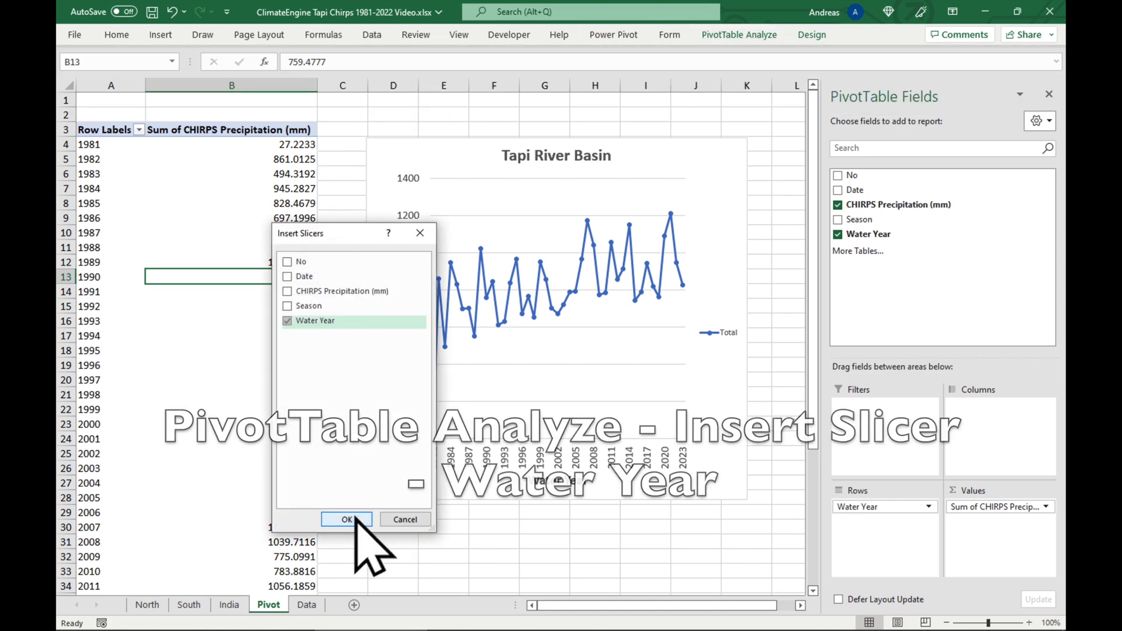
left_click(346, 520)
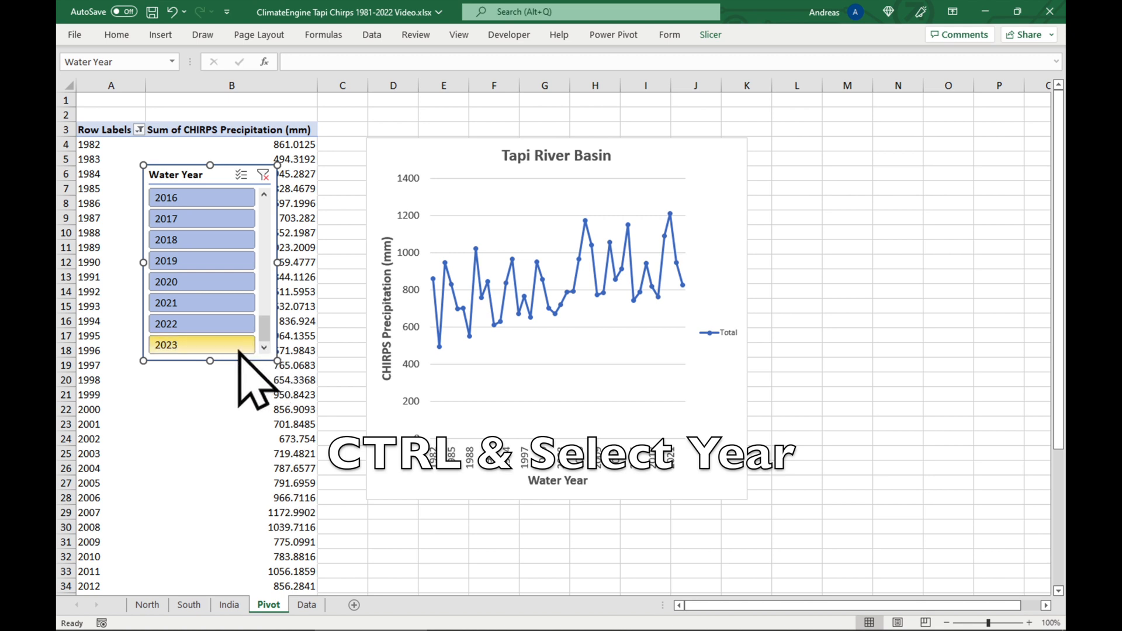
left_click(201, 344)
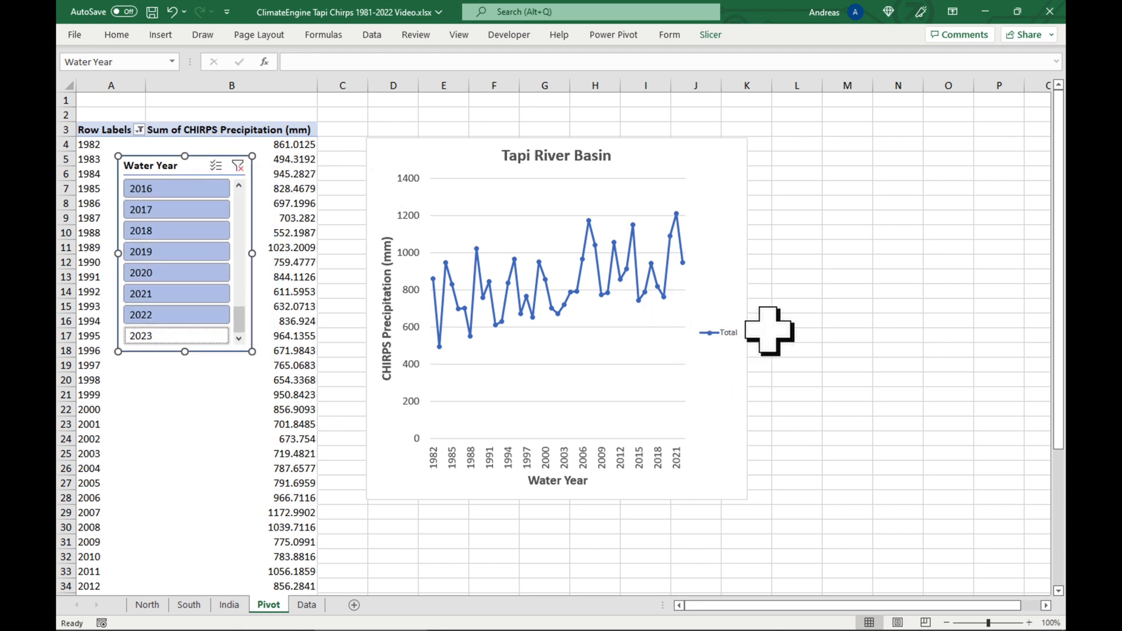
mouse_move(711, 257)
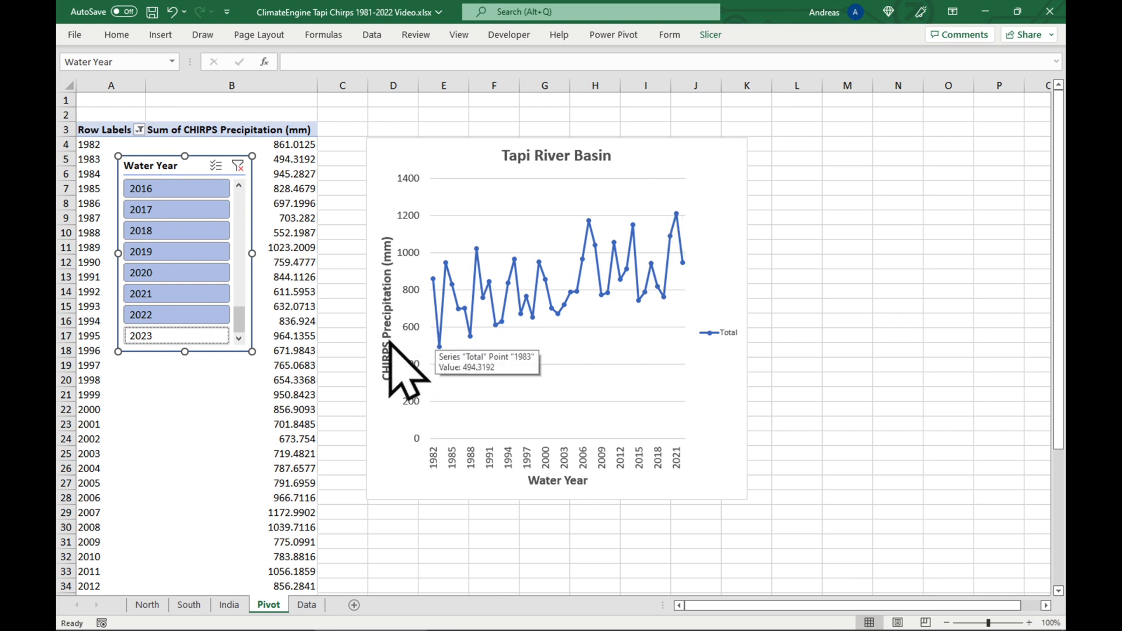
left_click(231, 379)
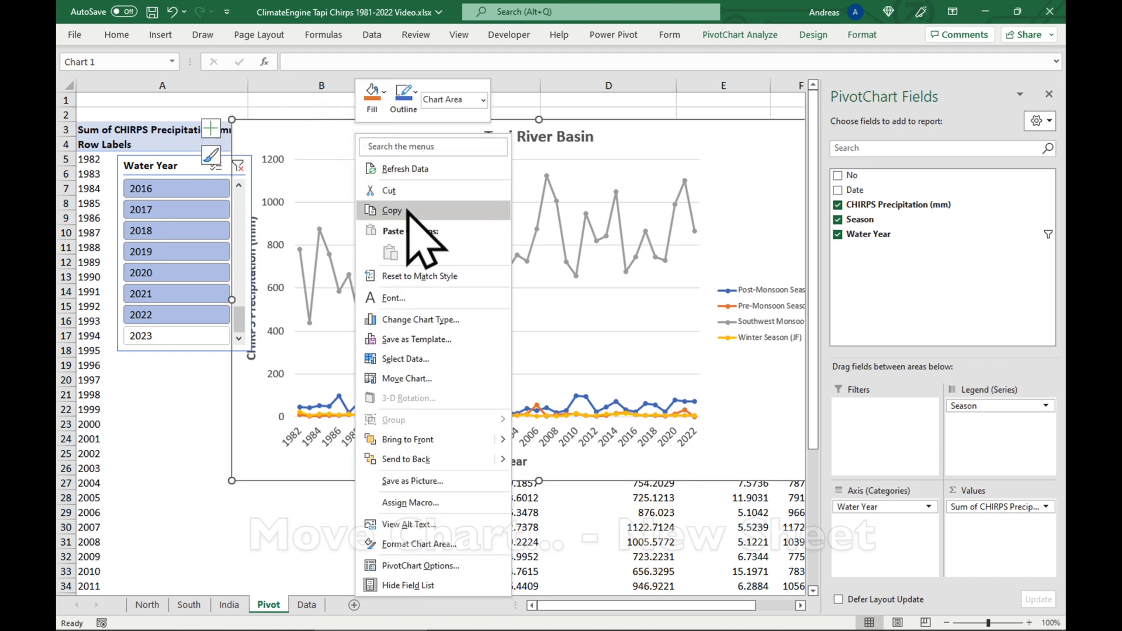
Step: Move the PivotChart to a new sheet named Chart and view it there
left_click(407, 378)
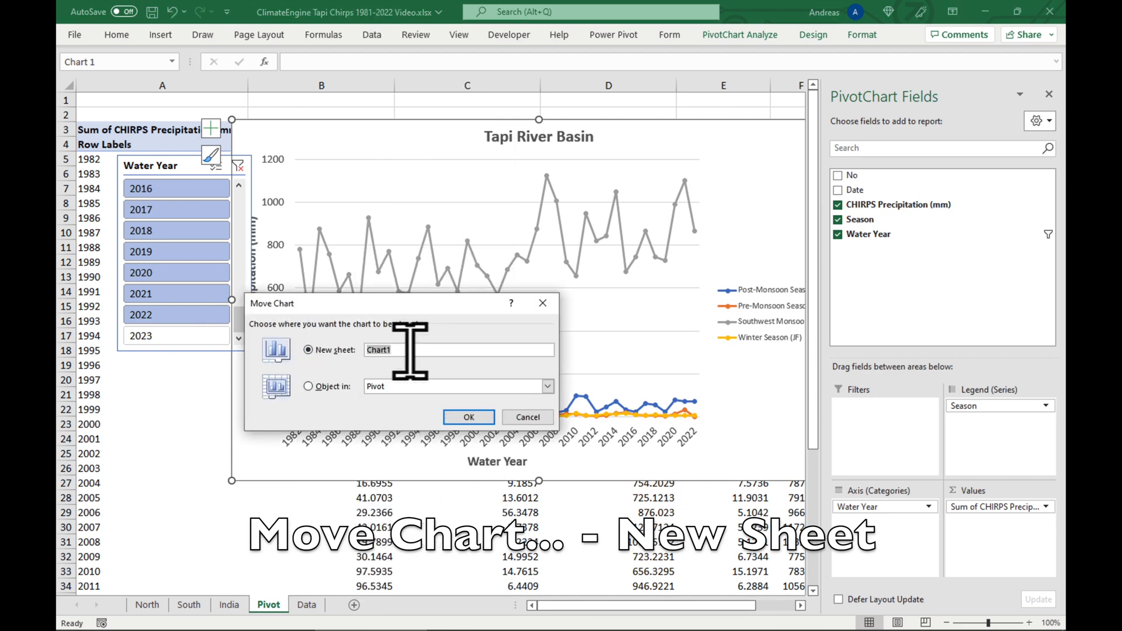
left_click(468, 416)
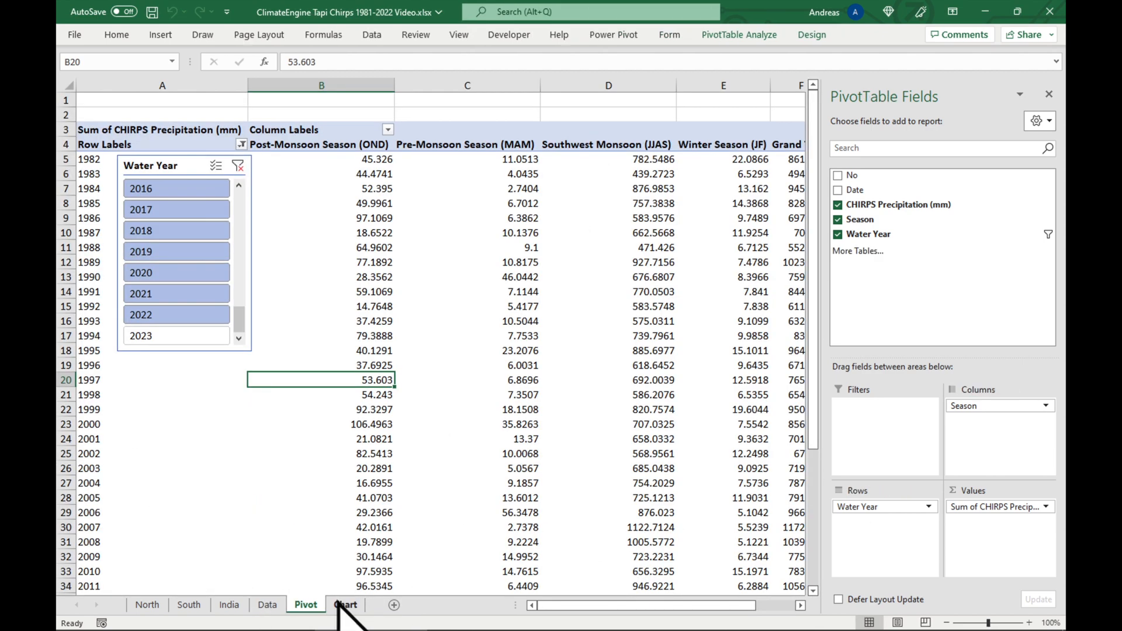
left_click(345, 605)
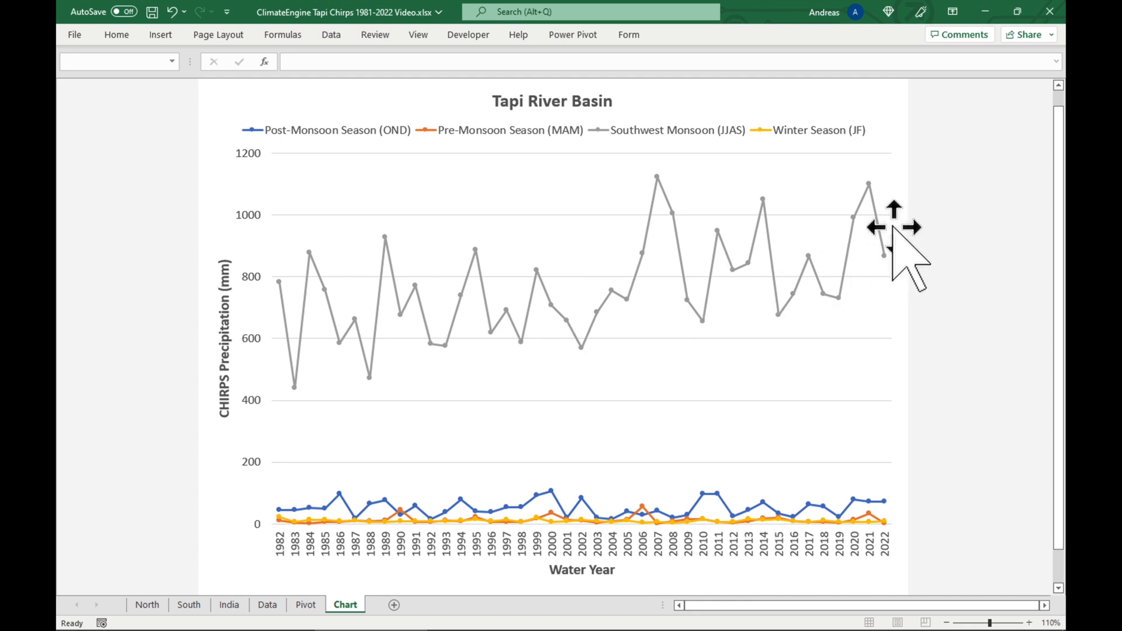
mouse_move(311, 376)
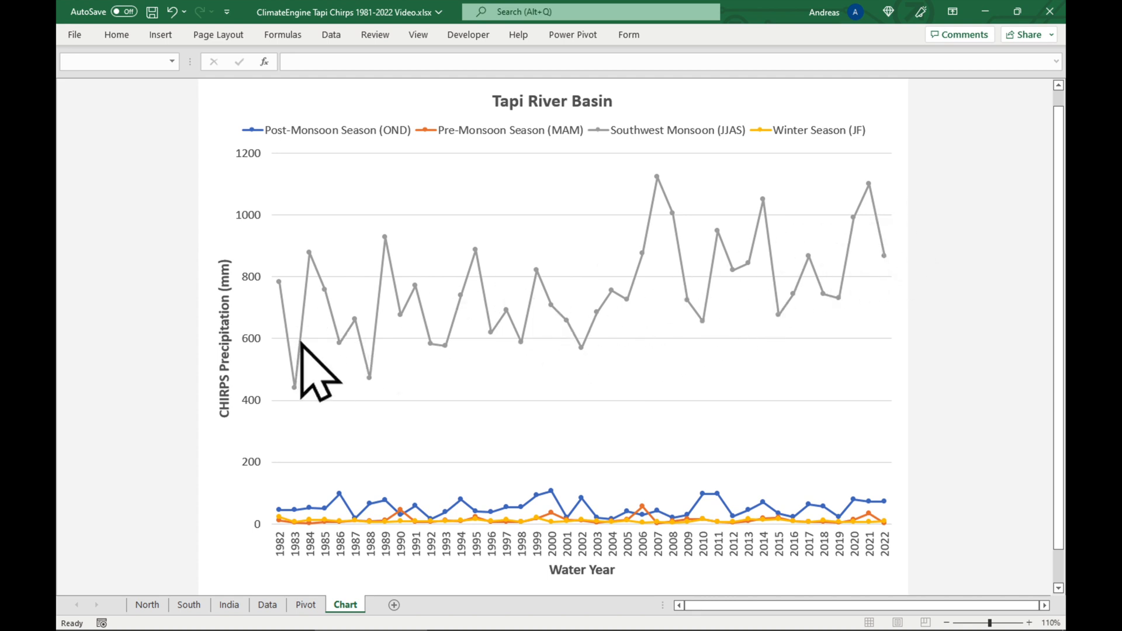
mouse_move(898, 536)
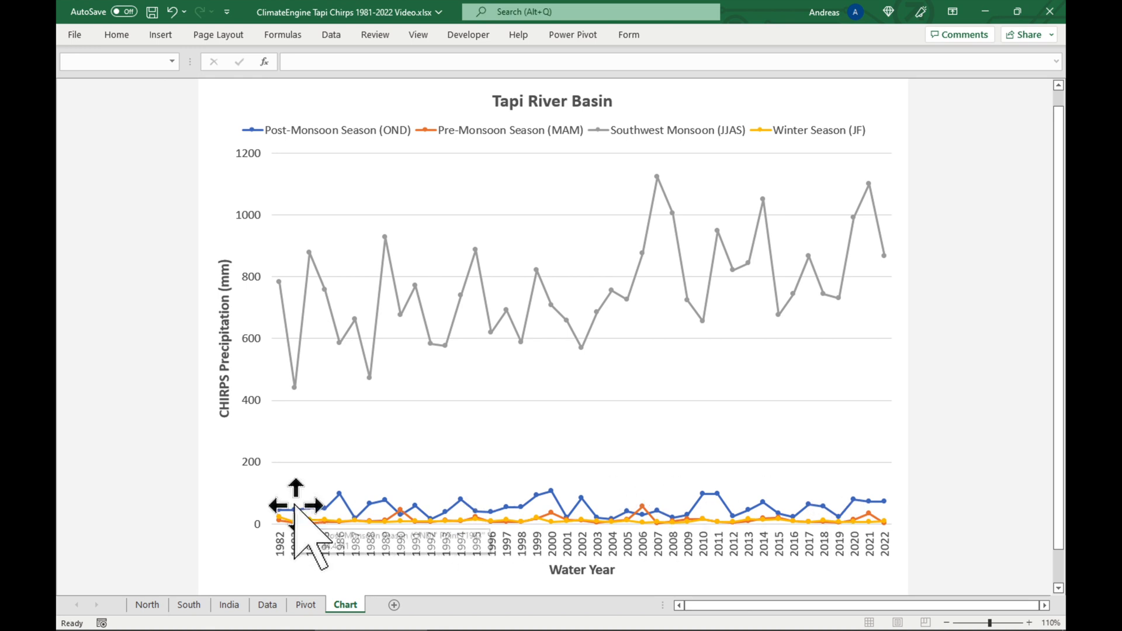
mouse_move(308, 393)
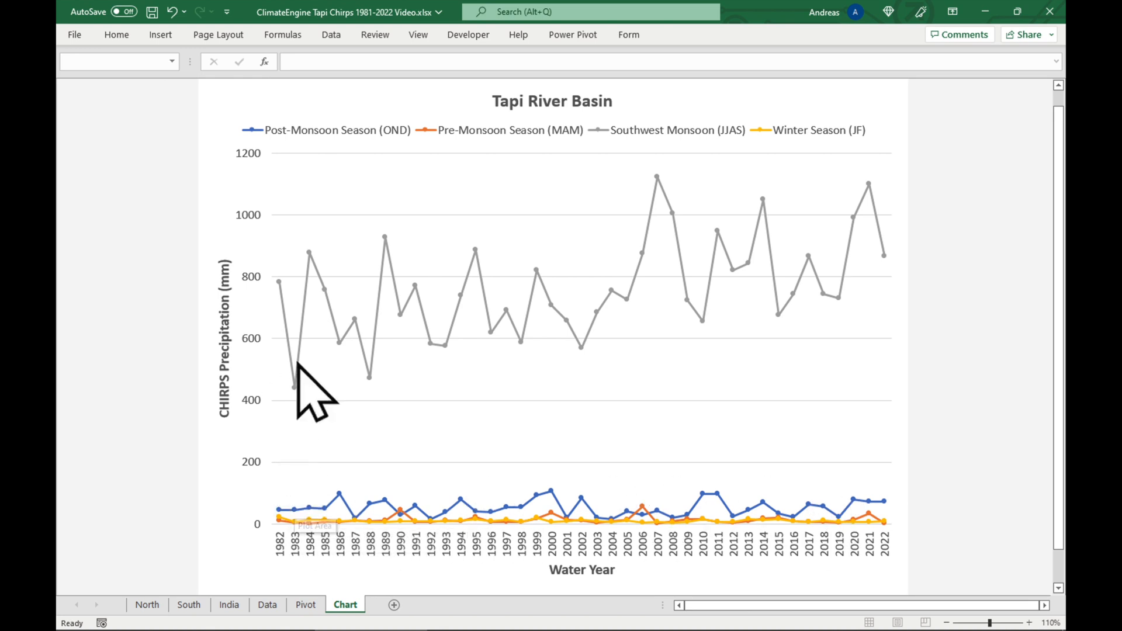
mouse_move(923, 287)
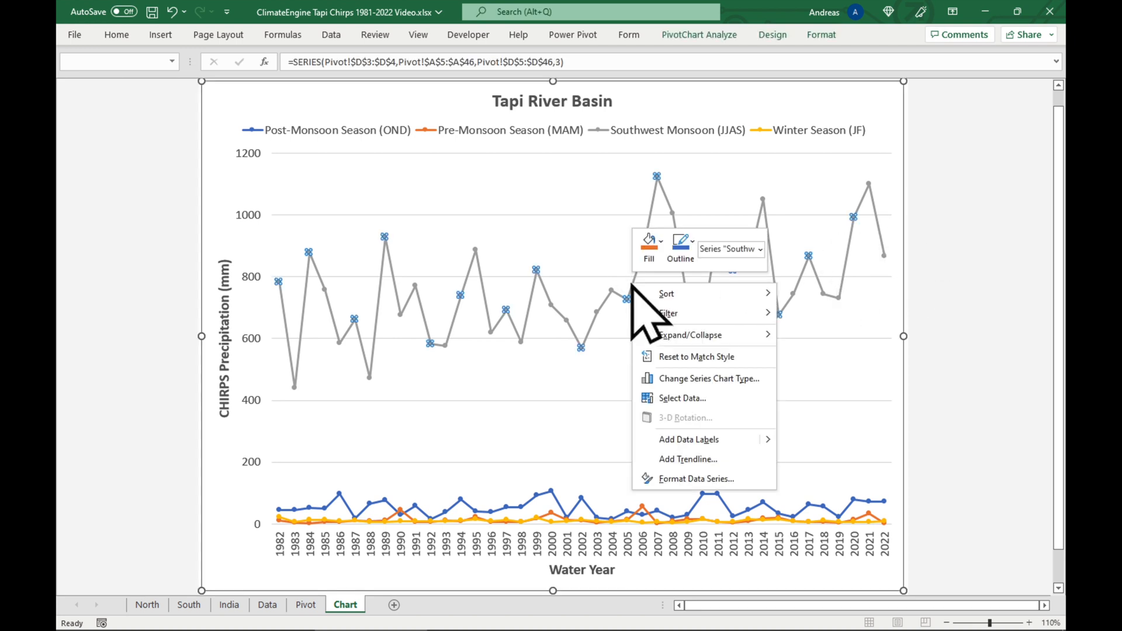
Step: Add a linear trendline to the Southwest Monsoon (JJAS) series
left_click(687, 458)
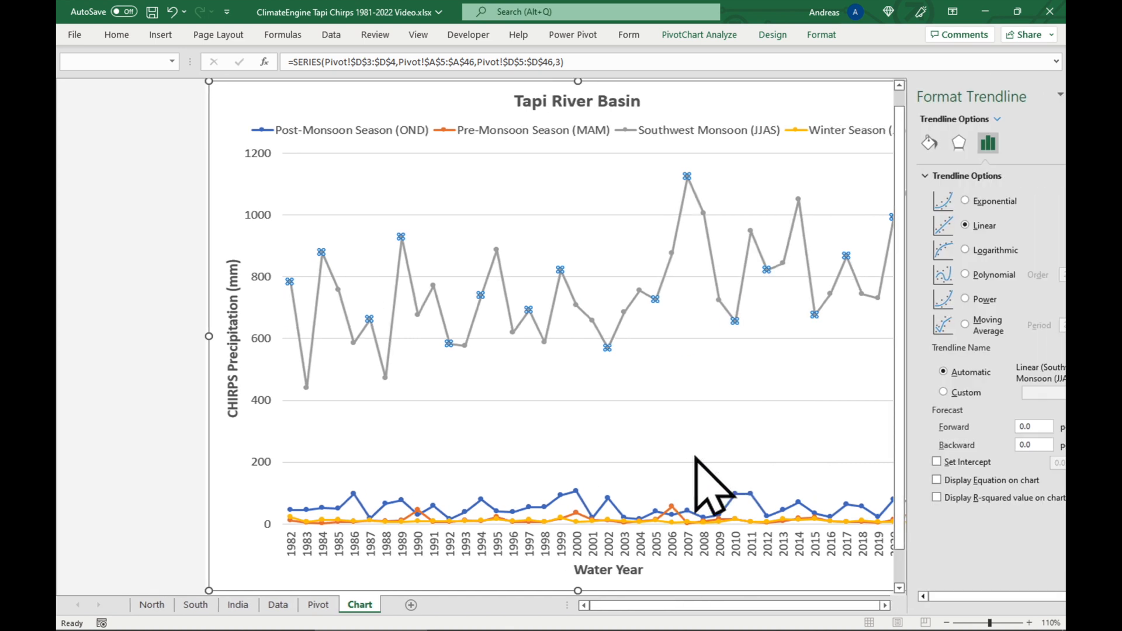